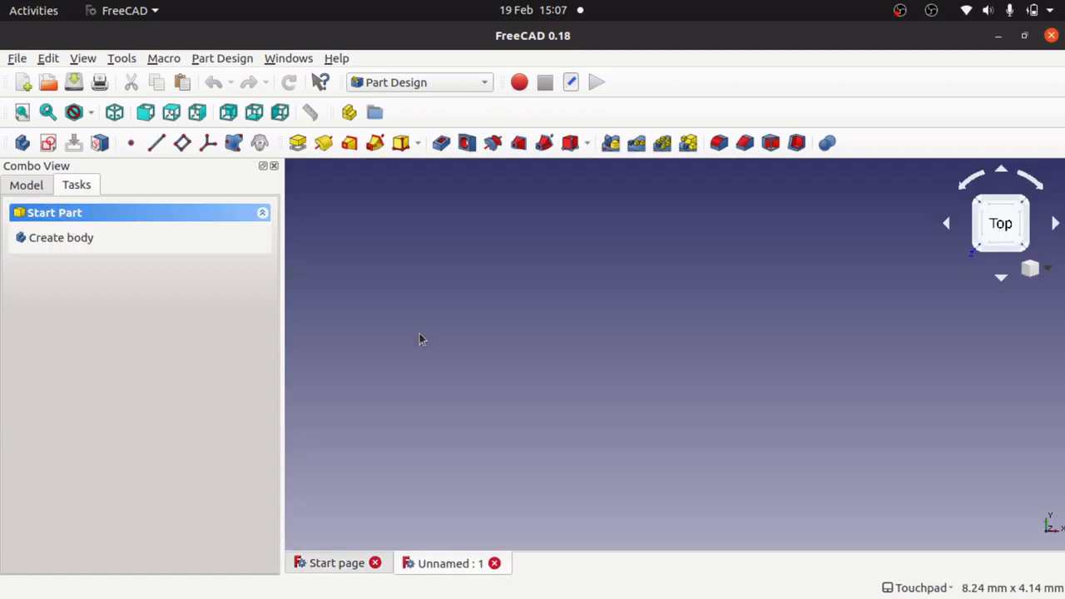
- Stay in Part Design, create a Body and start an empty sketch on XY_Plane
click(416, 82)
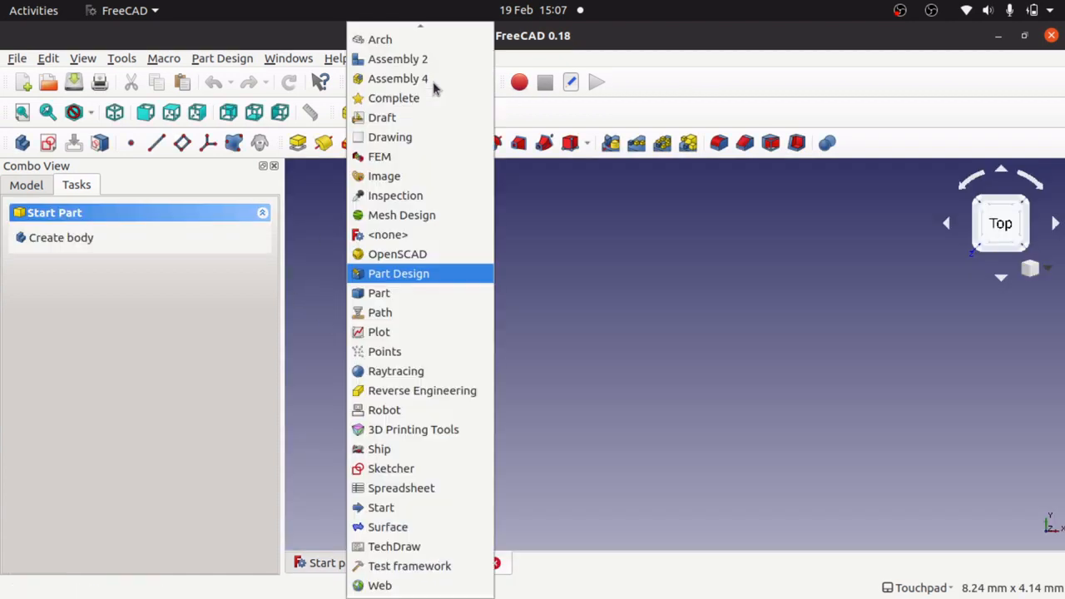
click(398, 273)
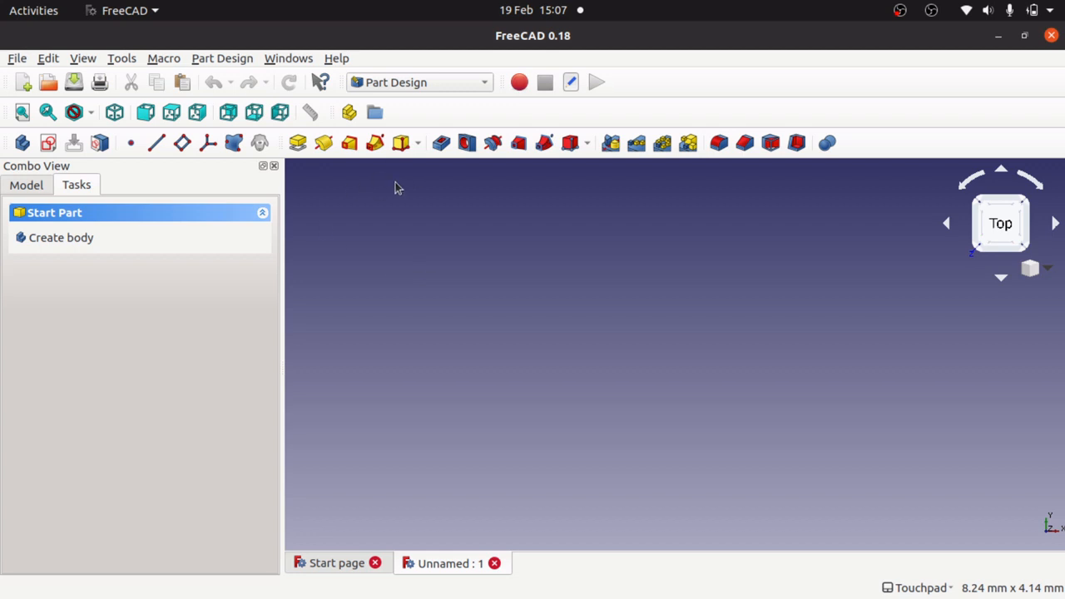
click(60, 237)
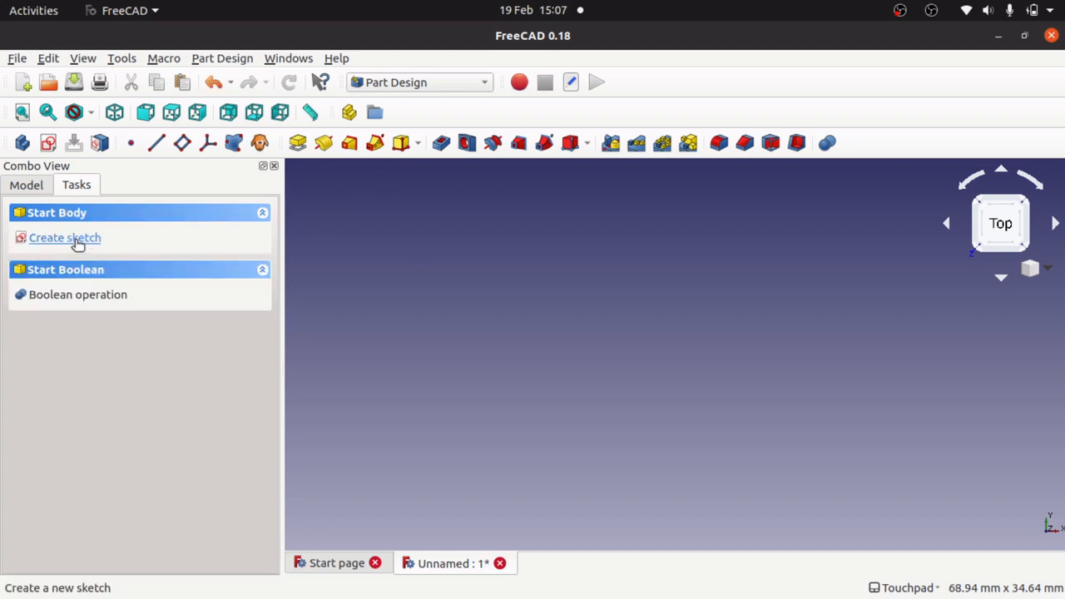
click(65, 237)
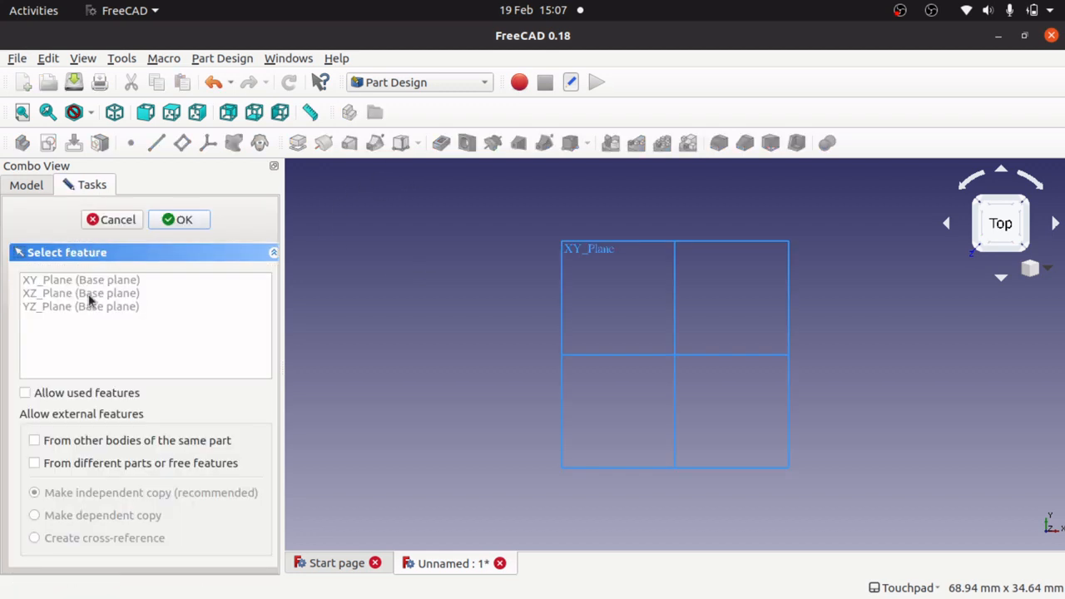
click(178, 219)
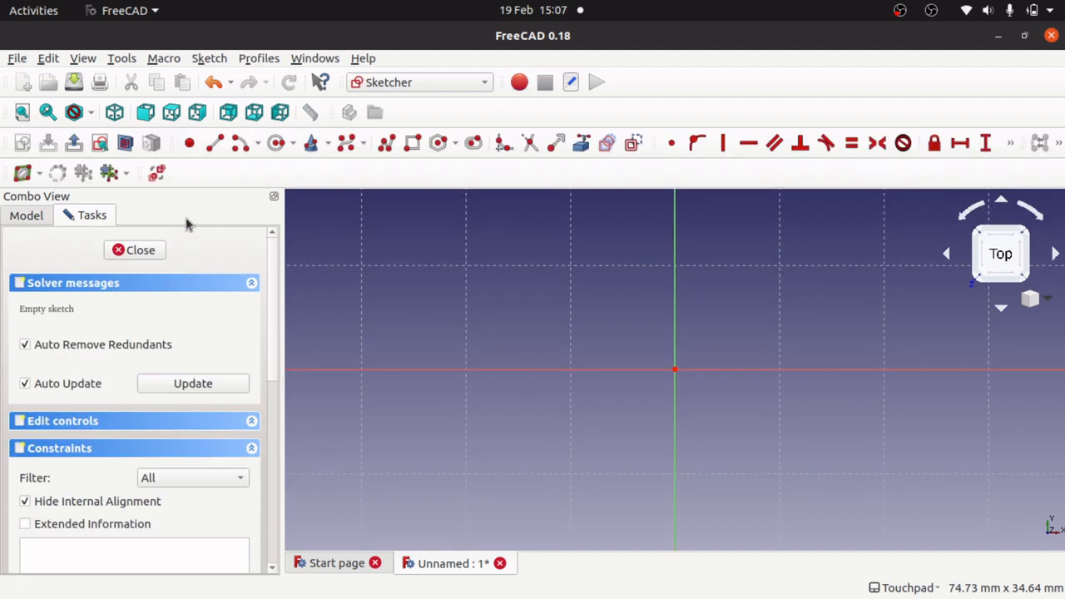
mouse_move(735, 367)
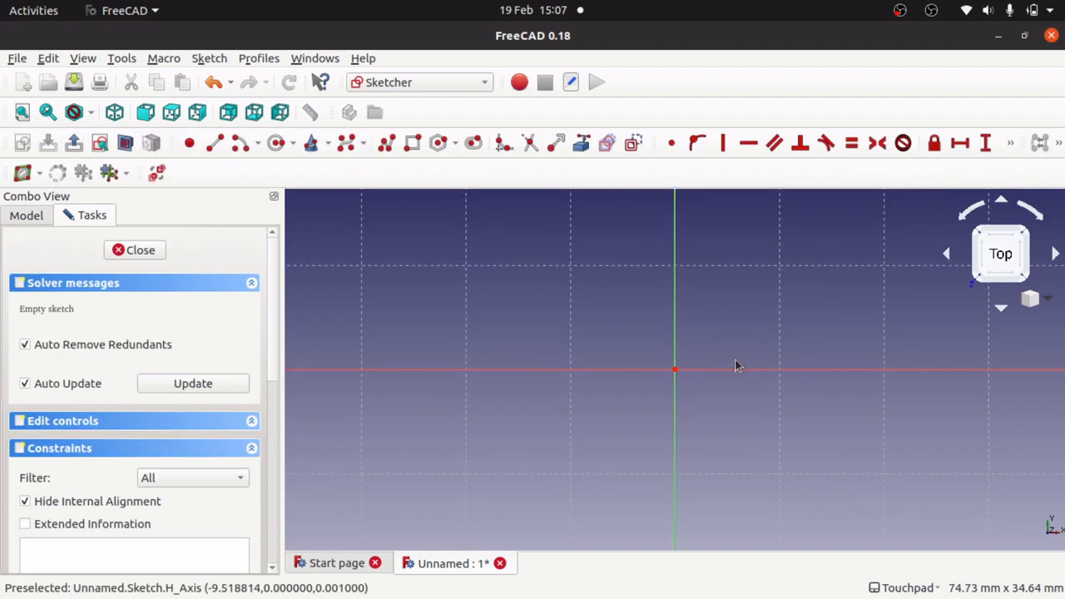
mouse_move(779, 398)
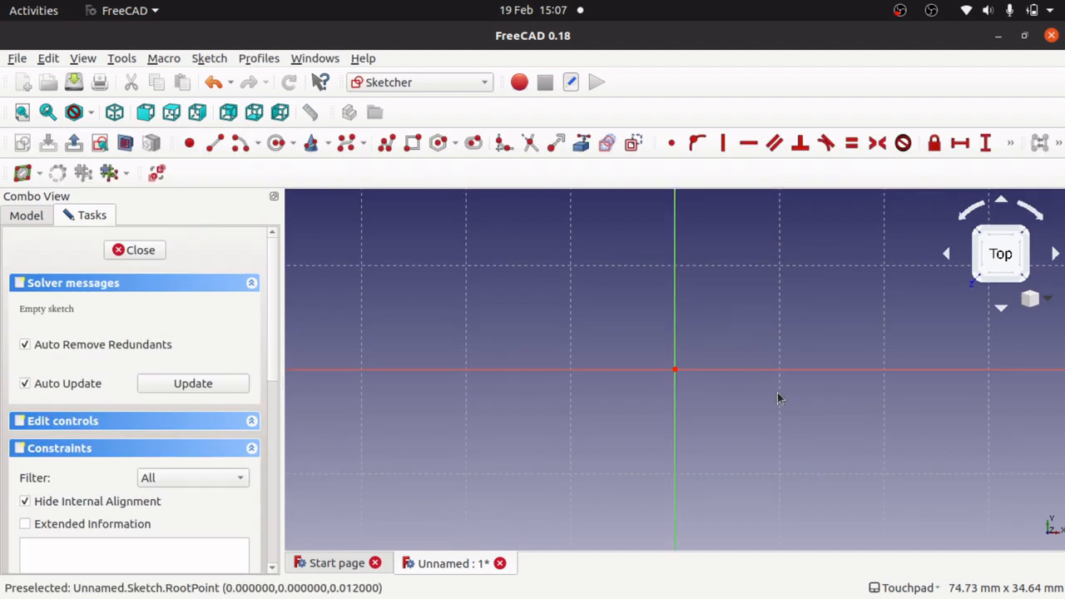
mouse_move(760, 397)
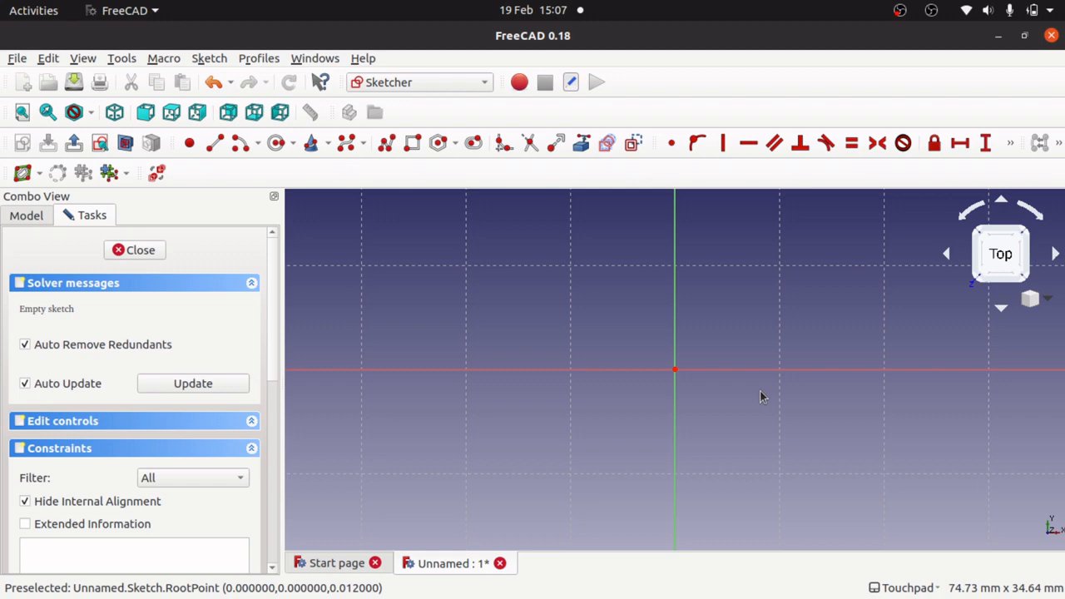
mouse_move(591, 327)
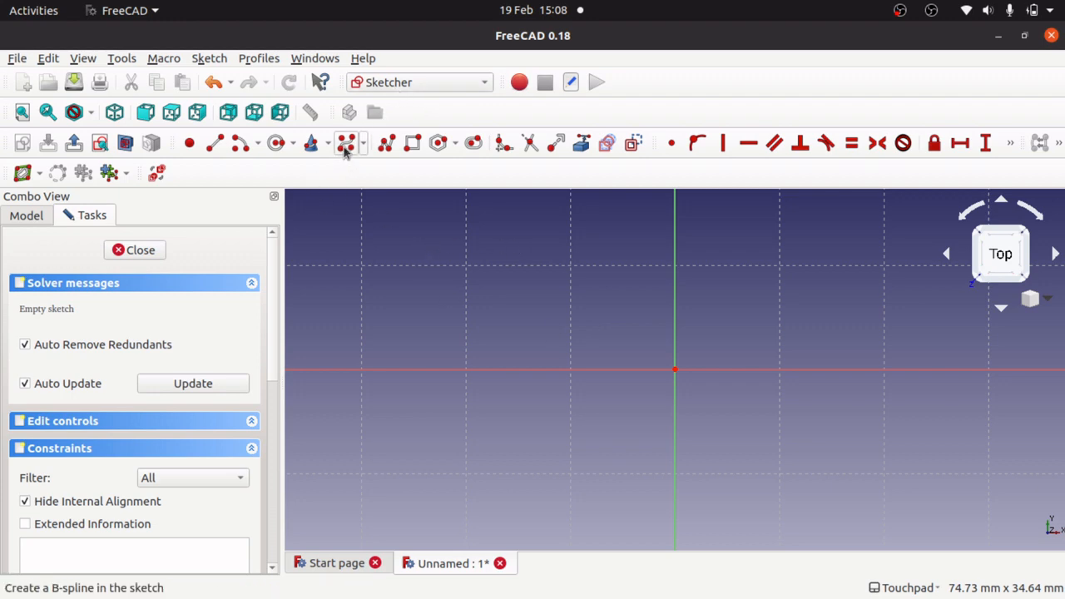
mouse_move(346, 143)
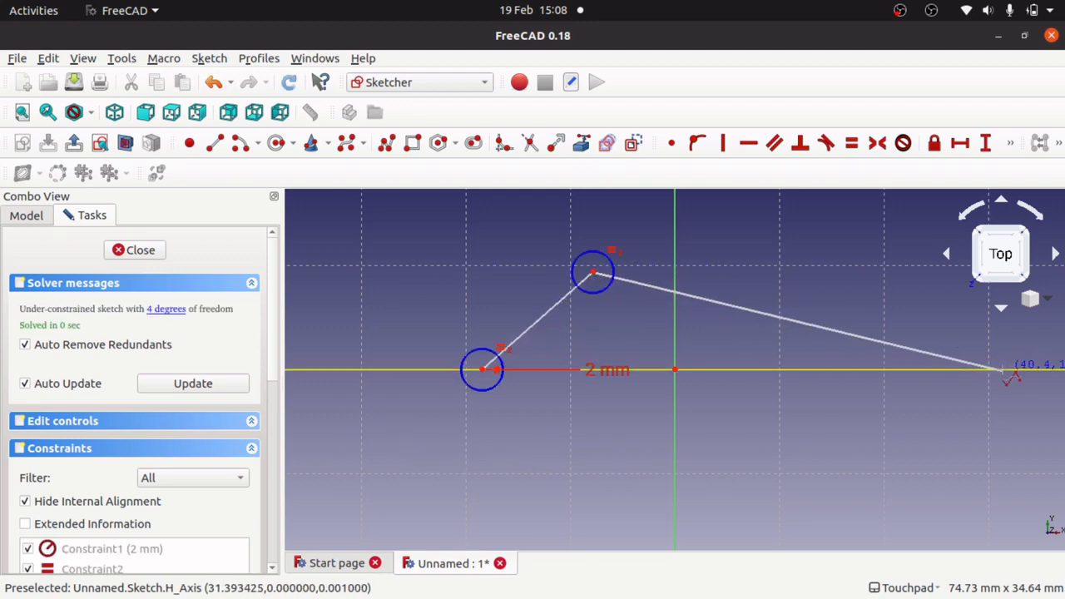
- Place the final B-spline control point to close the teardrop loop around the origin
click(1009, 369)
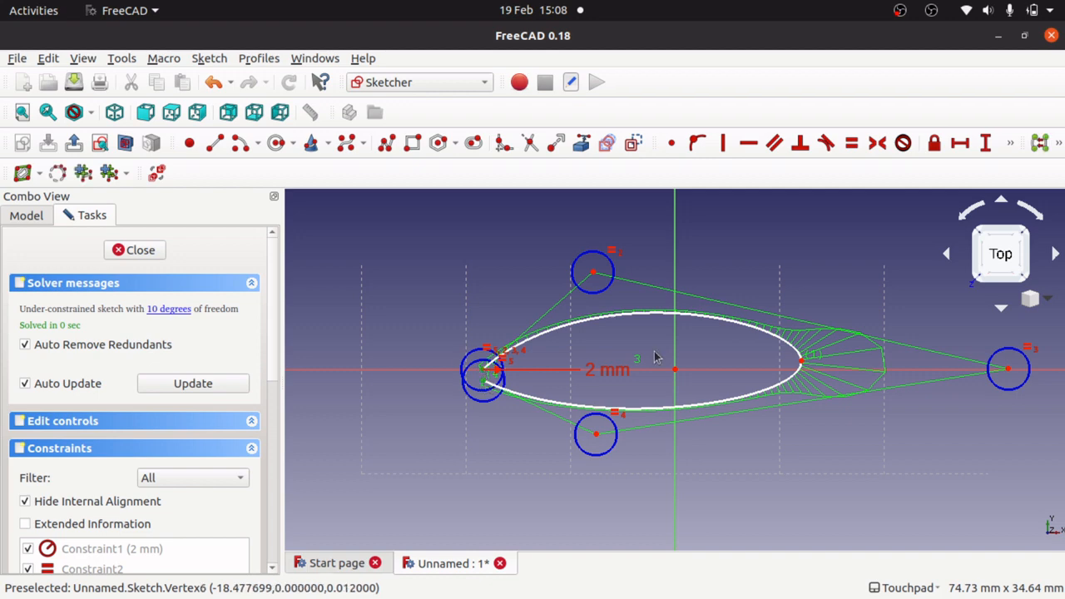
mouse_move(891, 173)
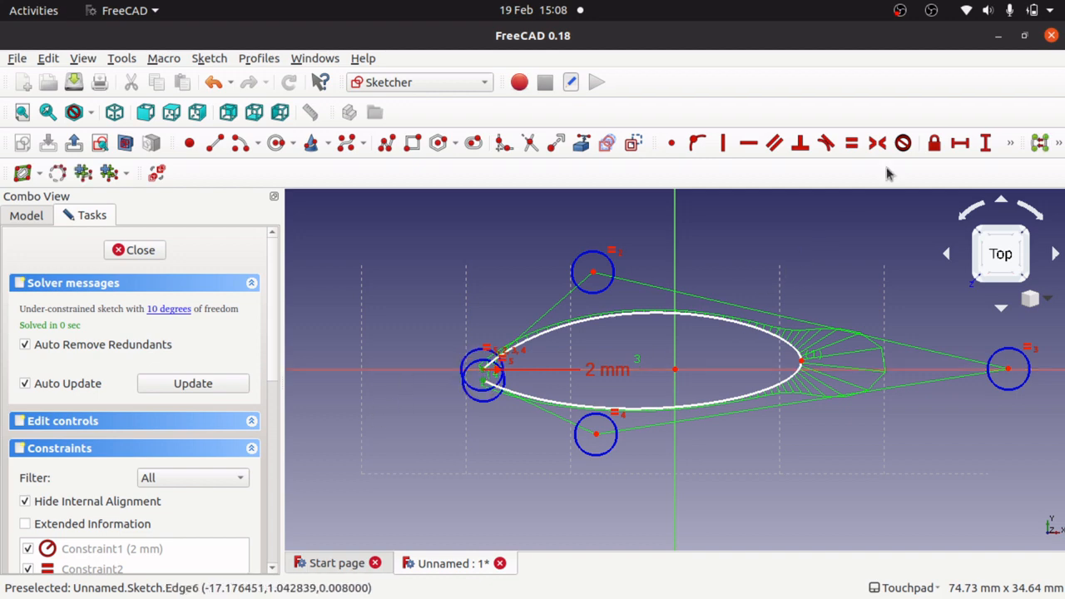
- Join the spline ends and drag its control points into an airfoil with rounded nose
click(672, 143)
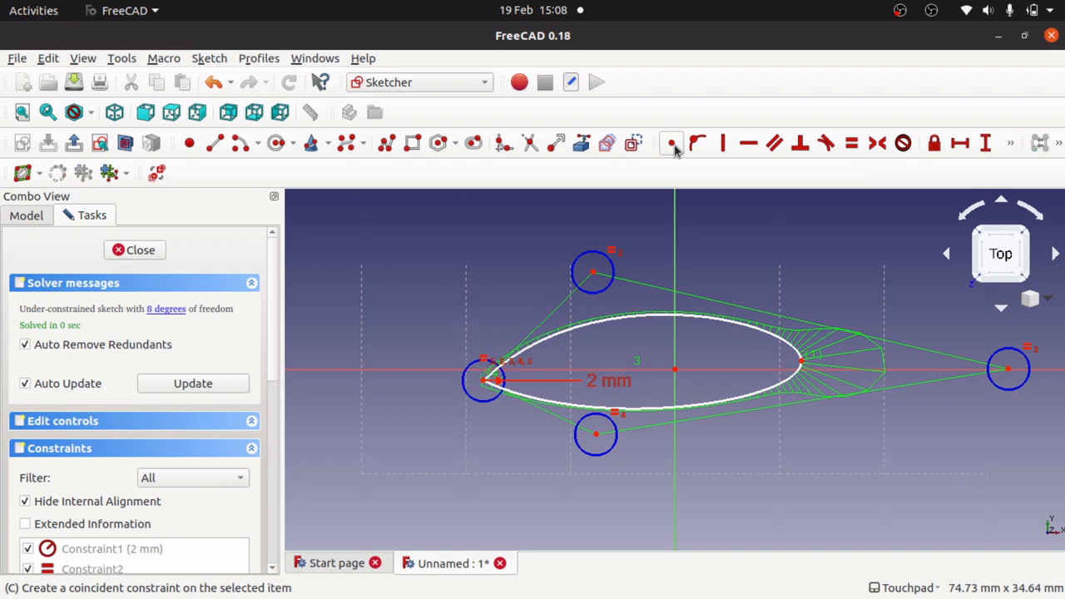
mouse_move(495, 404)
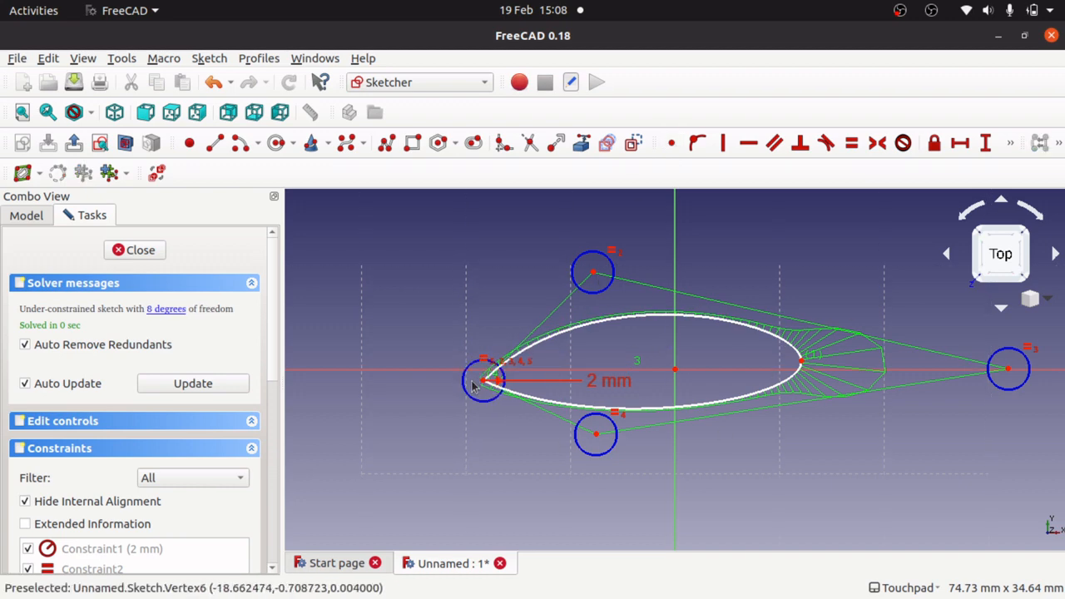
drag(483, 380, 408, 380)
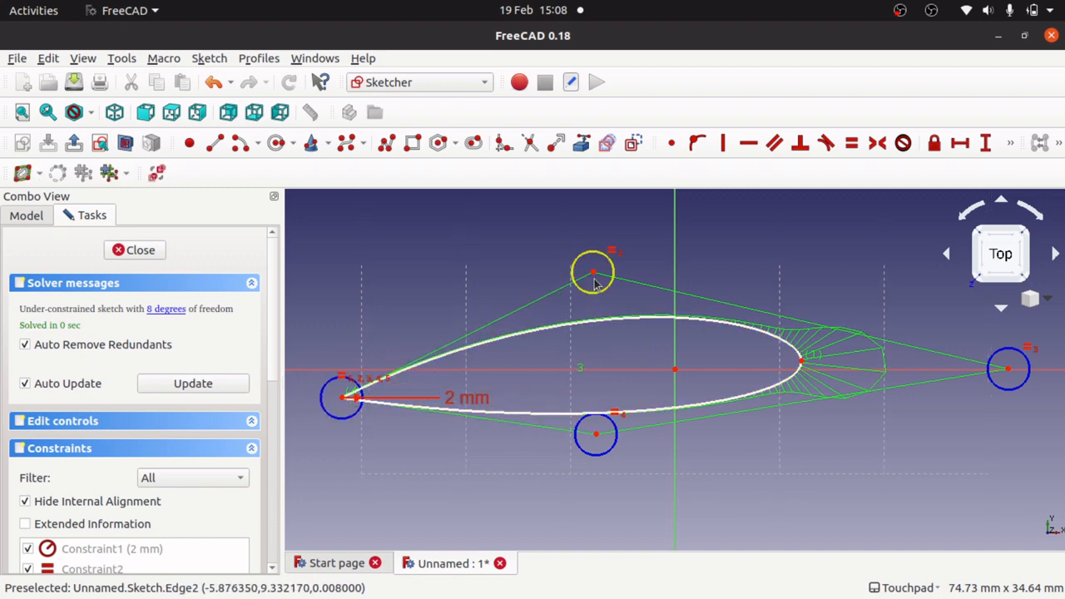
drag(593, 273, 737, 287)
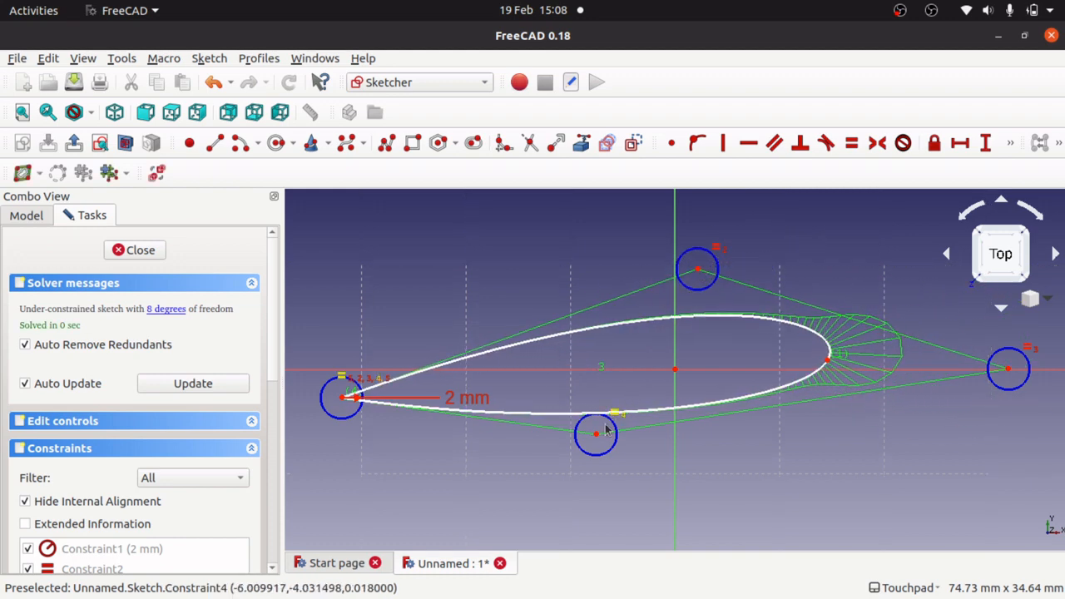
drag(595, 433, 724, 414)
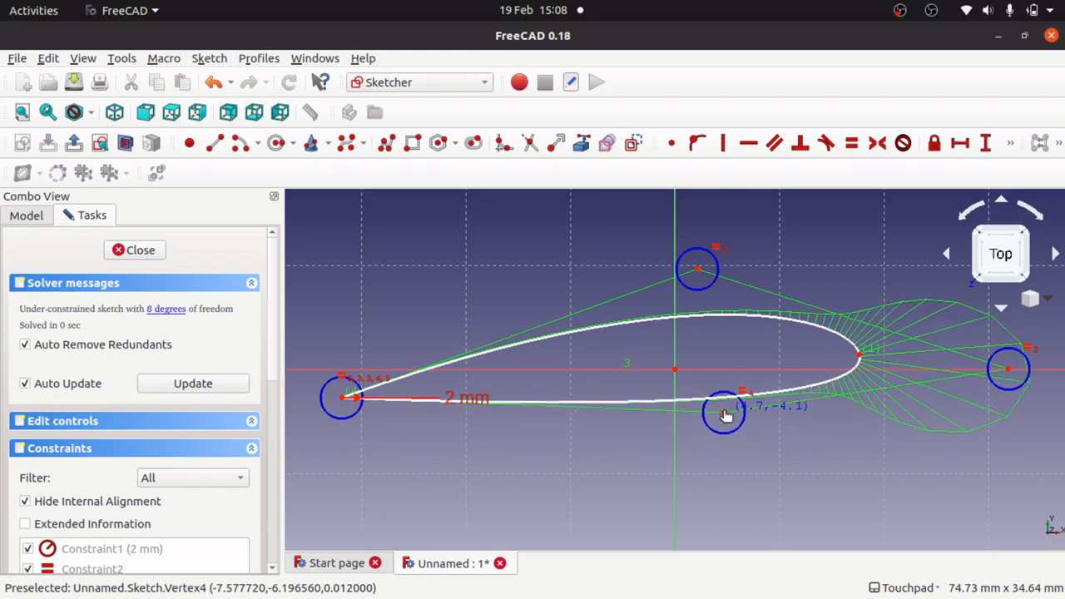
drag(724, 413, 681, 439)
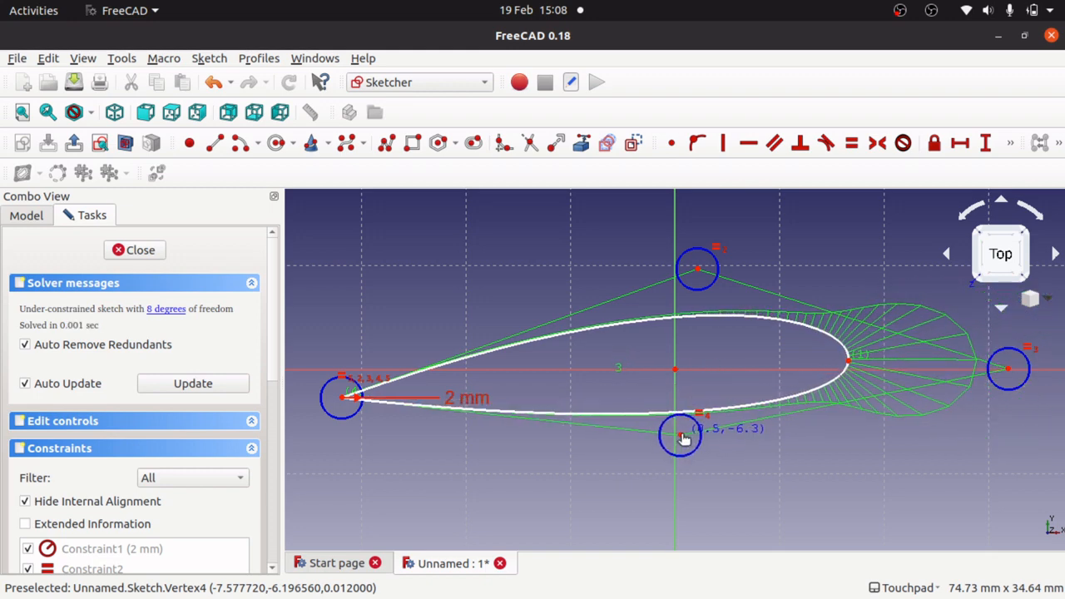
drag(681, 435, 690, 420)
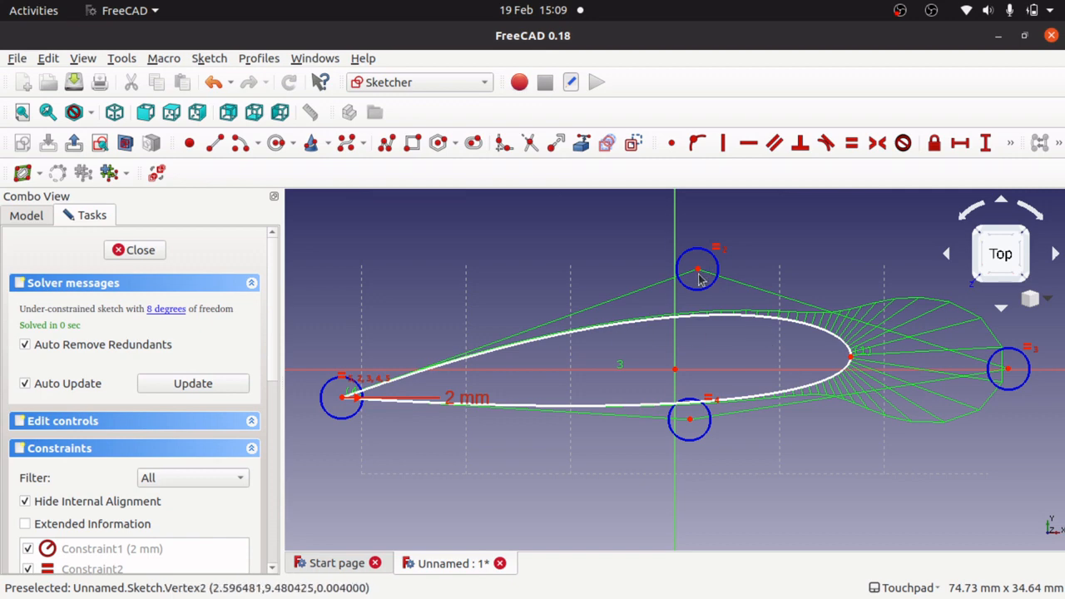
drag(699, 271, 761, 241)
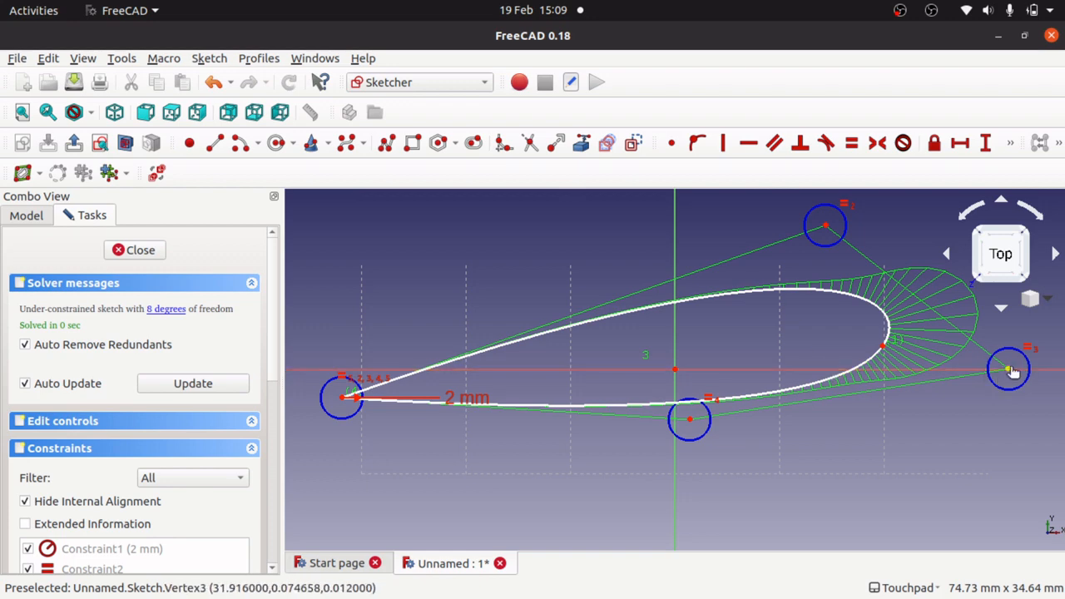
drag(1009, 368, 1001, 455)
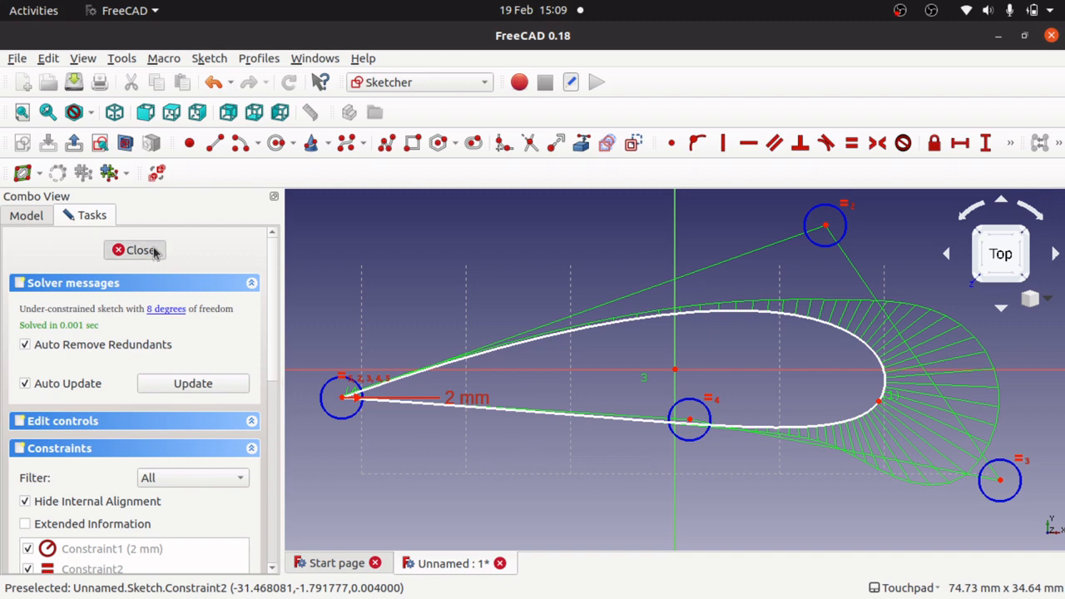
click(141, 250)
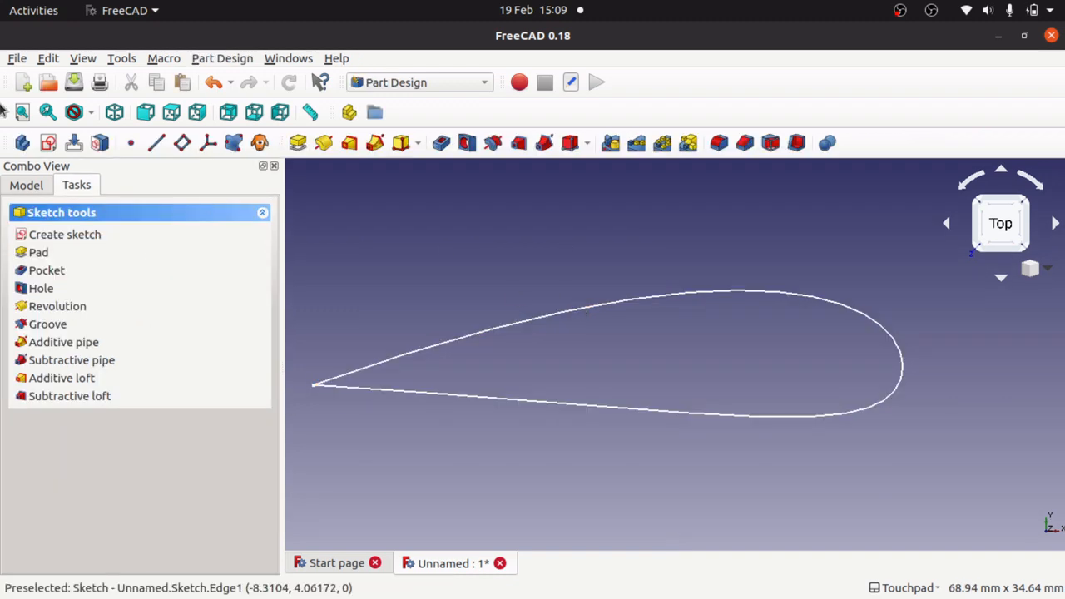
click(26, 185)
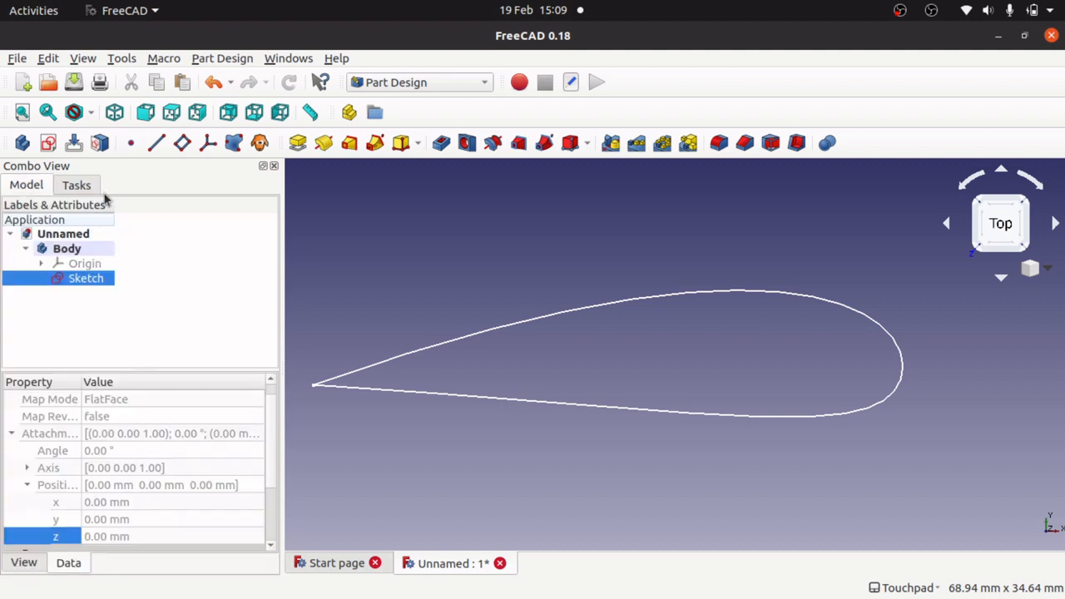
right_click(86, 278)
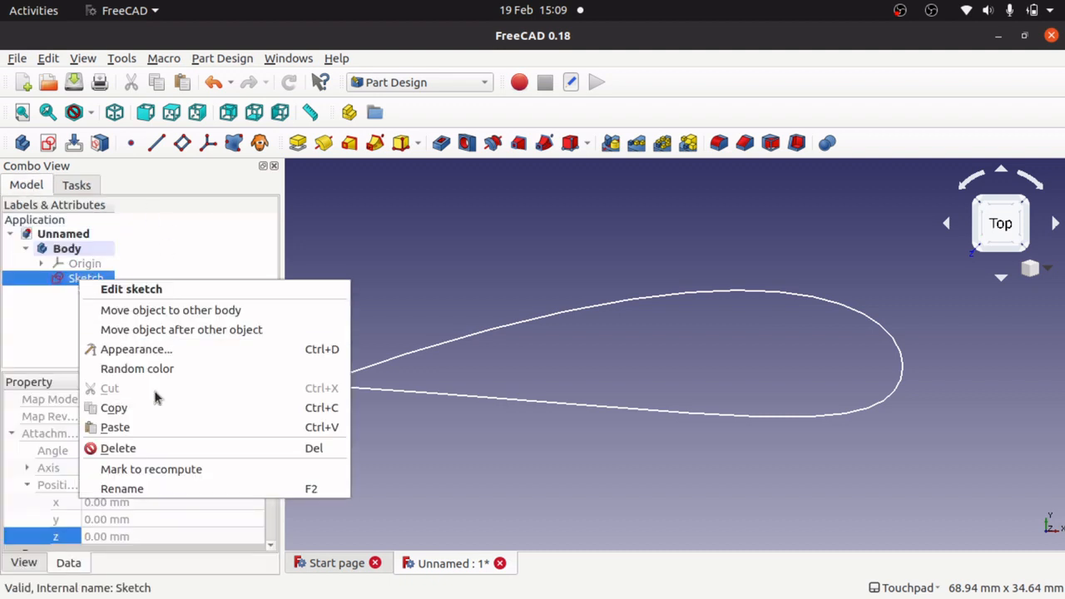
mouse_move(121, 488)
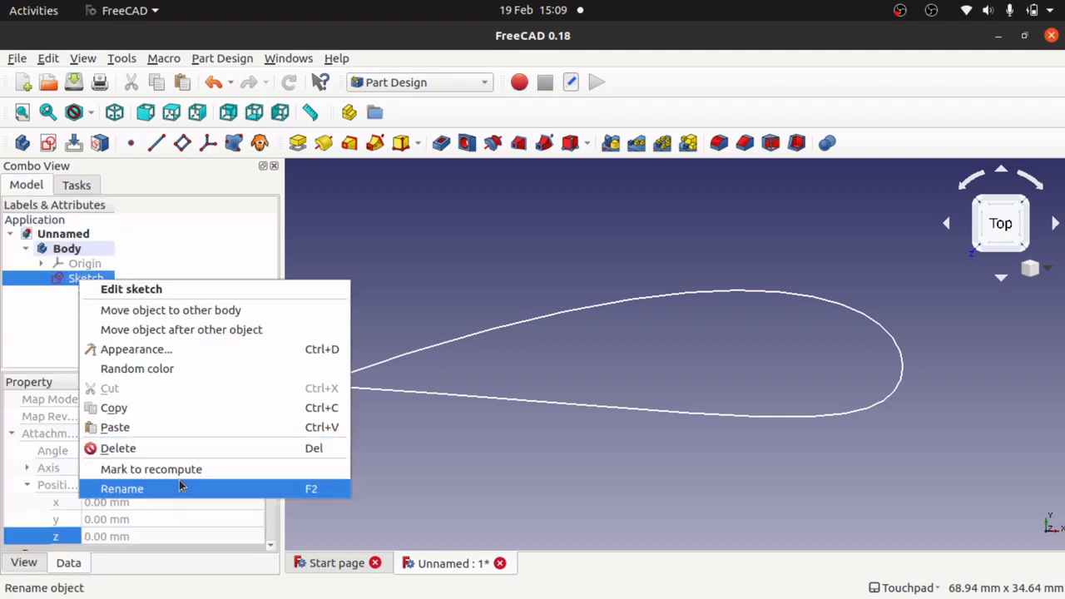
click(122, 488)
text(Airfoil1)
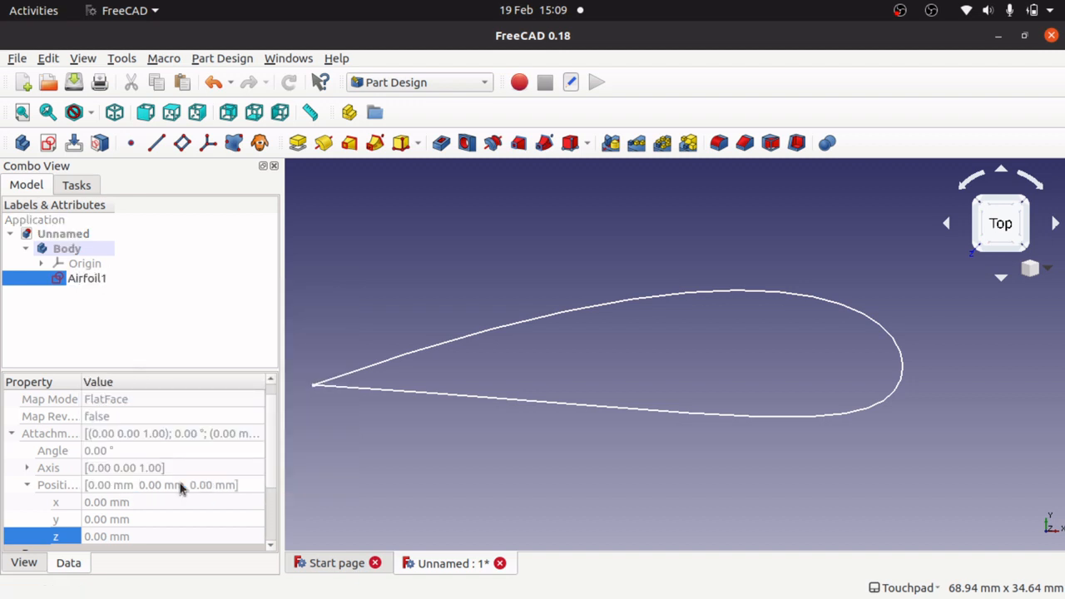
mouse_move(678, 285)
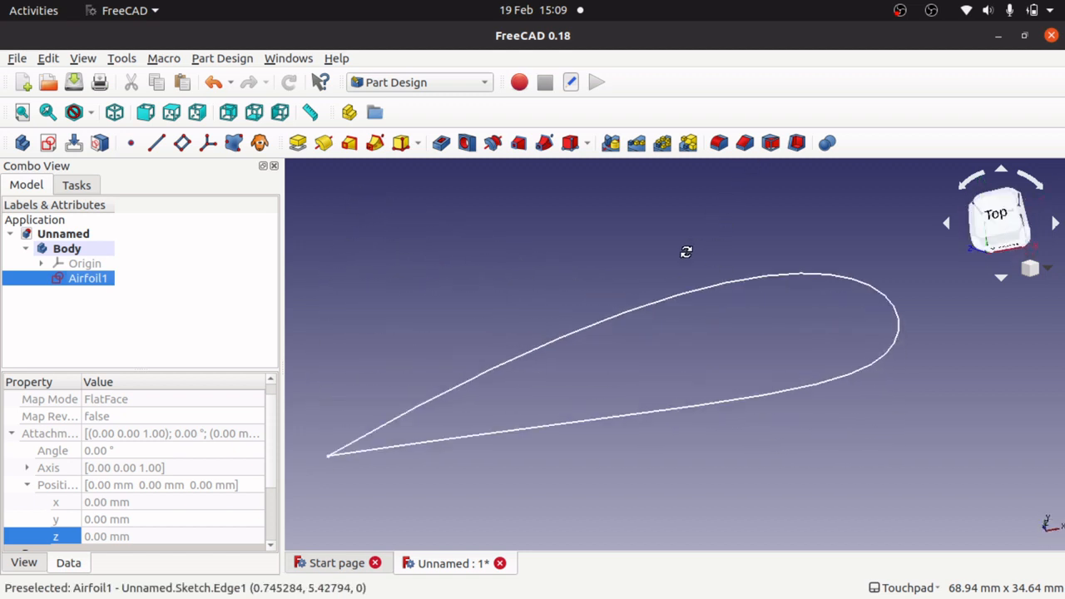
drag(687, 251, 741, 329)
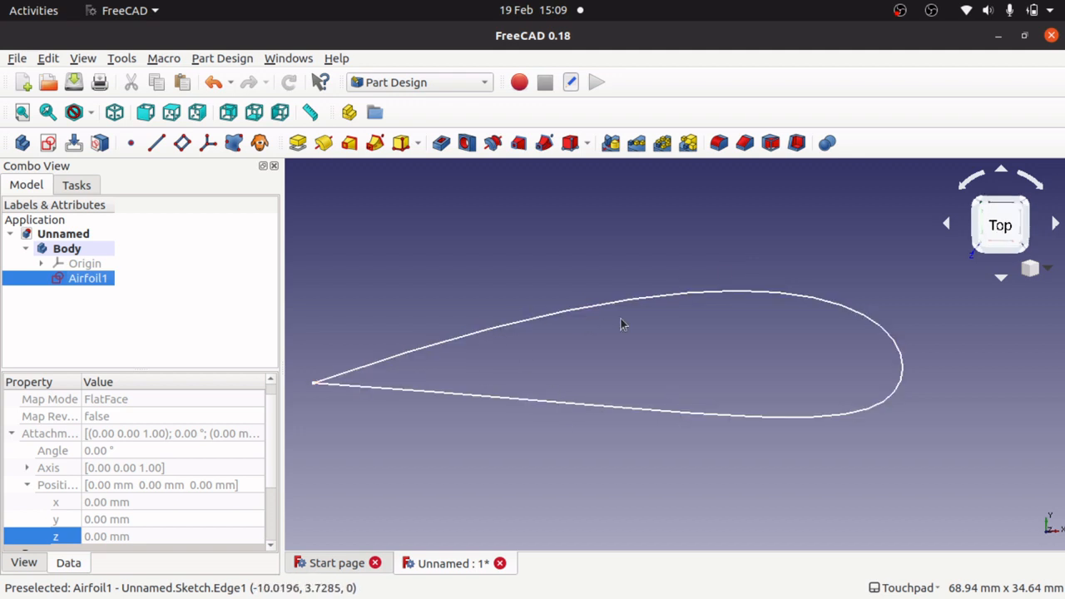
mouse_move(596, 239)
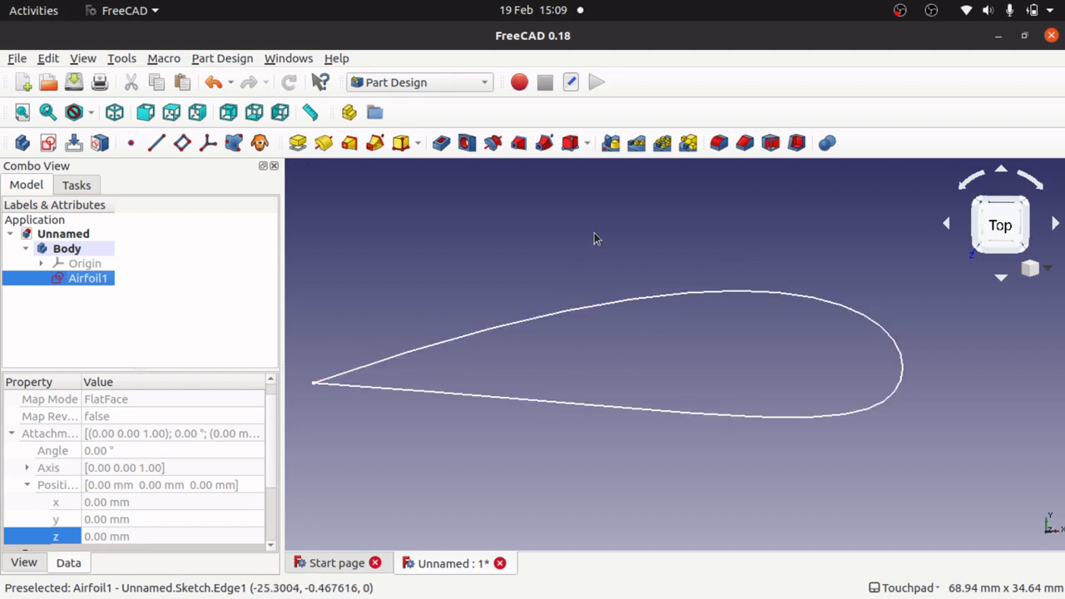
drag(595, 239, 634, 198)
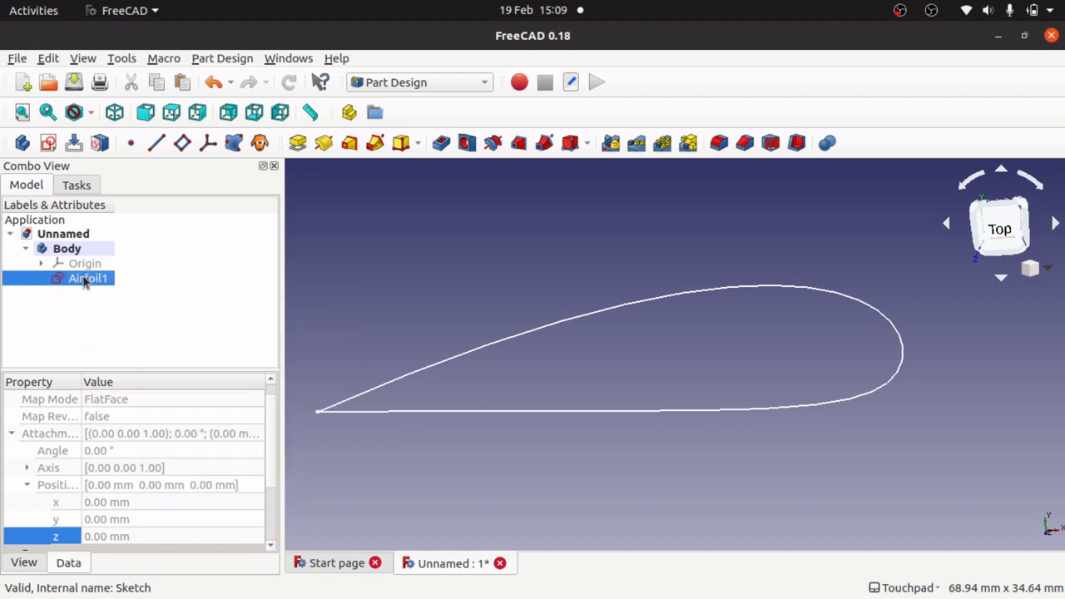
- Copy Airfoil1 without dependencies and paste four copies, Airfoil002 to Airfoil005
right_click(87, 278)
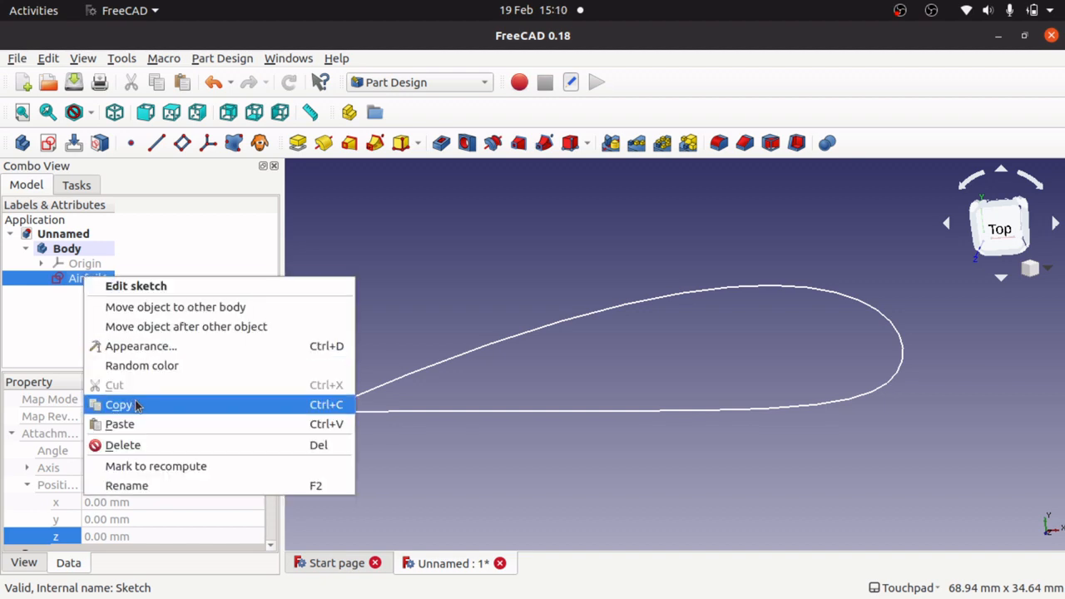
click(118, 404)
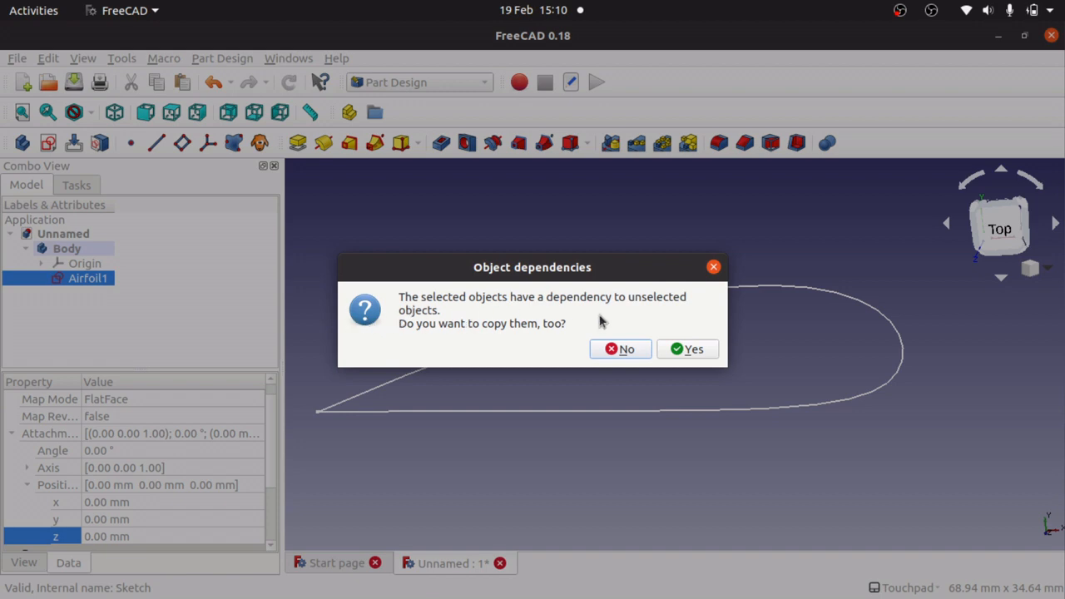
mouse_move(514, 344)
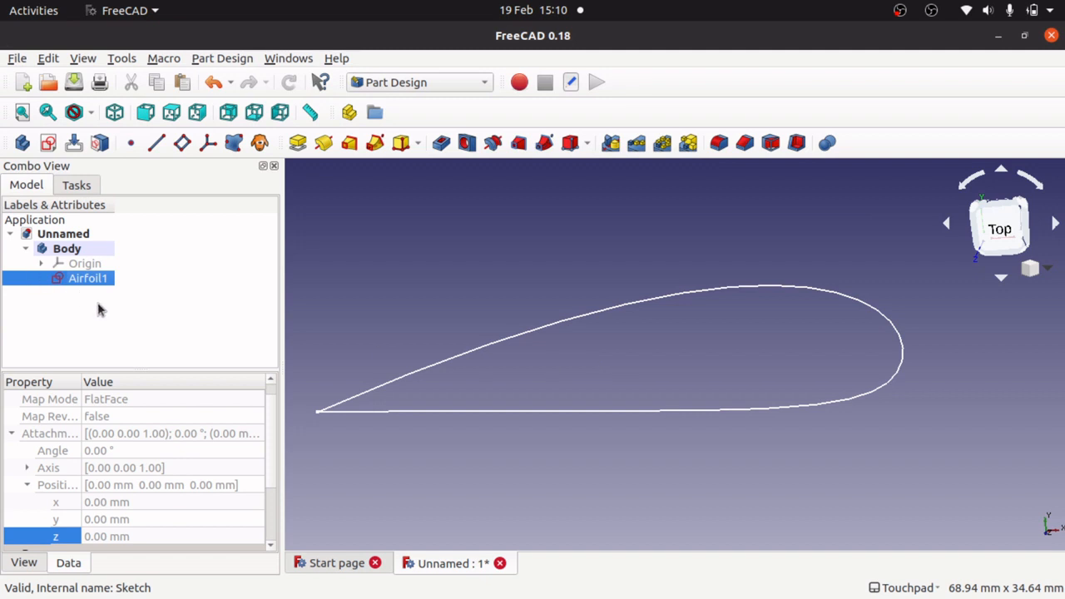
right_click(84, 264)
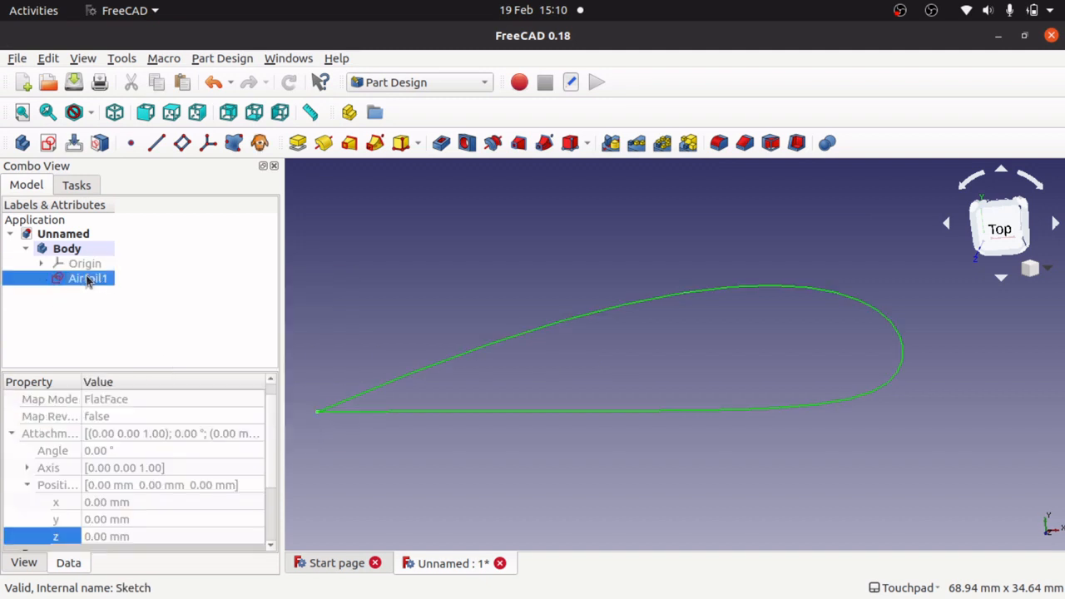
right_click(87, 278)
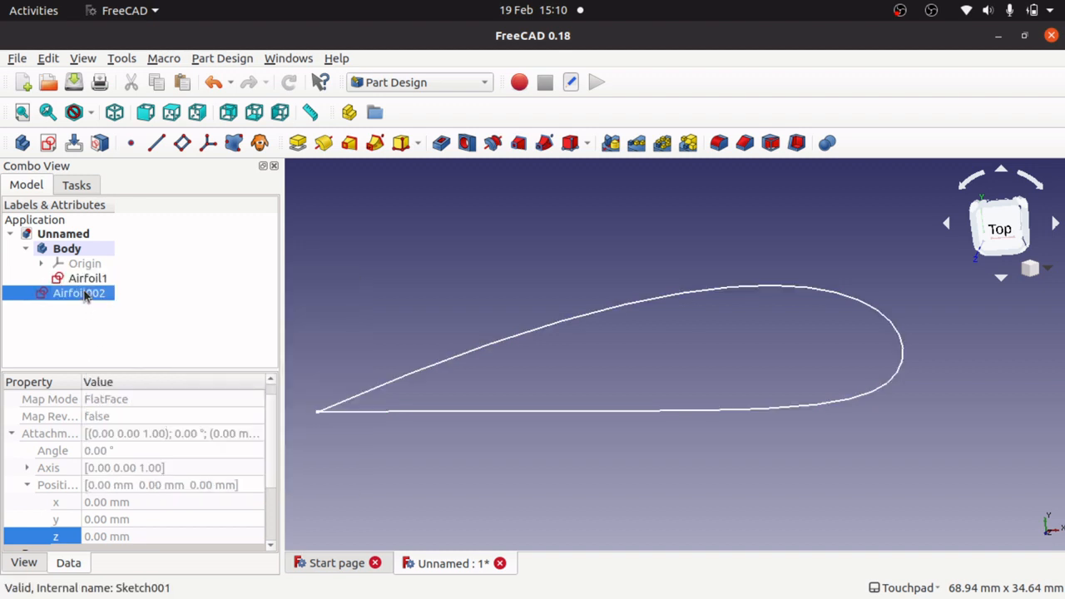
right_click(88, 278)
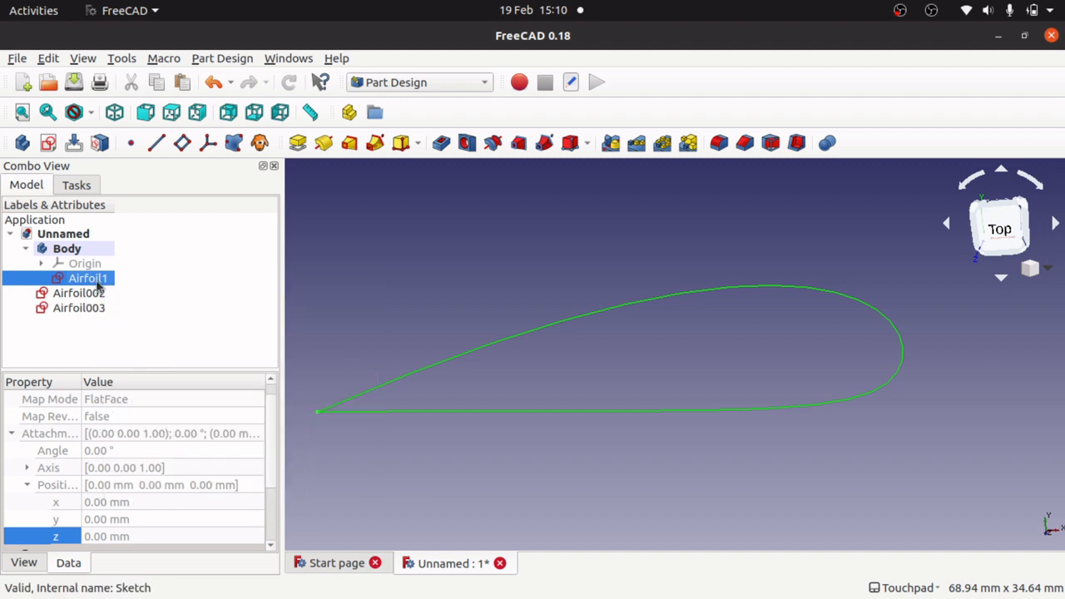
right_click(87, 278)
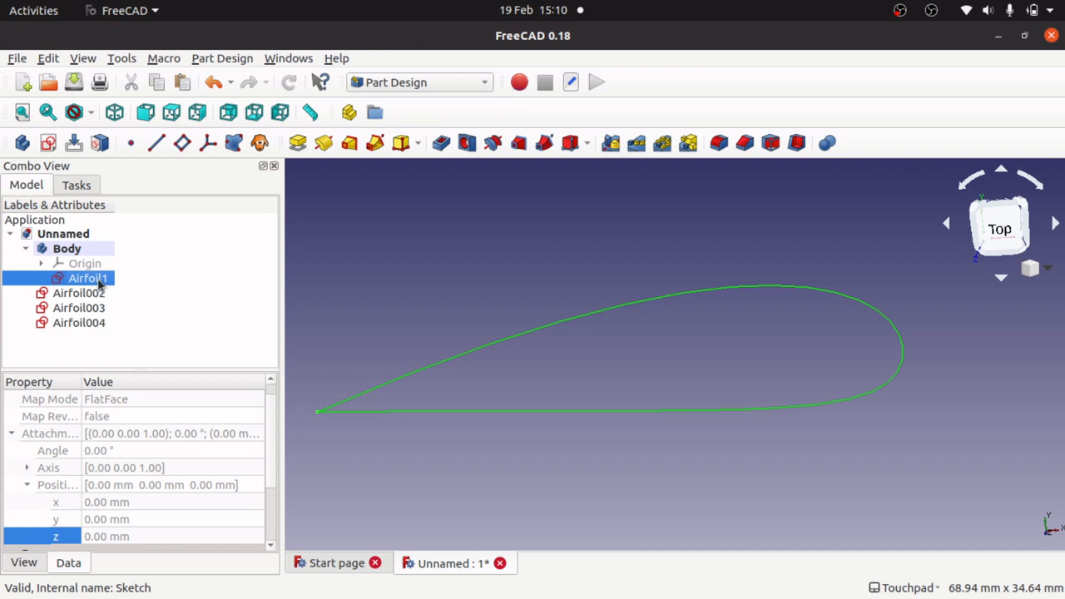
right_click(87, 278)
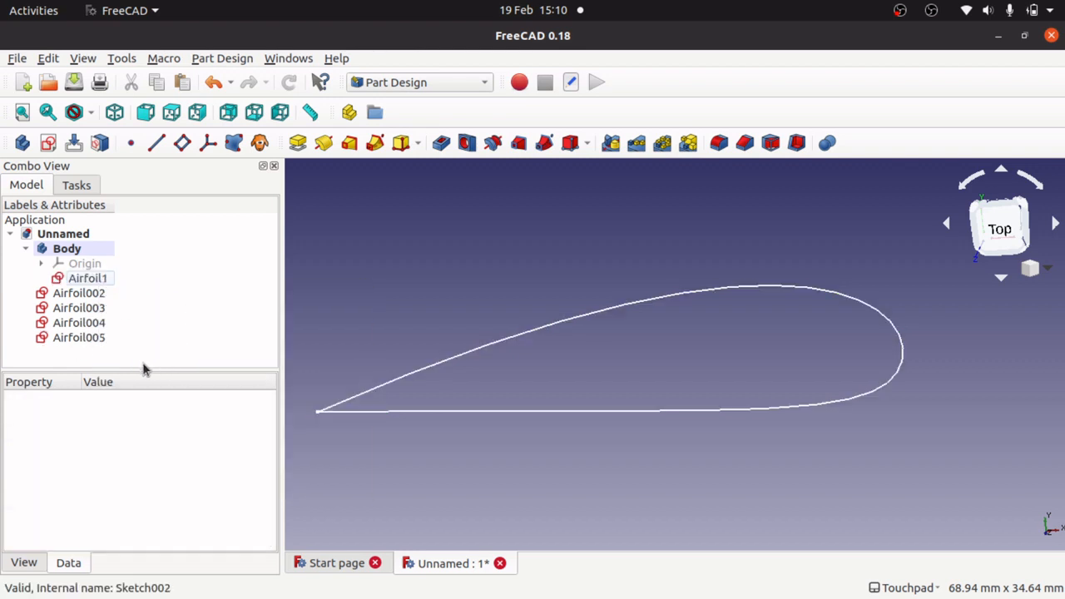
click(78, 293)
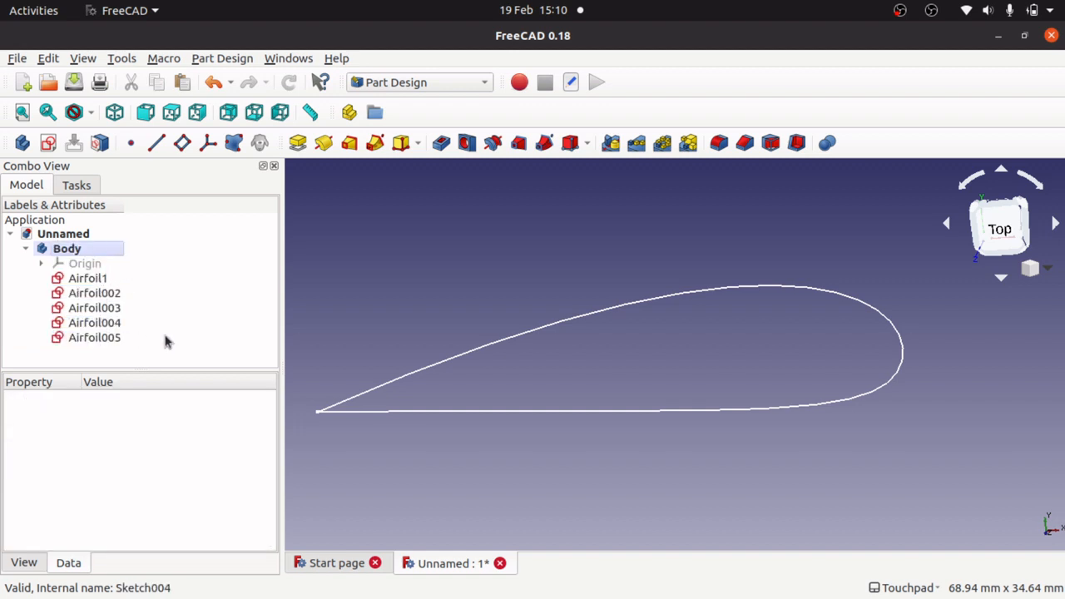
mouse_move(154, 313)
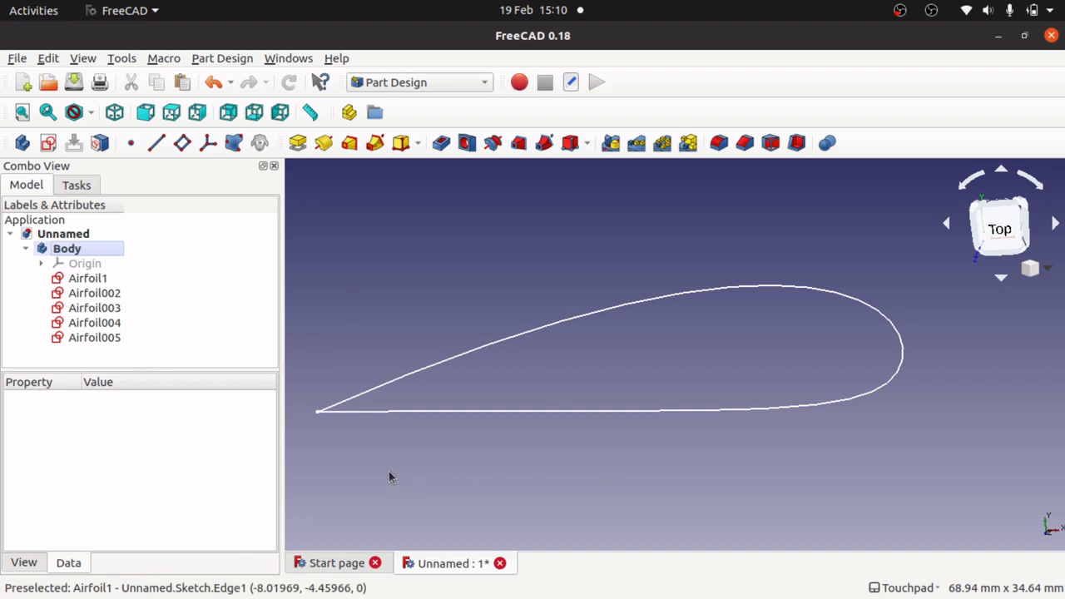
mouse_move(184, 294)
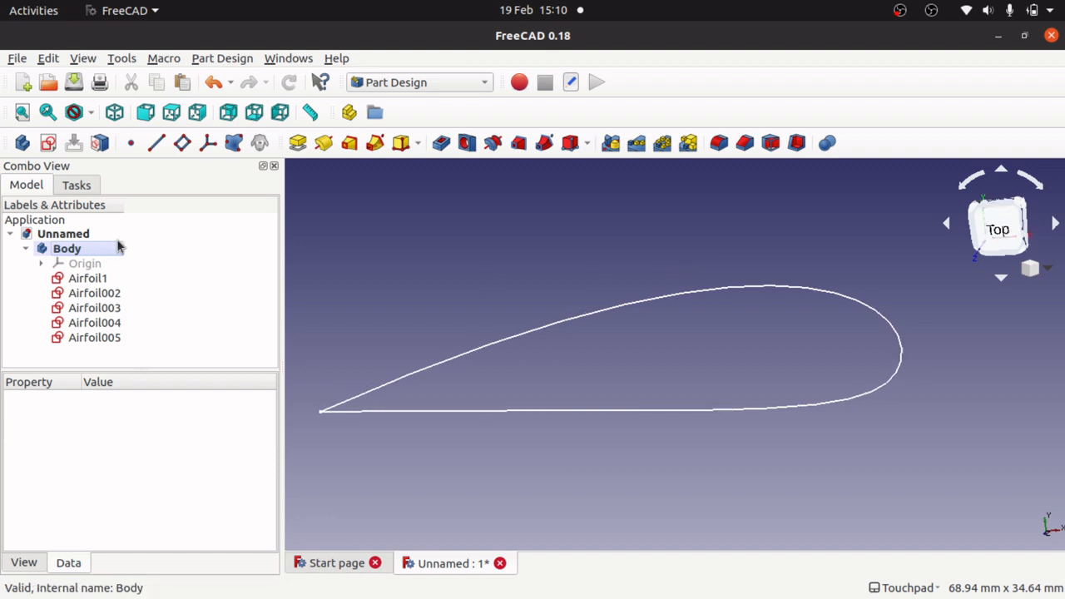
- Set Airfoil002's Attachment Offset z position to 20 mm
click(94, 293)
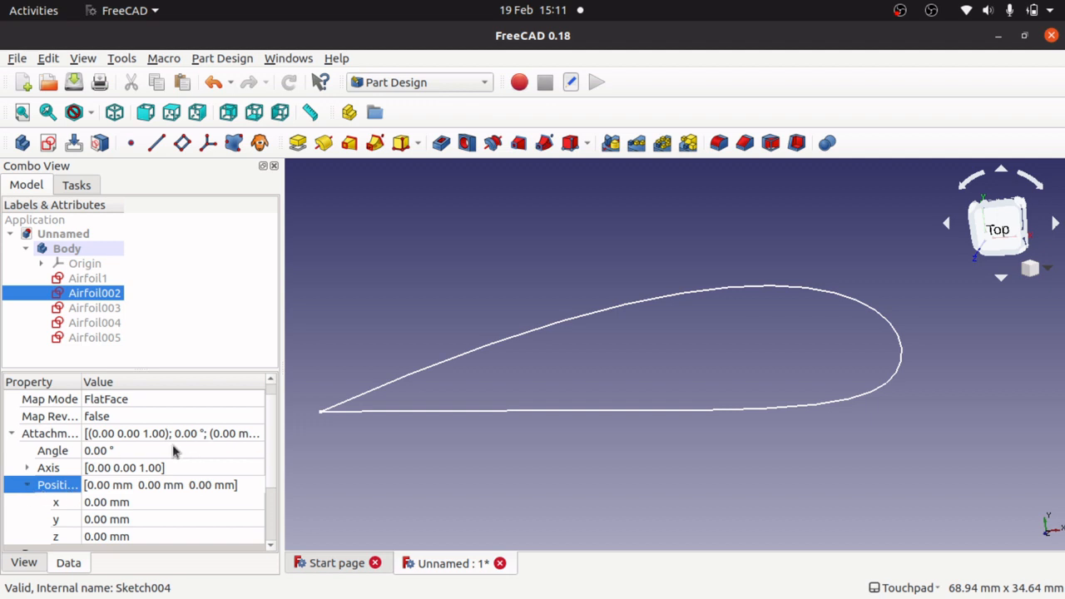
mouse_move(7, 428)
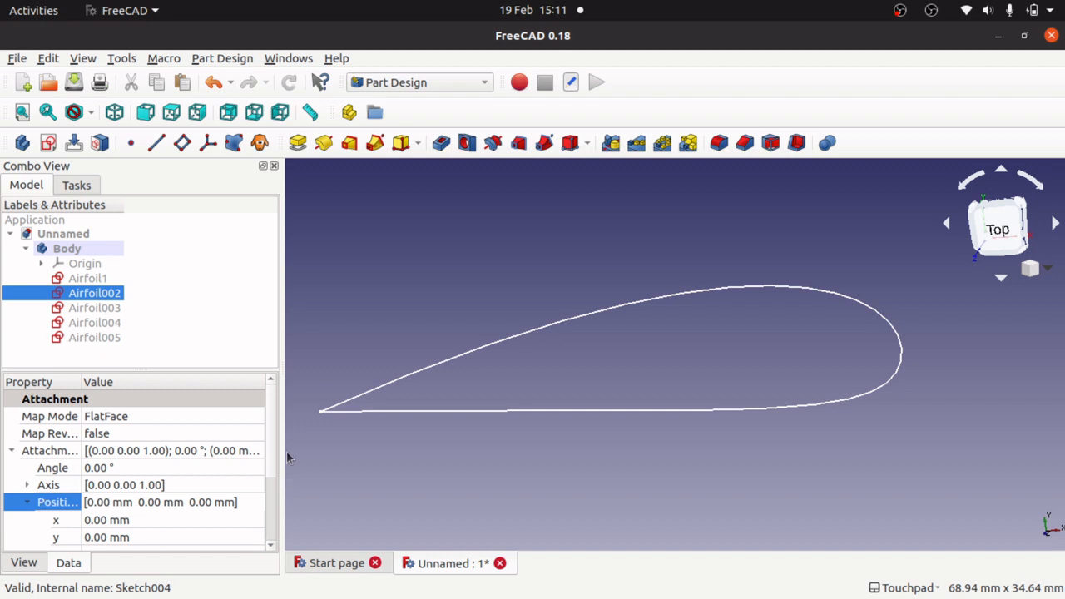
scroll(down, 3)
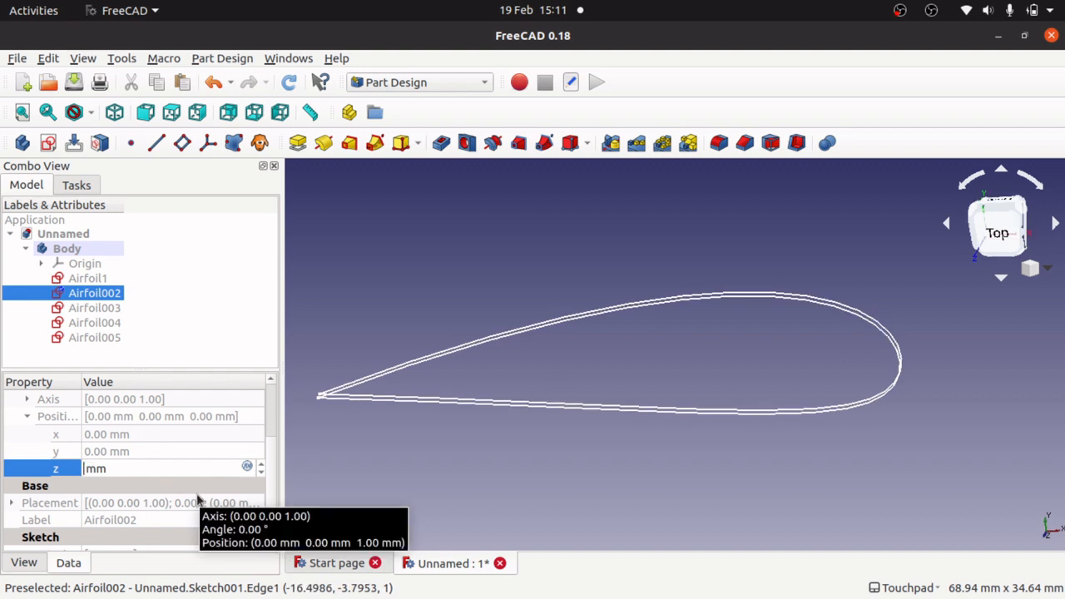
text(20)
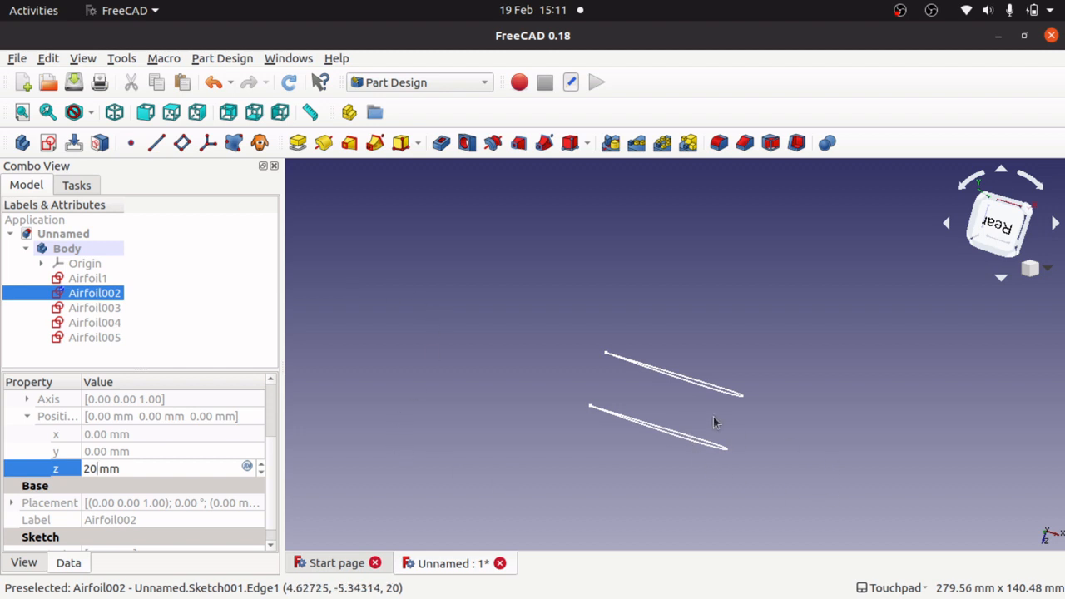
mouse_move(117, 315)
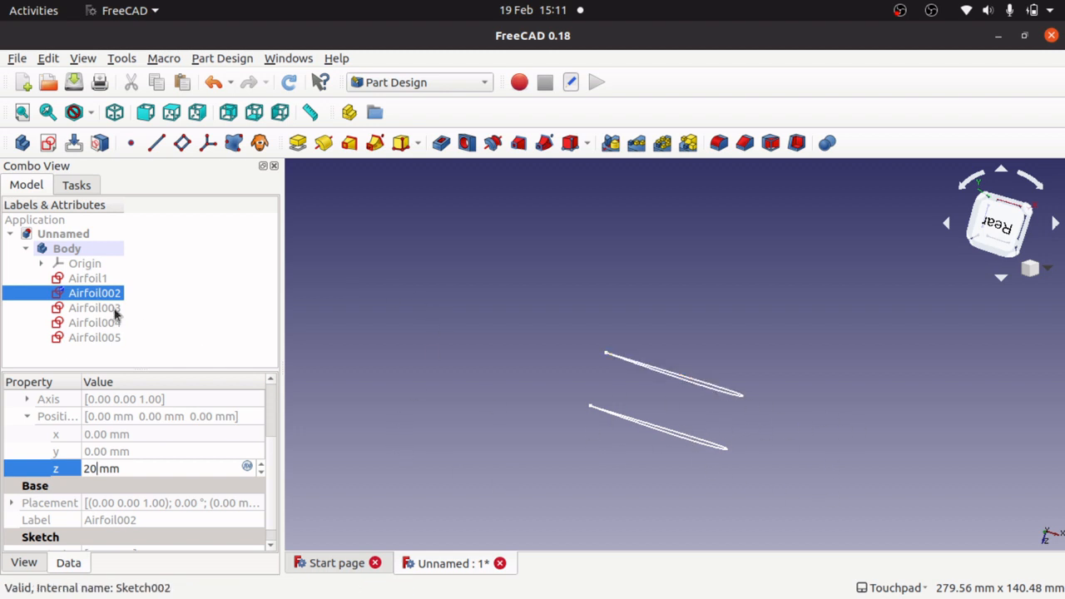
- Raise Airfoil003 to a 40 mm z offset
click(94, 307)
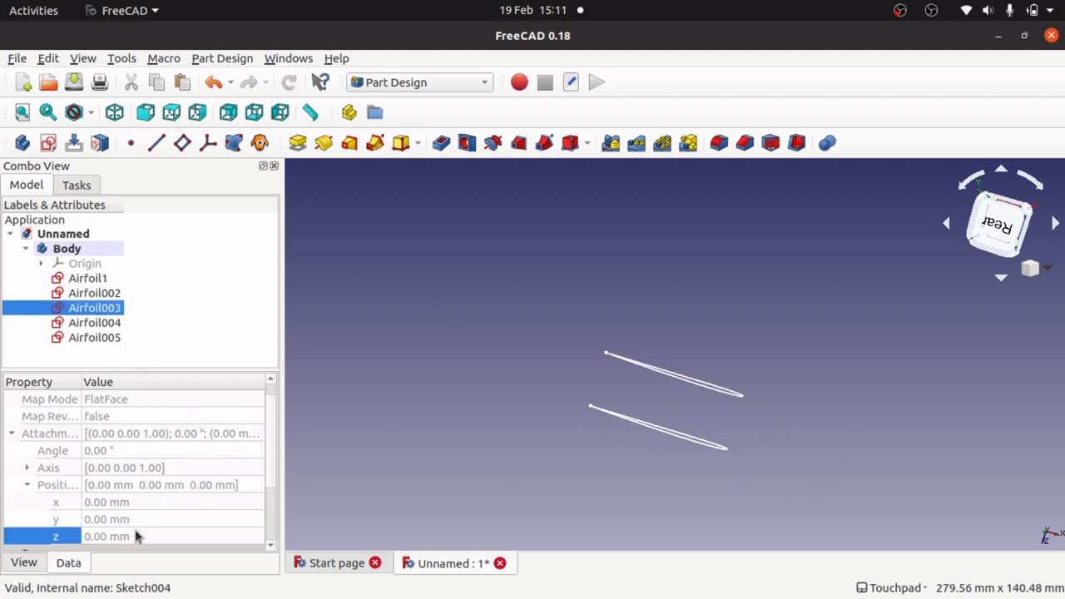
double_click(106, 536)
text(40)
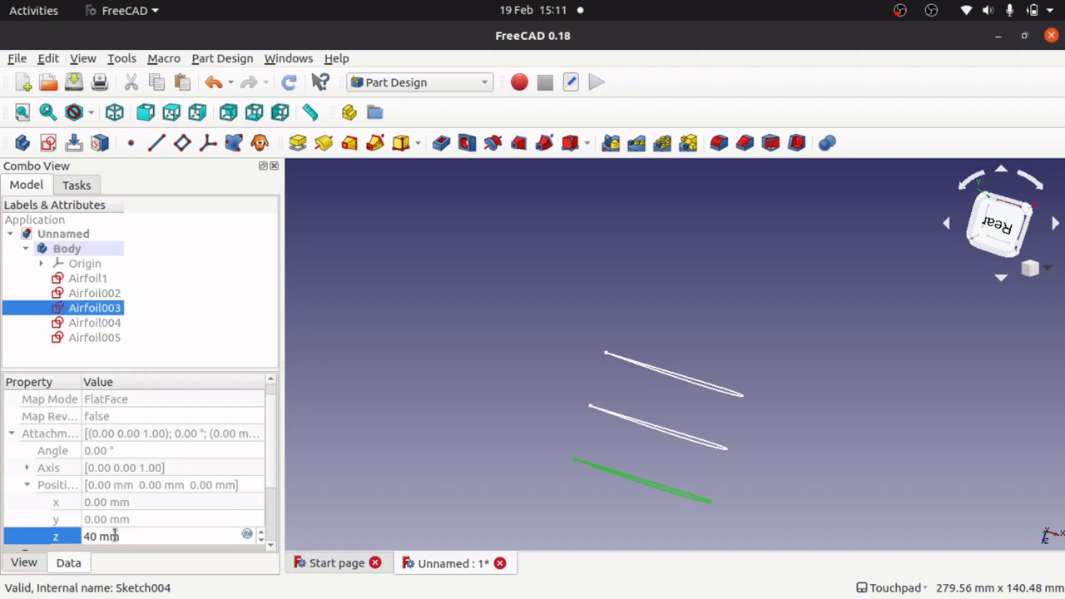
click(94, 322)
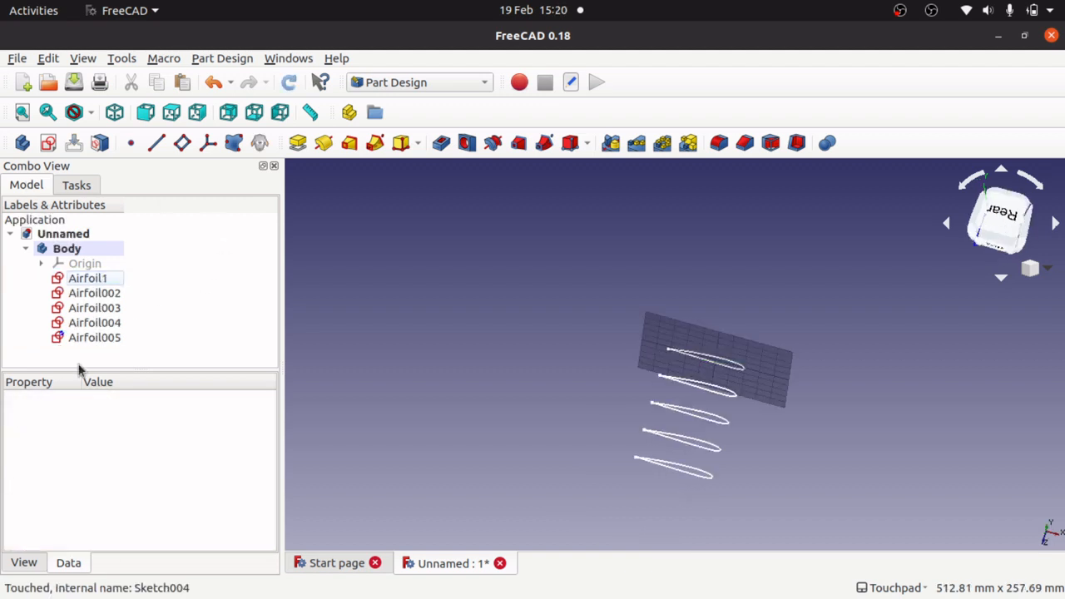
- Create an additive loft using Airfoil1 as the profile
click(87, 278)
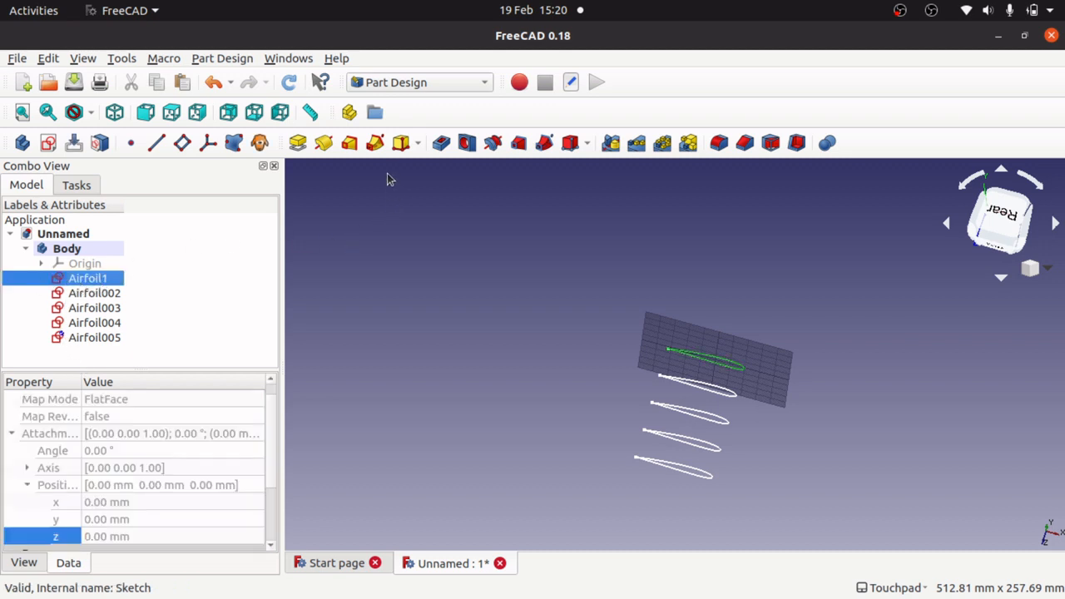
mouse_move(349, 143)
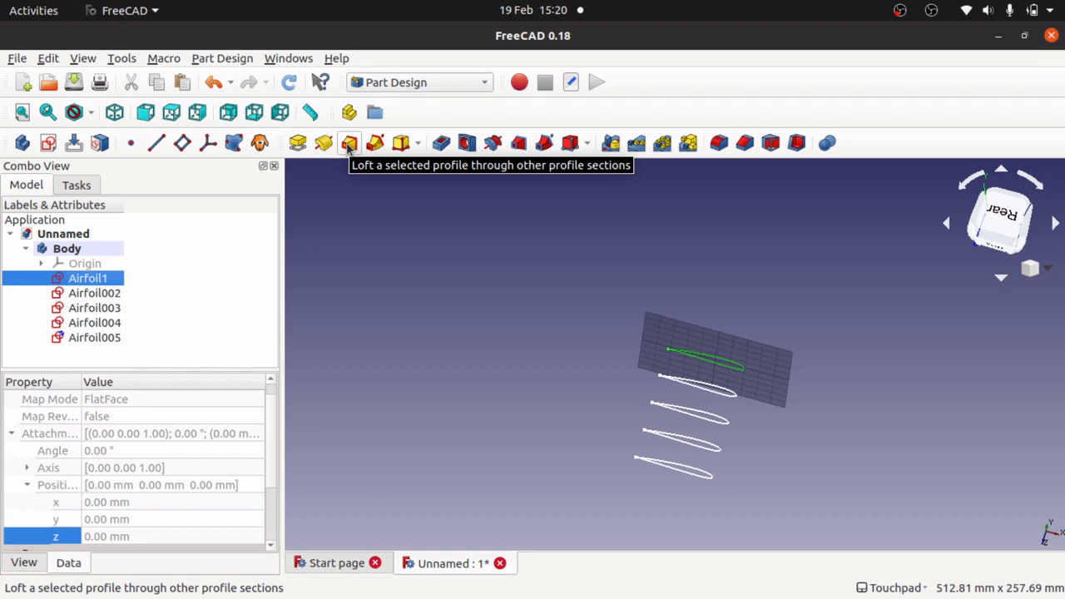
mouse_move(346, 150)
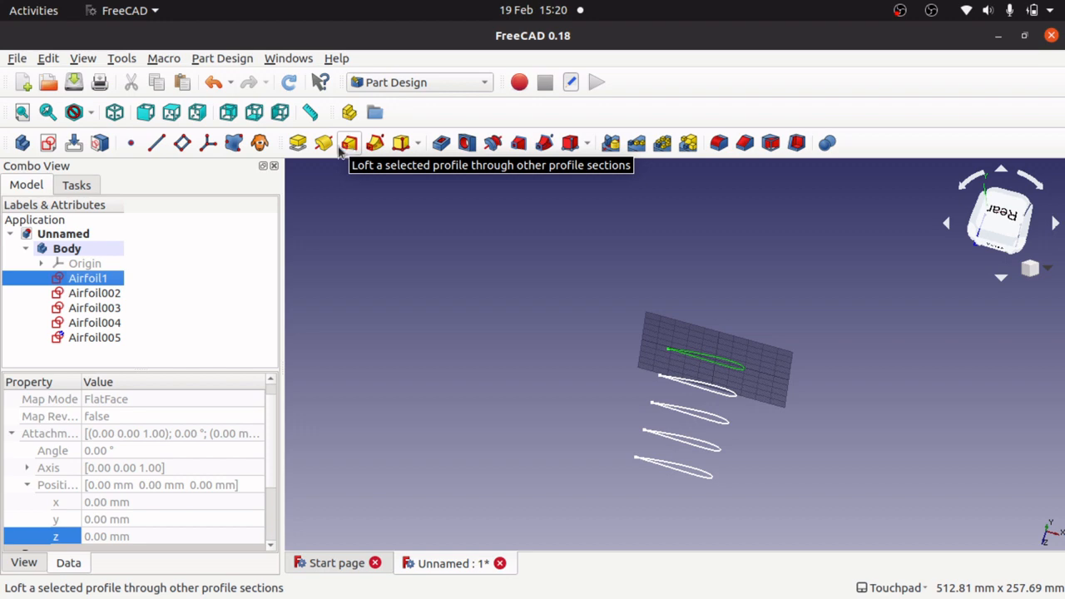
click(223, 59)
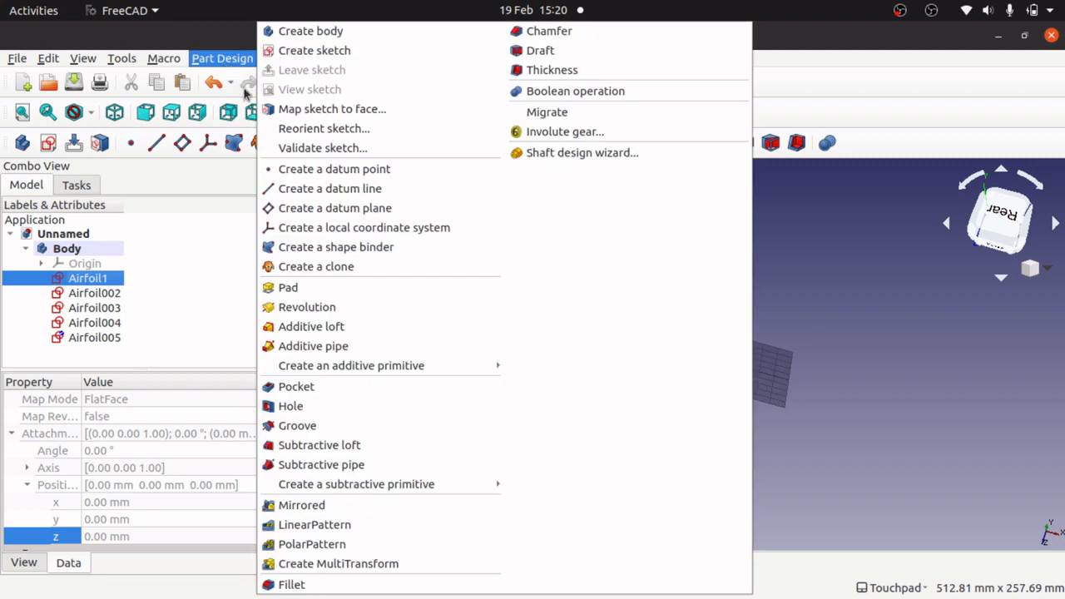
mouse_move(312, 326)
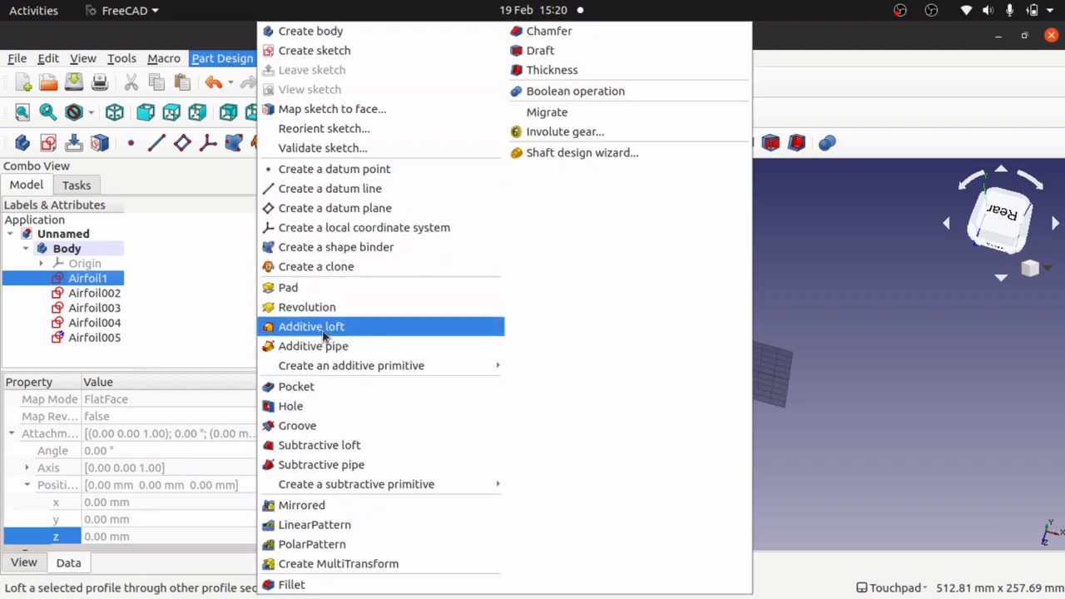
click(311, 326)
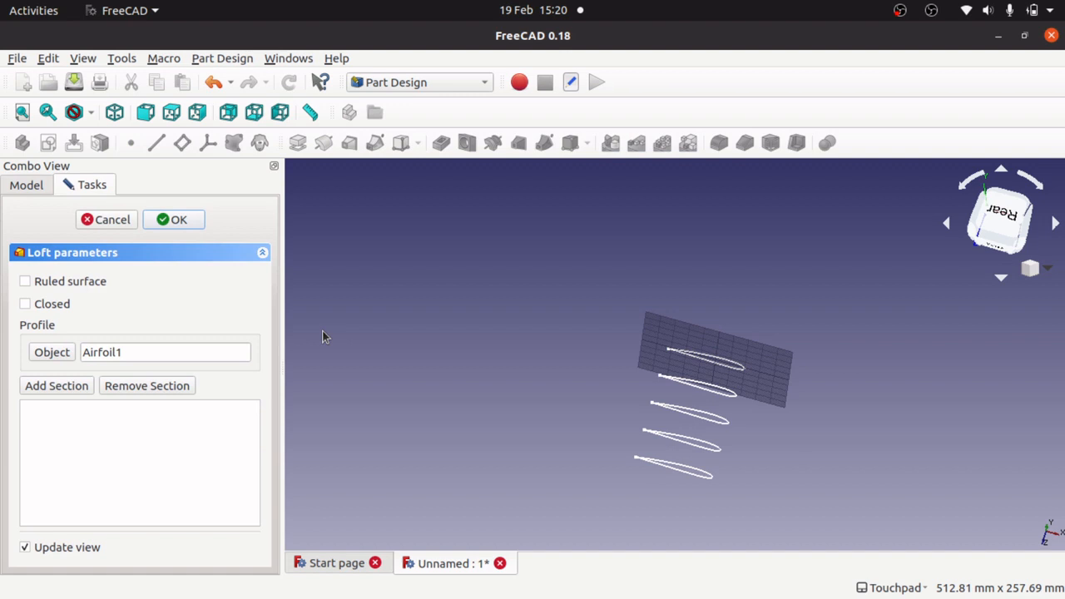
mouse_move(118, 268)
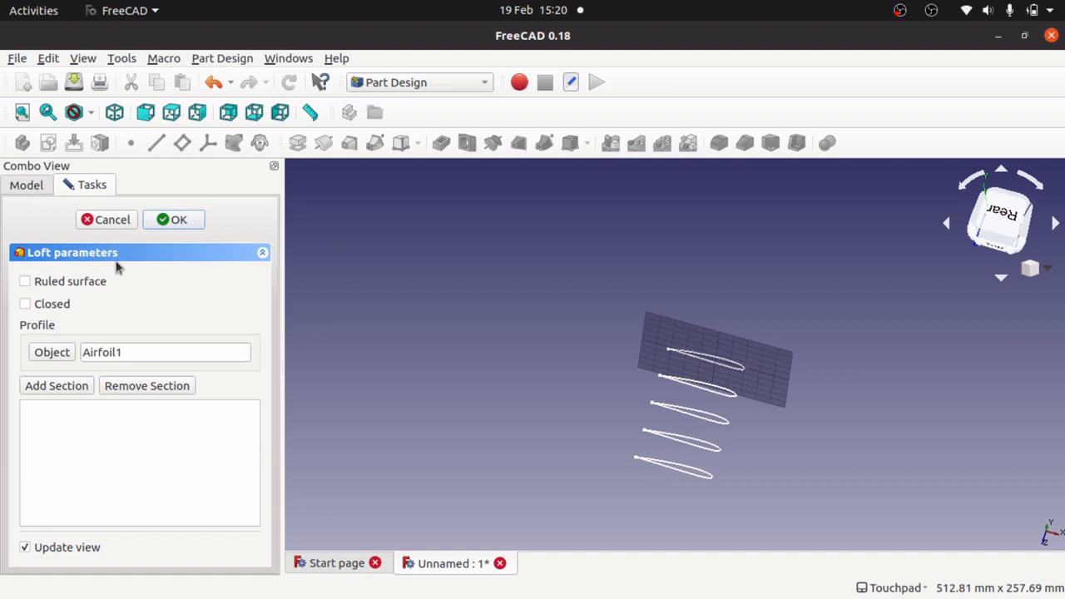
mouse_move(704, 372)
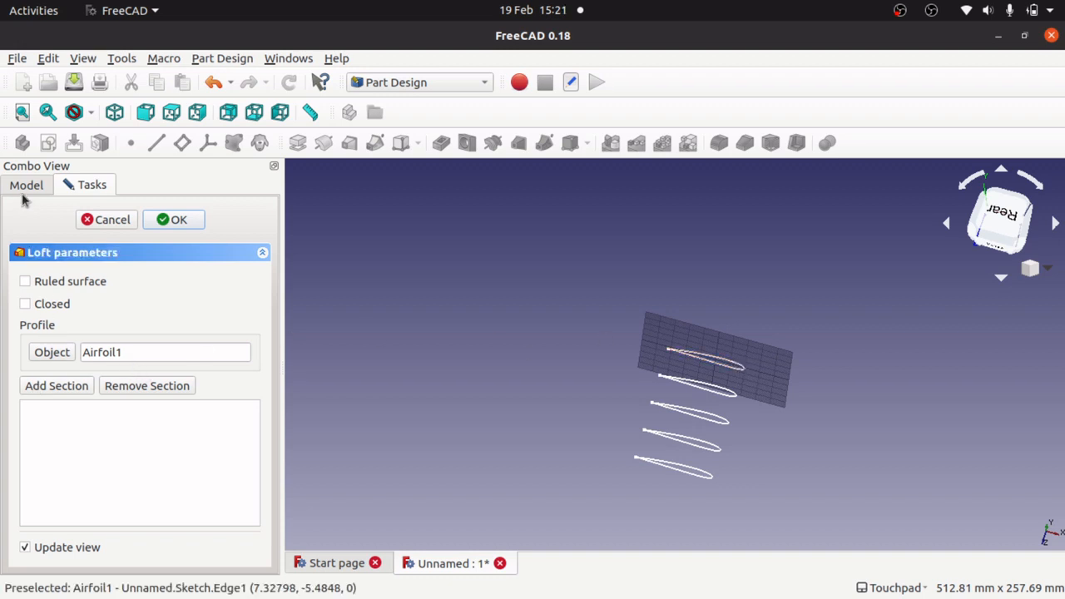
- Reopen the loft, add the airfoil copies as sections, then cancel the edit
click(173, 219)
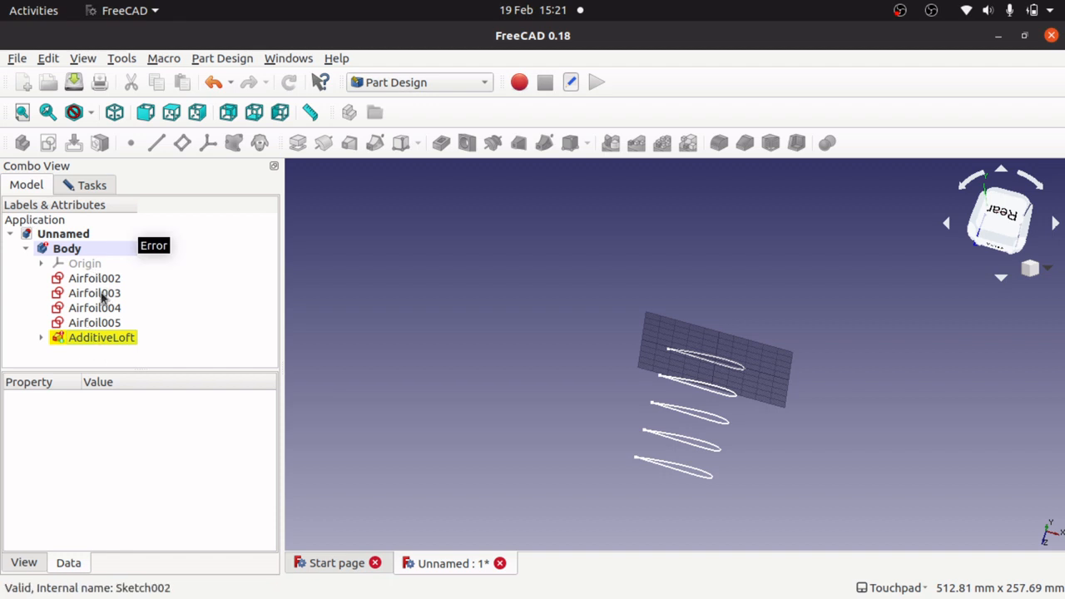
click(41, 337)
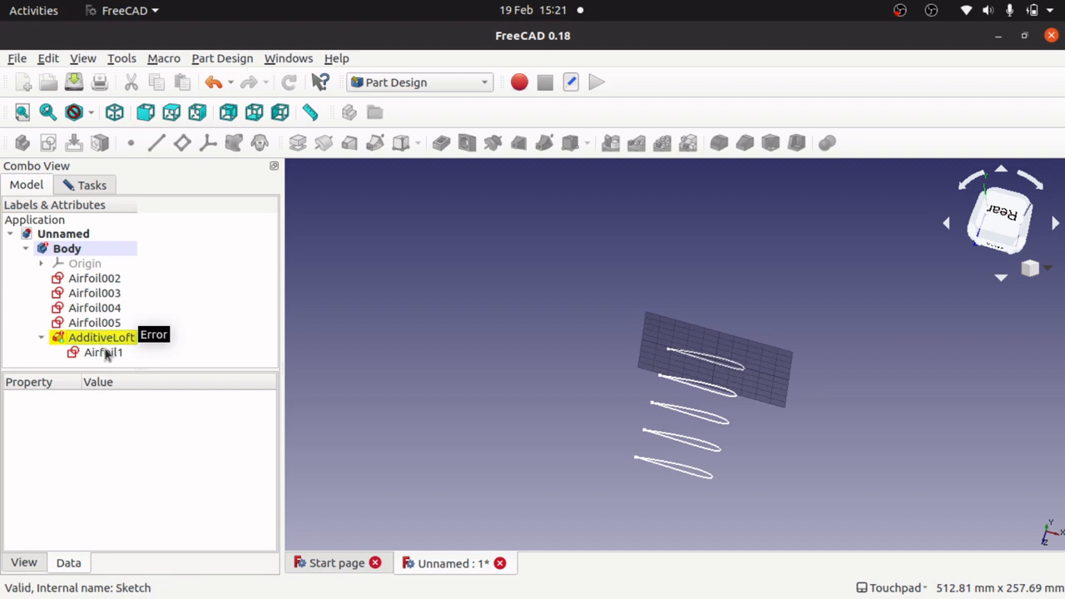
click(103, 352)
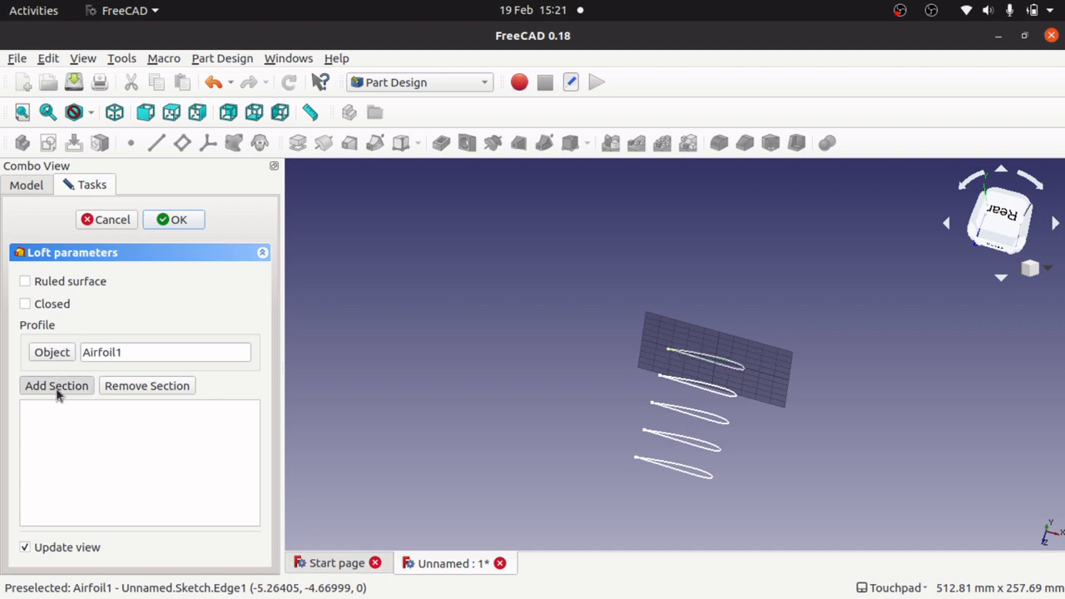
mouse_move(699, 387)
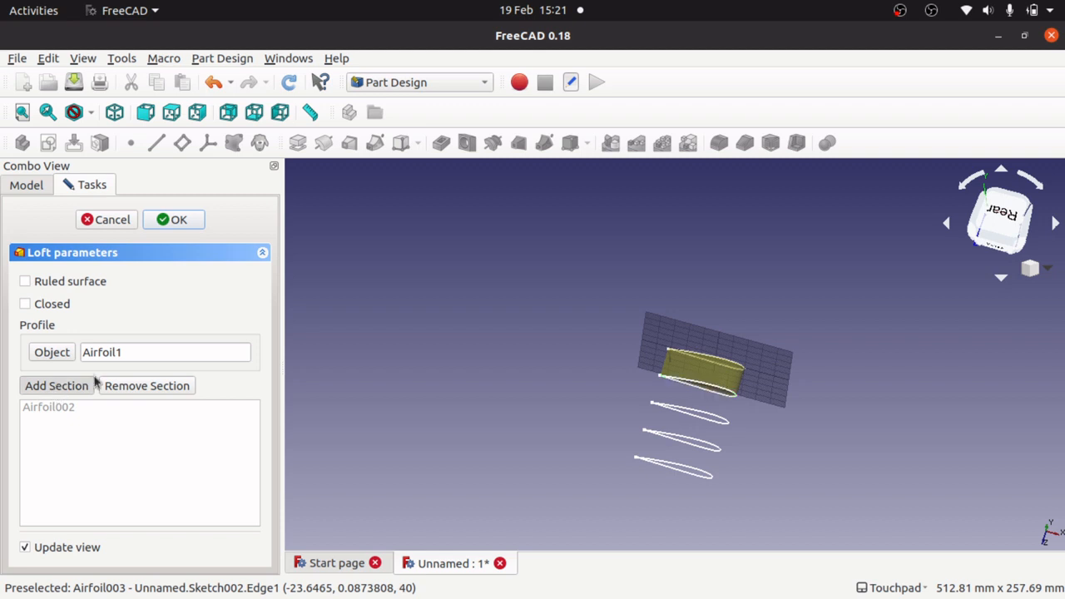
click(57, 386)
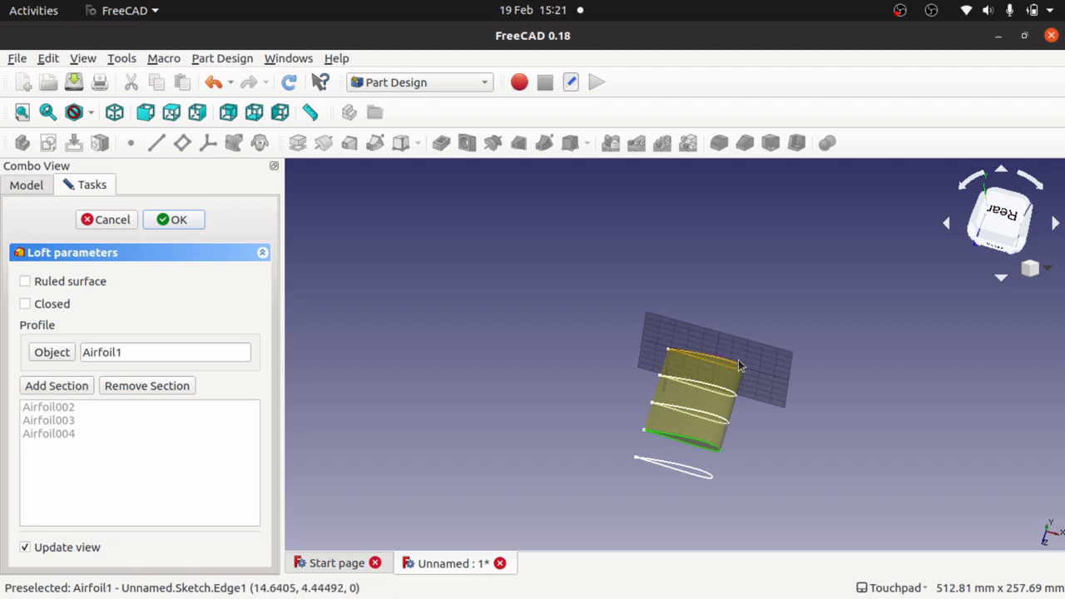
mouse_move(707, 458)
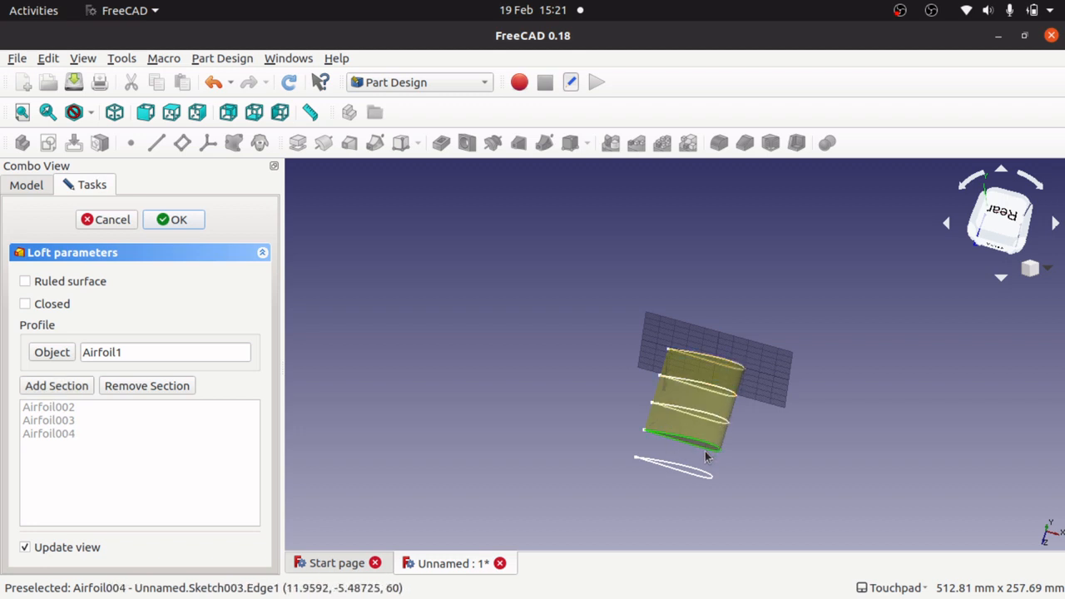
mouse_move(709, 457)
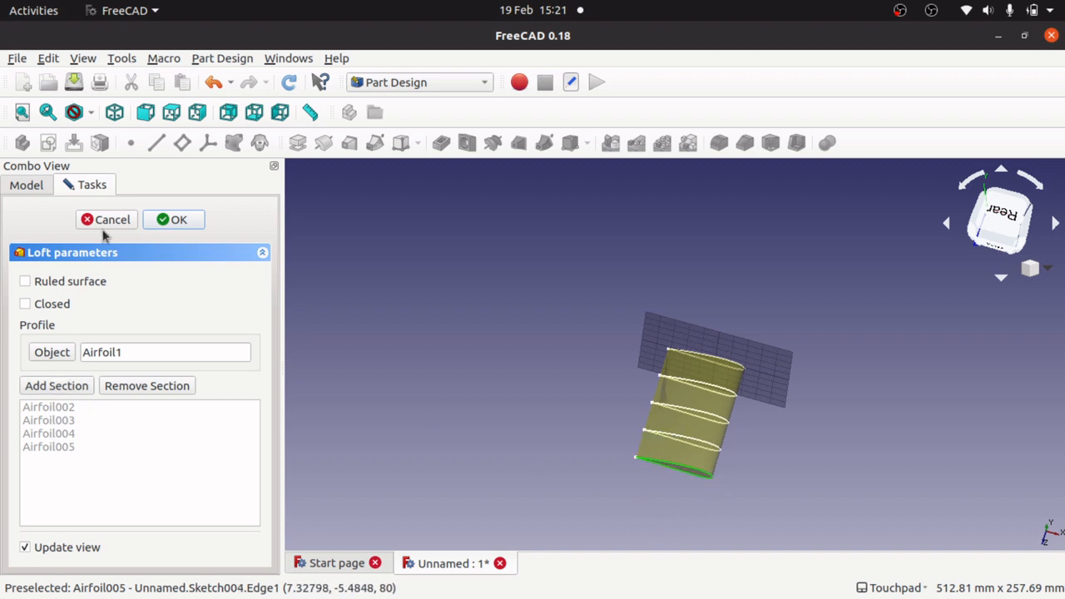
click(173, 219)
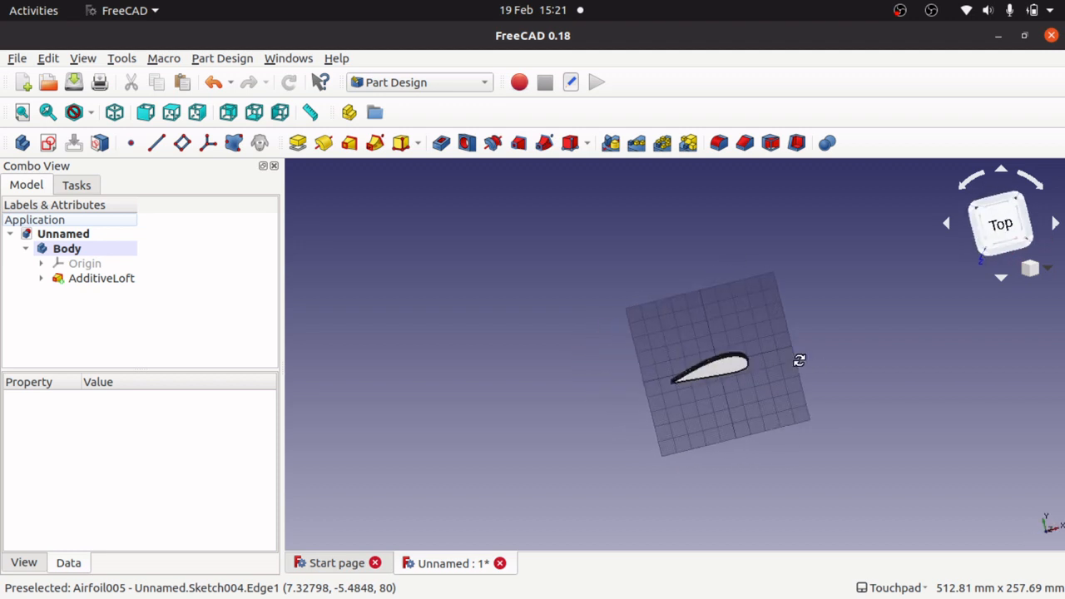
- Delete the AdditiveLoft and select the Airfoil005 sketch
click(100, 278)
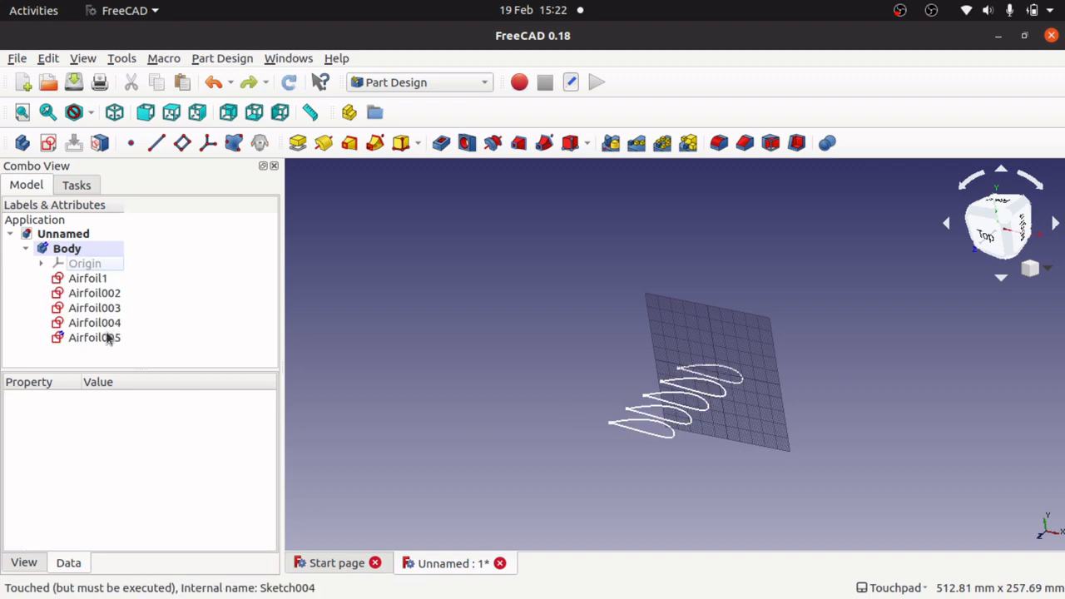
click(89, 278)
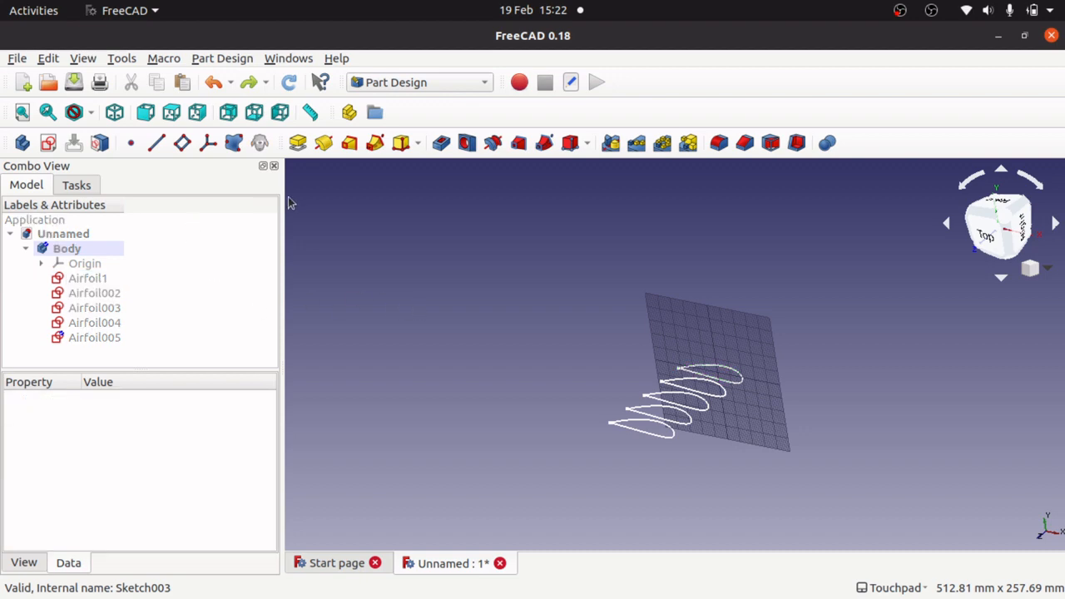
mouse_move(350, 142)
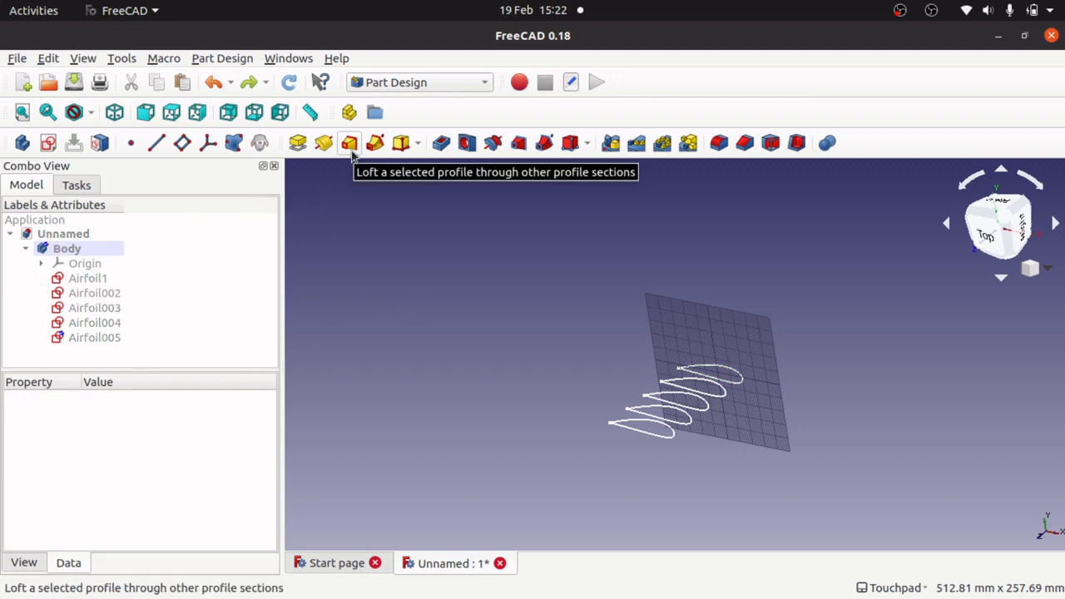
- Start a new additive loft with Airfoil1 as its profile
click(348, 143)
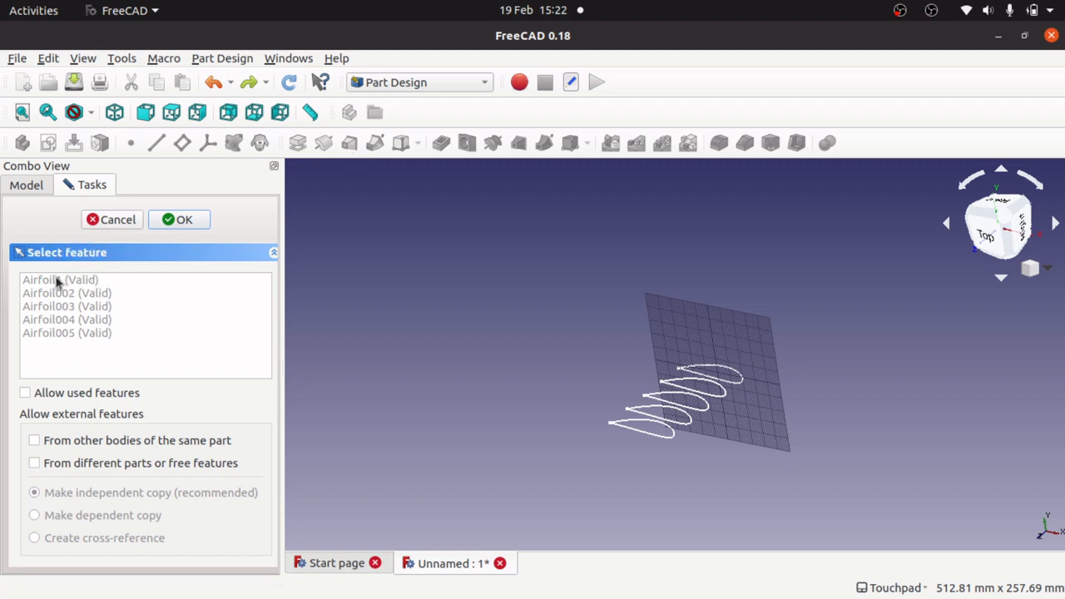
click(59, 279)
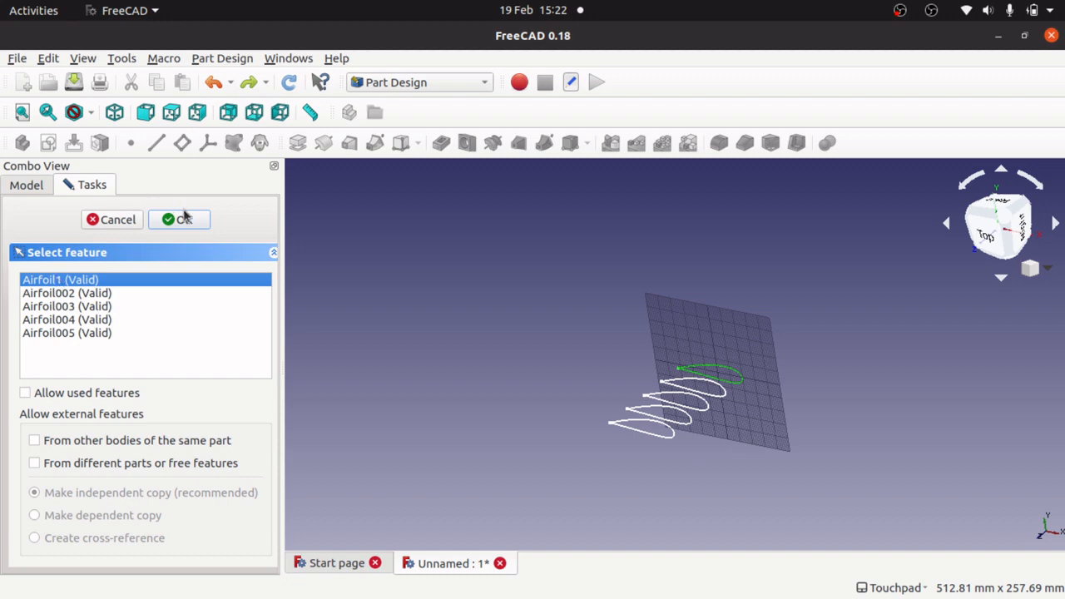
click(179, 219)
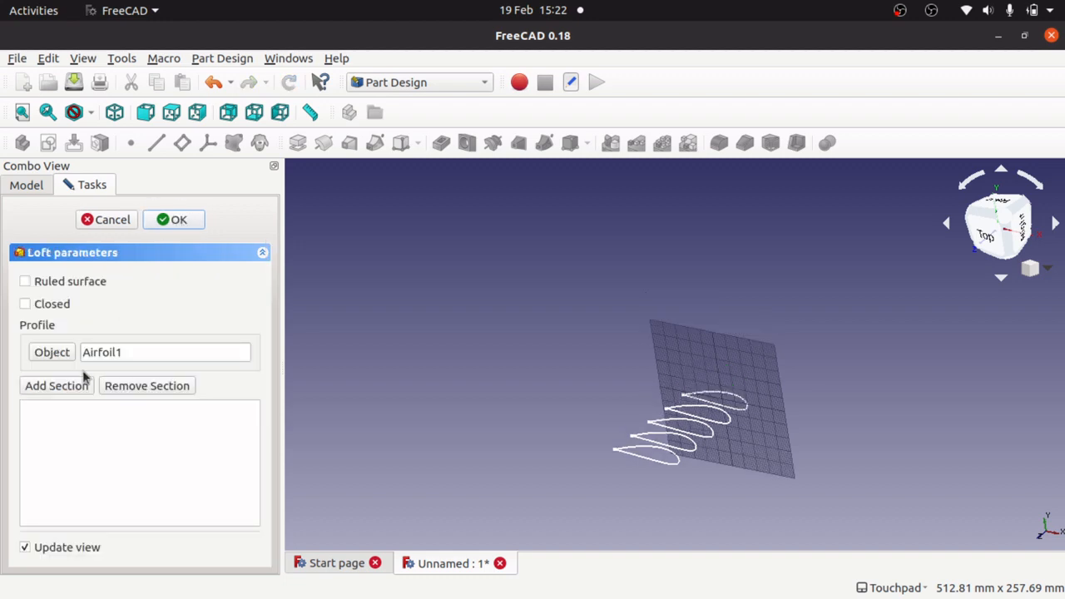
mouse_move(562, 387)
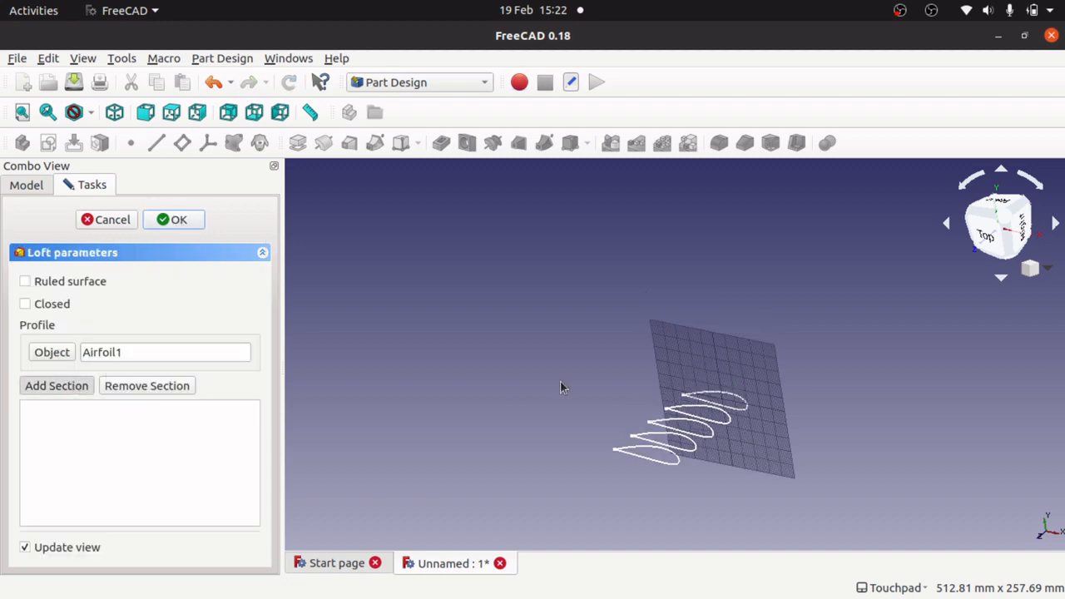
- Add Airfoil002–Airfoil005 as sections, toggle Closed on and off, and confirm
click(56, 386)
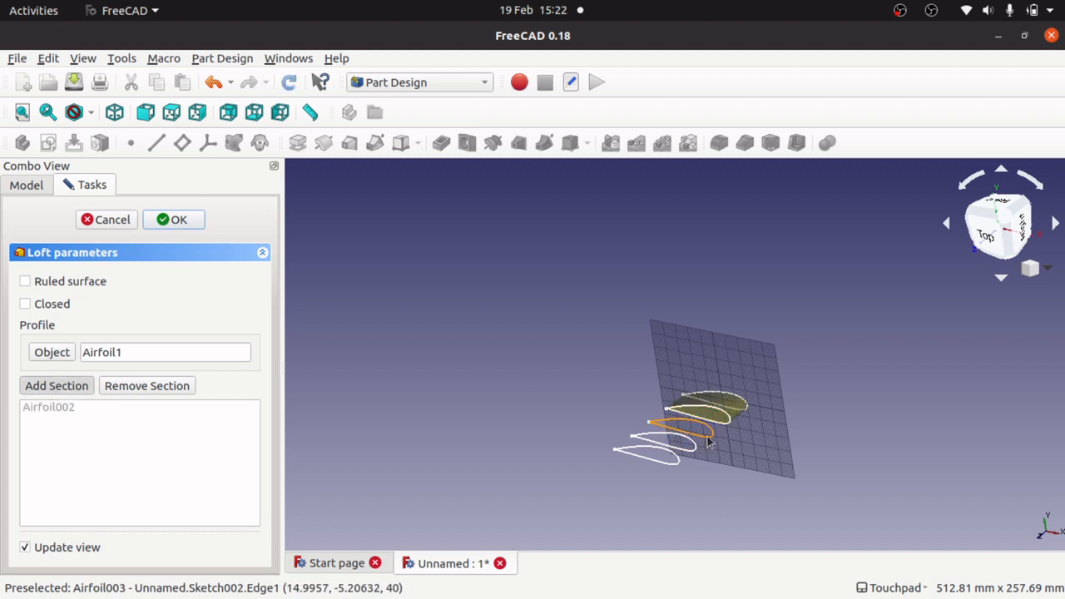
click(57, 385)
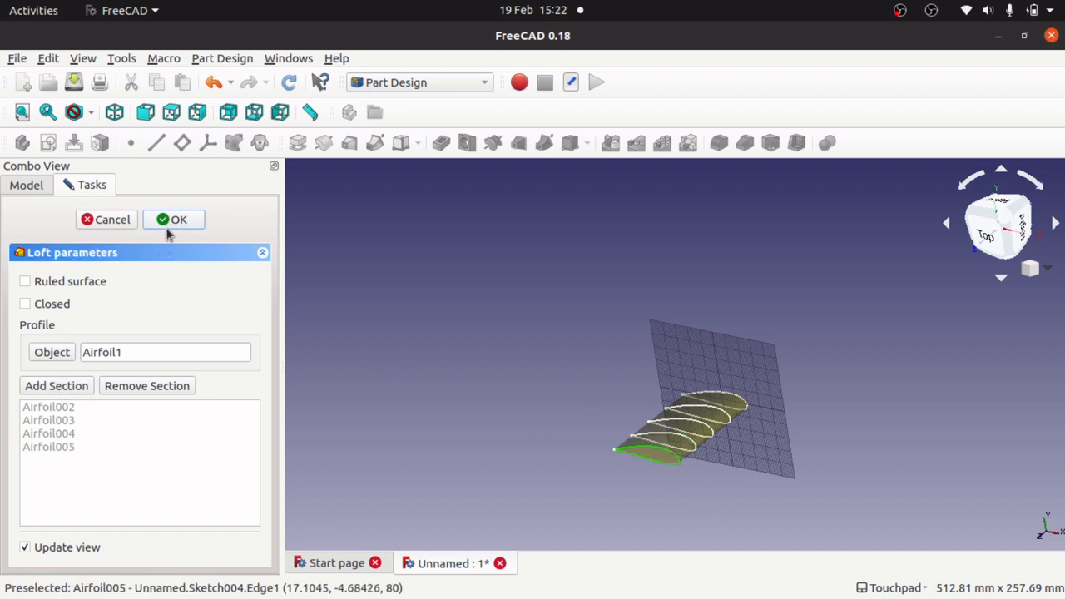
mouse_move(54, 316)
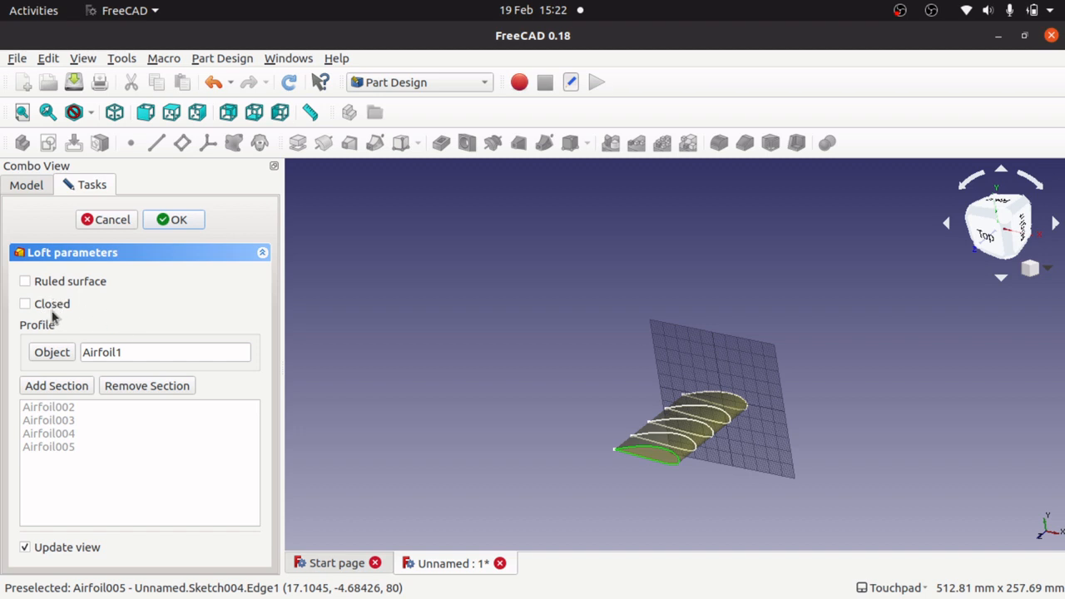
mouse_move(32, 316)
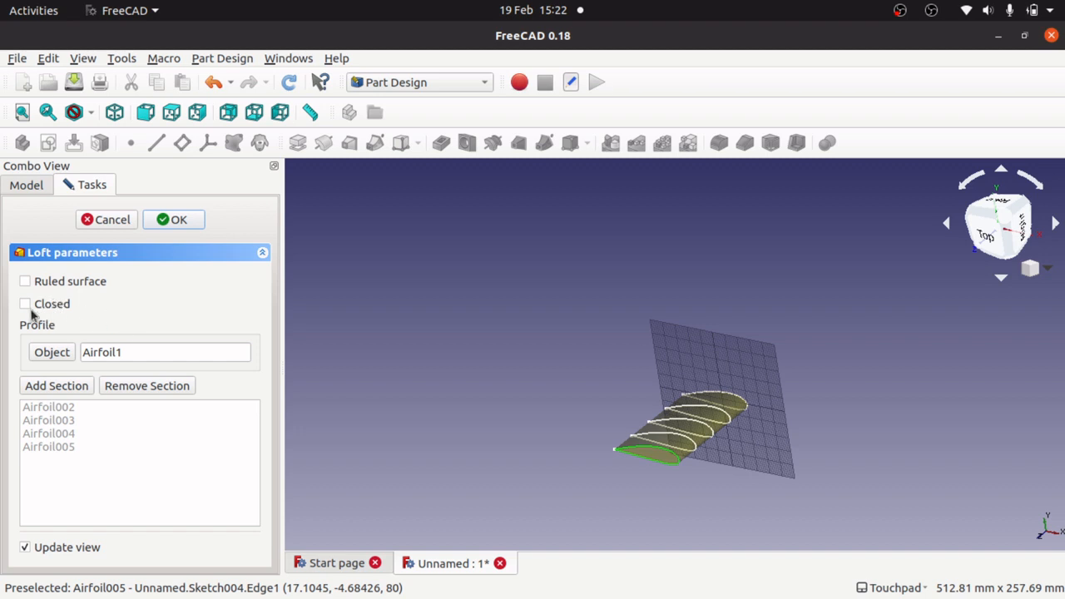
click(25, 304)
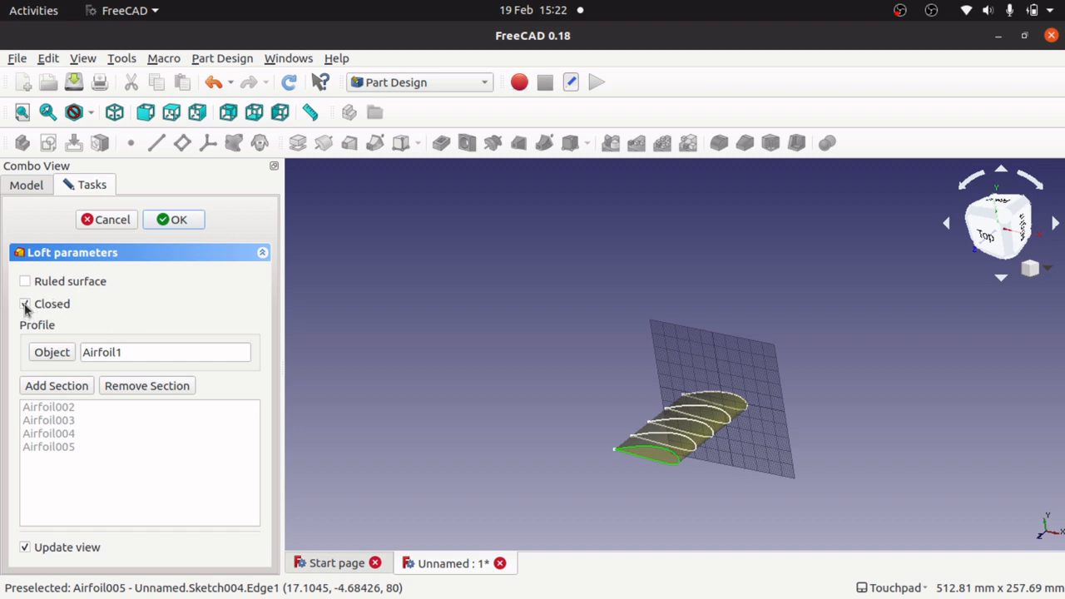
click(25, 304)
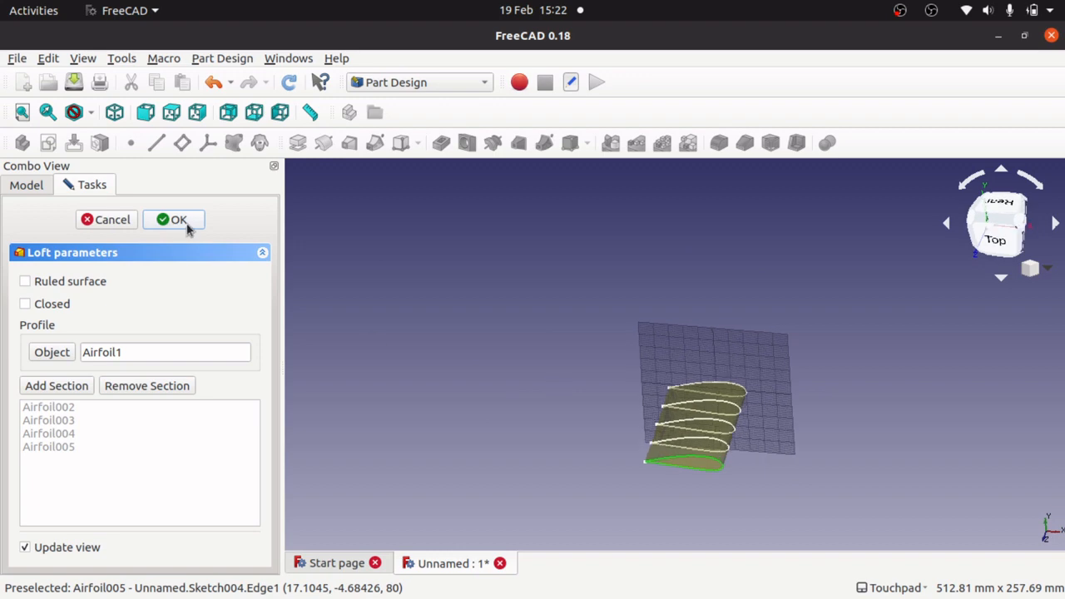
click(174, 219)
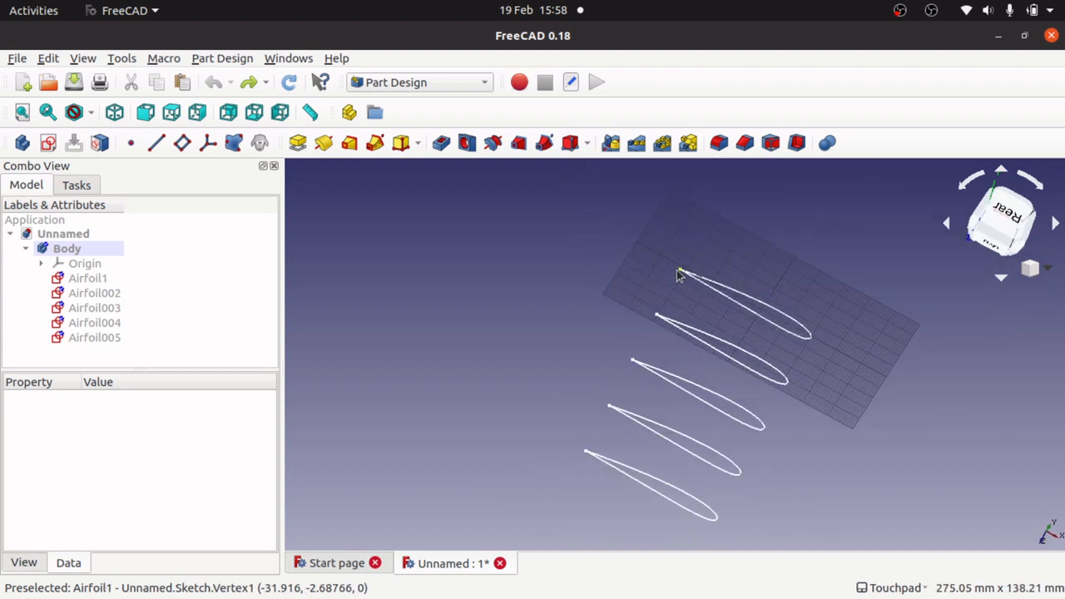
mouse_move(630, 486)
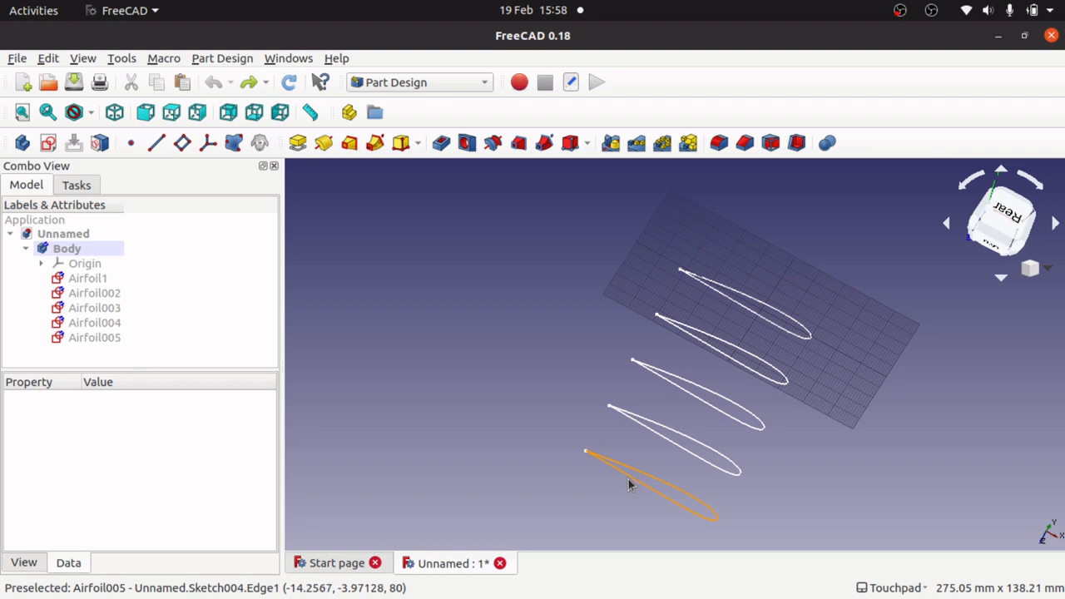
mouse_move(812, 343)
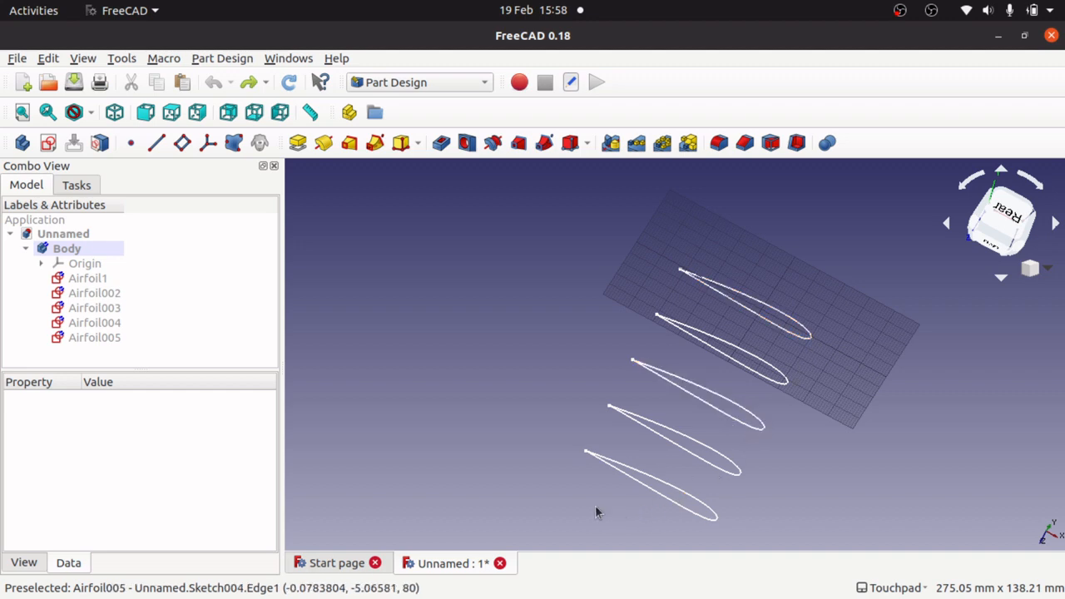
mouse_move(691, 492)
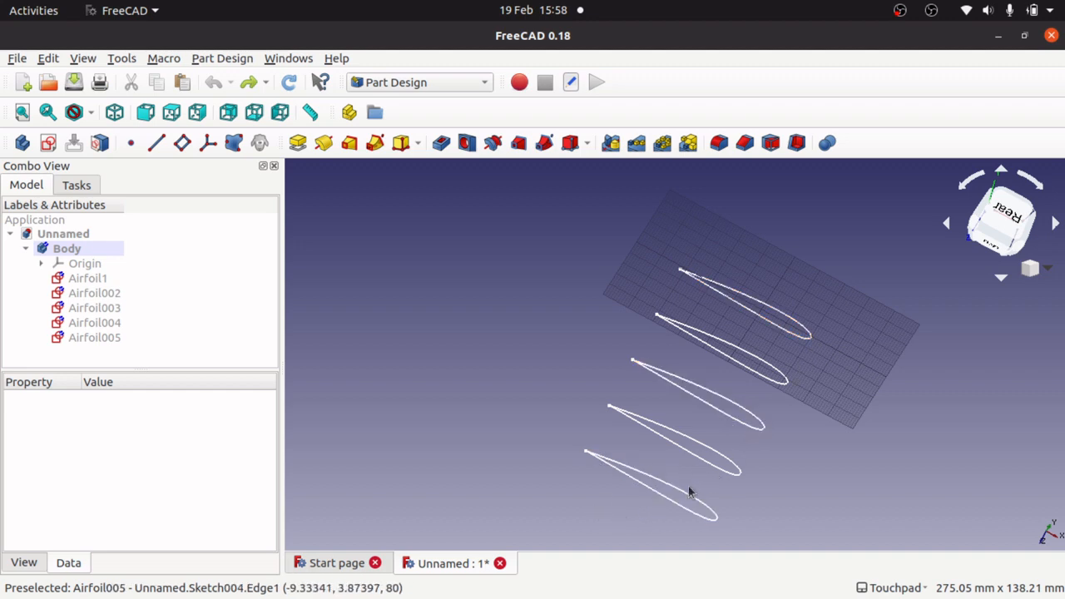
drag(691, 491, 600, 434)
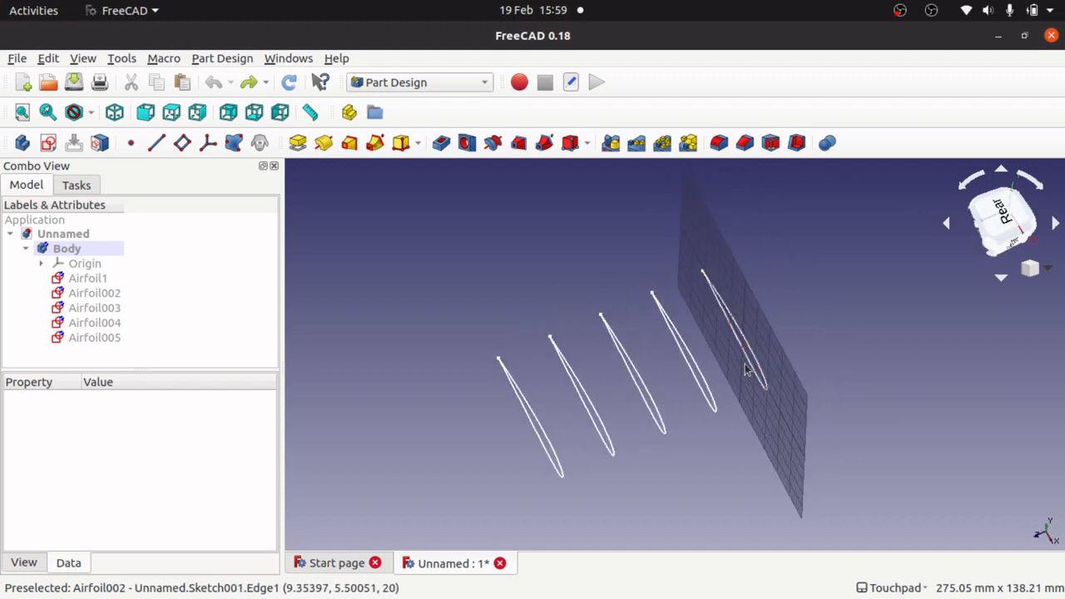
click(95, 293)
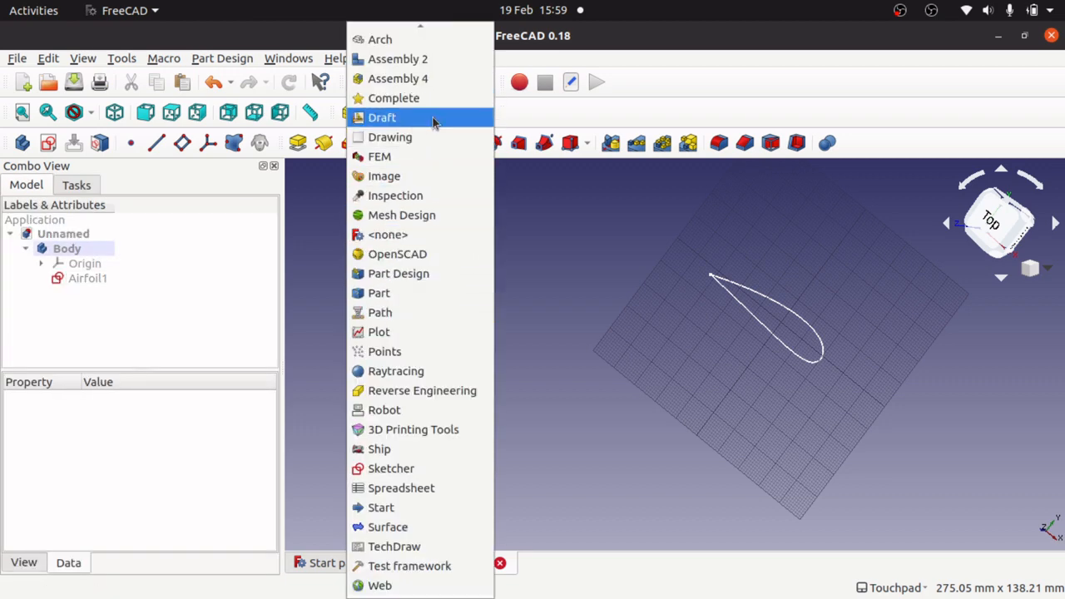
- Switch to the Draft workbench and select the Airfoil1 sketch
click(381, 118)
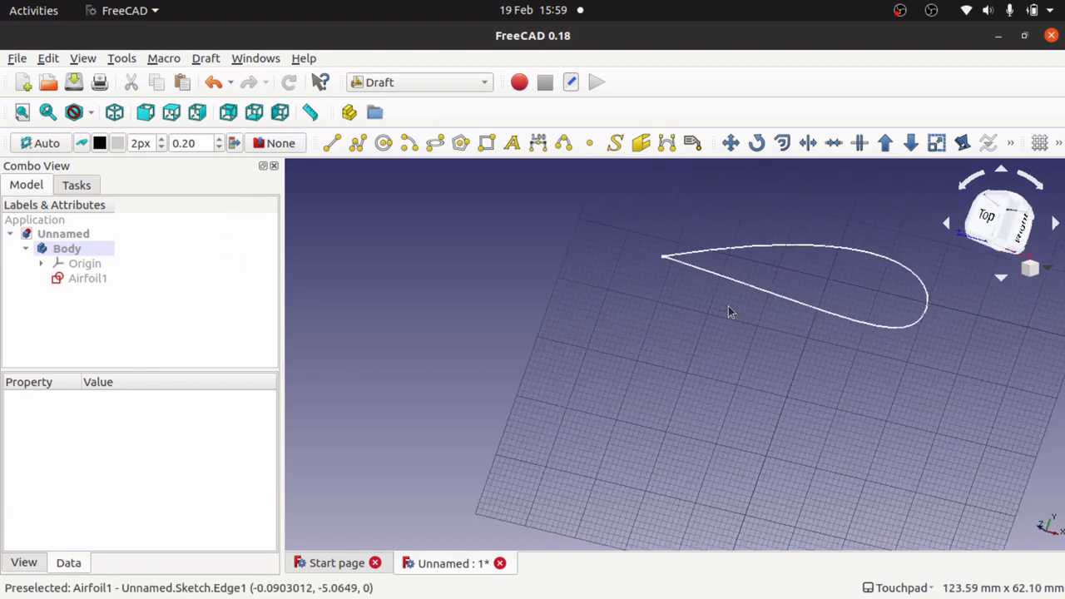
click(985, 216)
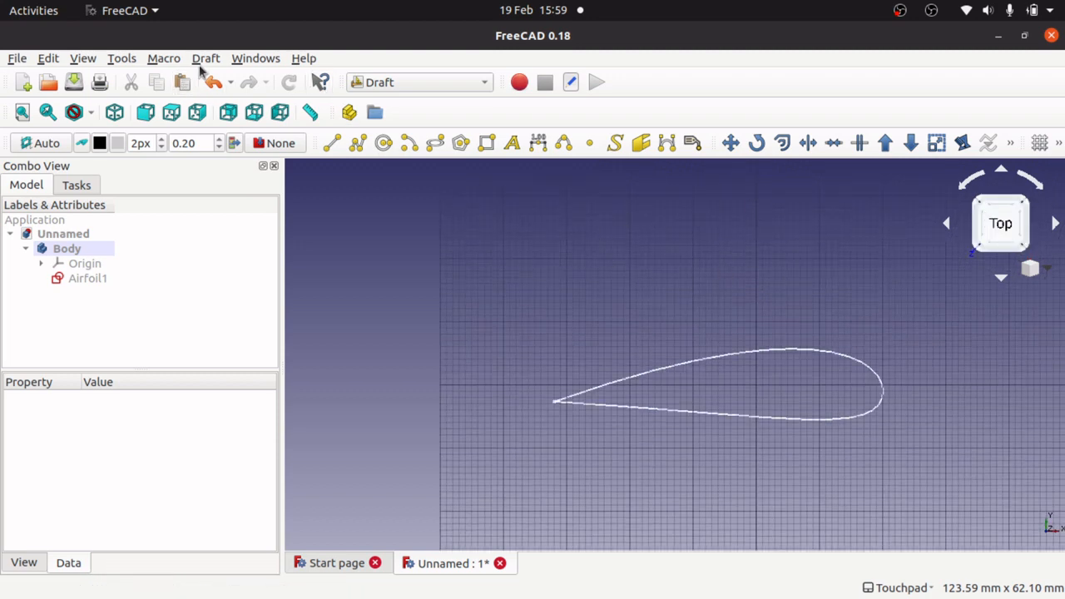
click(87, 278)
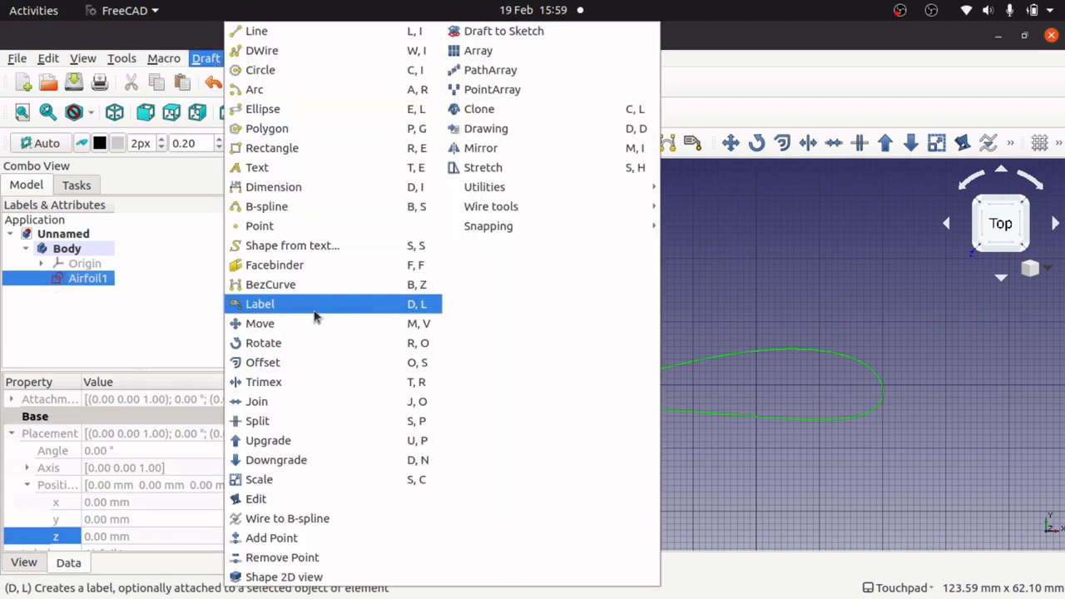
- Draft-scale Airfoil1 at factor 1 on all axes, creating a clone named Scale
click(259, 480)
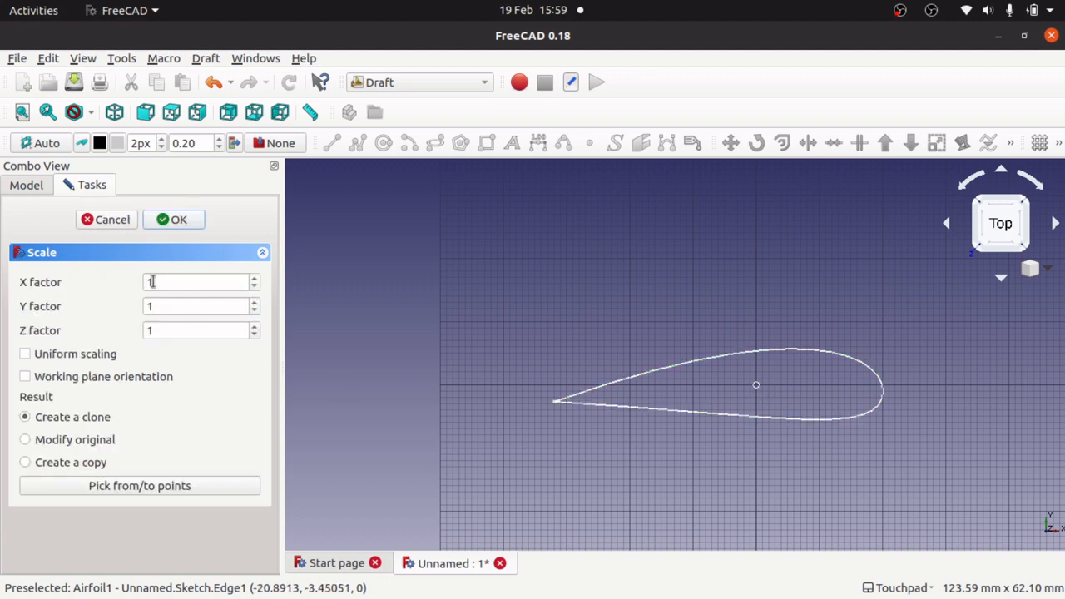
click(199, 282)
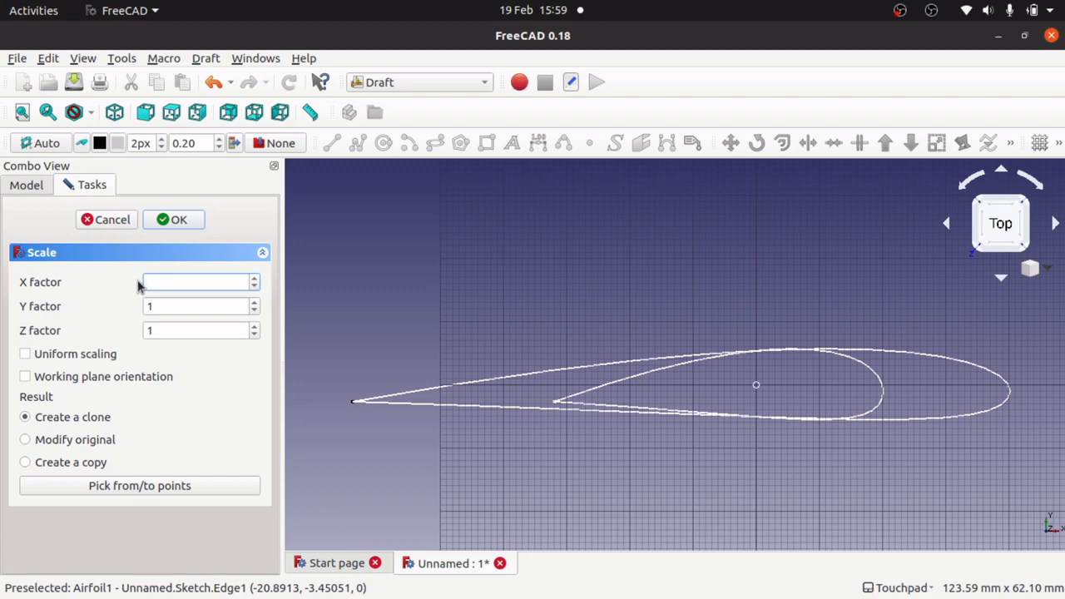
text(1)
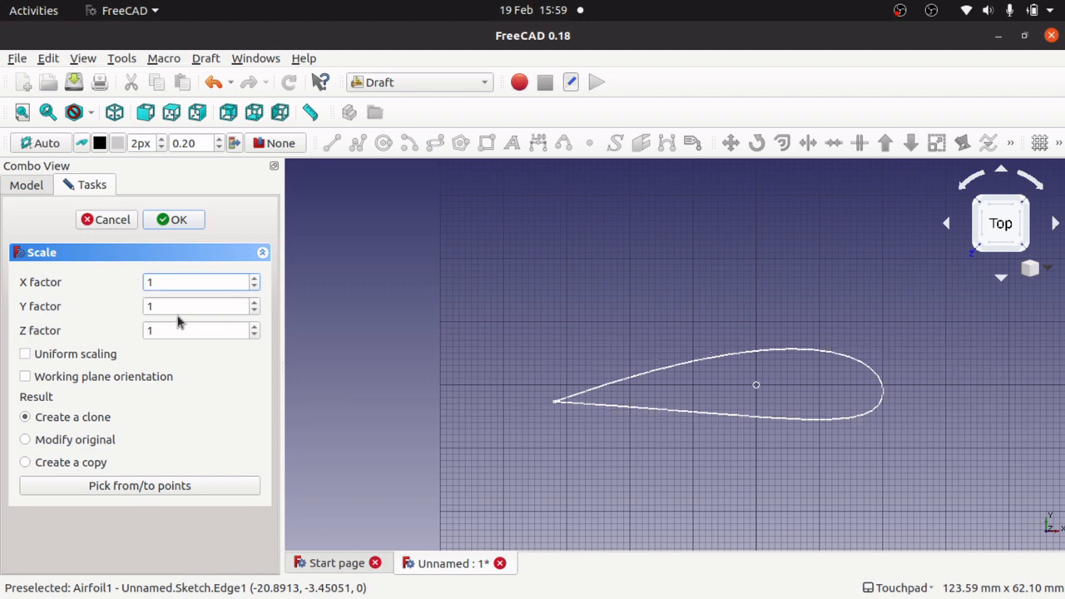
click(200, 282)
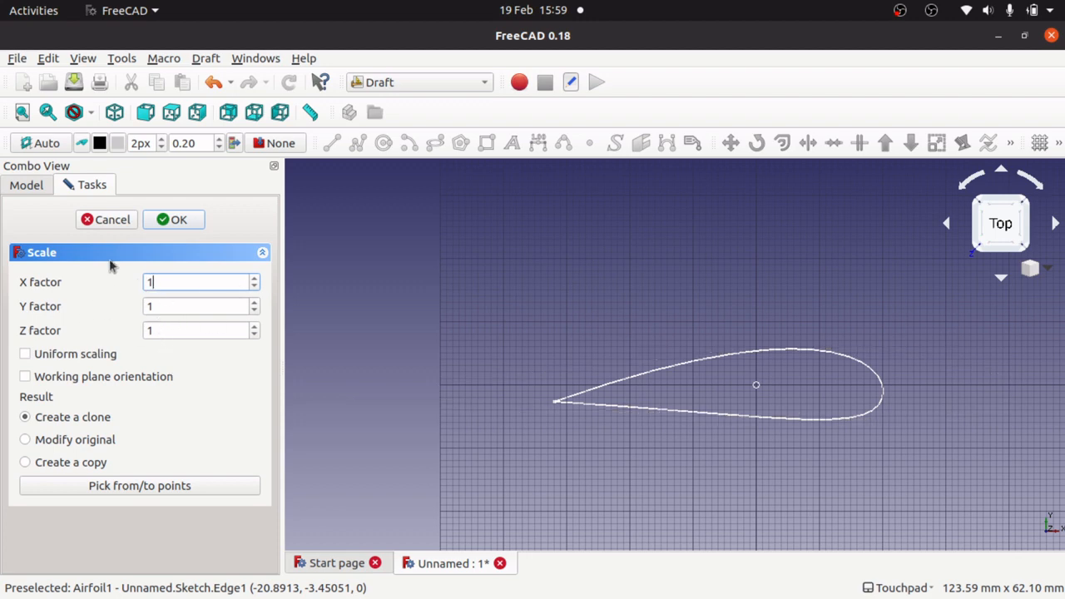
click(173, 219)
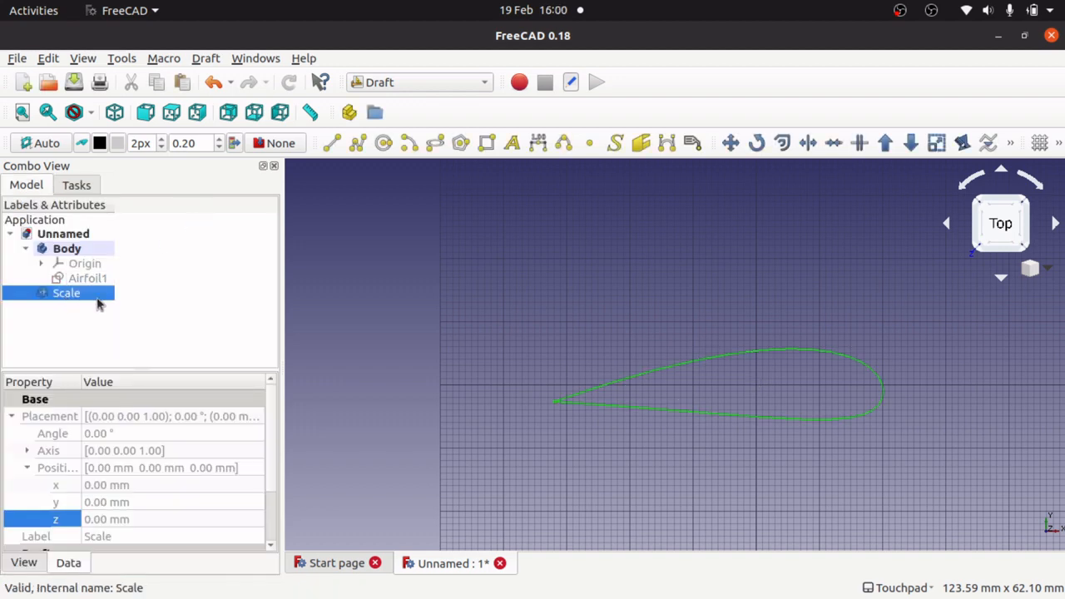
mouse_move(282, 511)
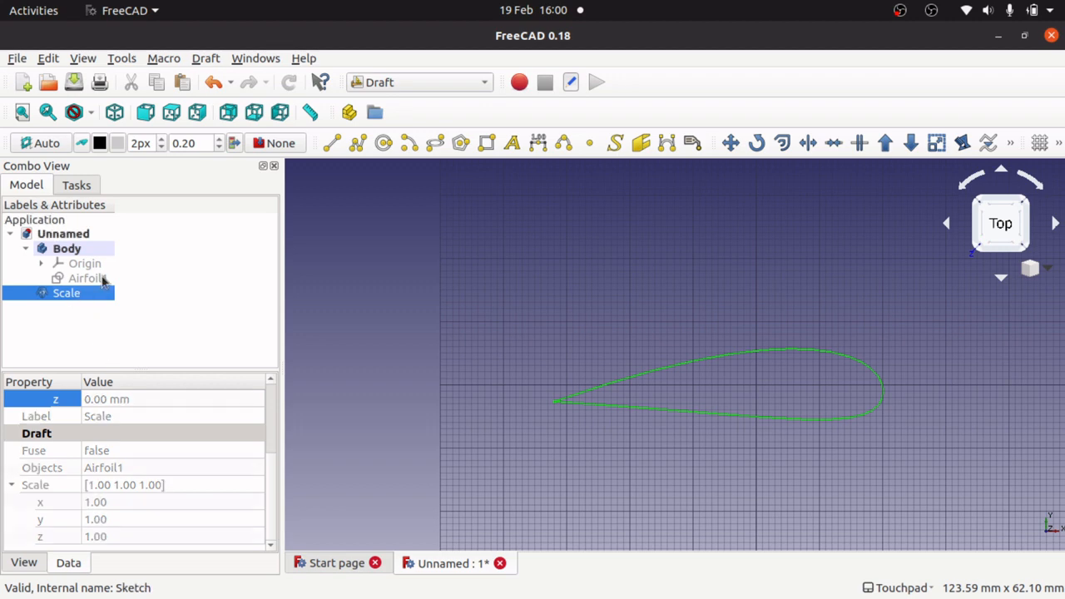
- Set the Scale clone's x, y and z scale factors to 0.10
click(87, 278)
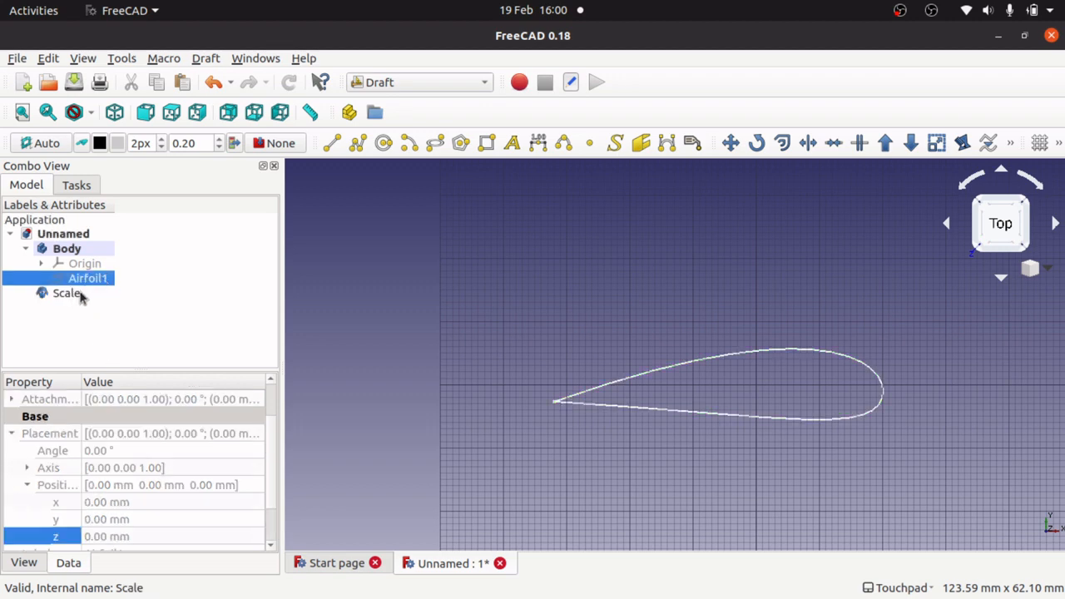
click(67, 293)
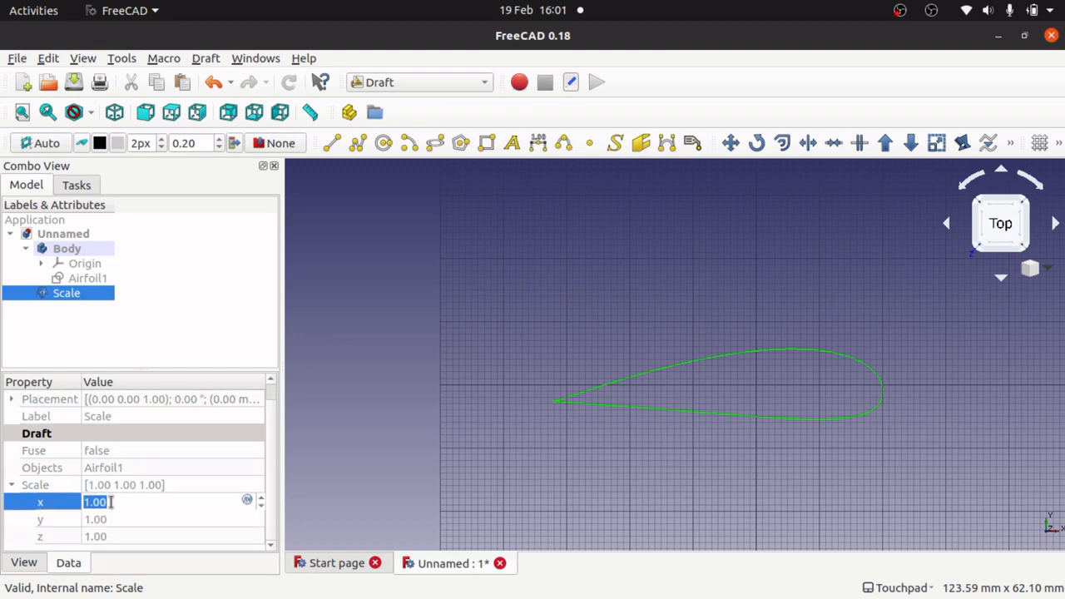
text(0.)
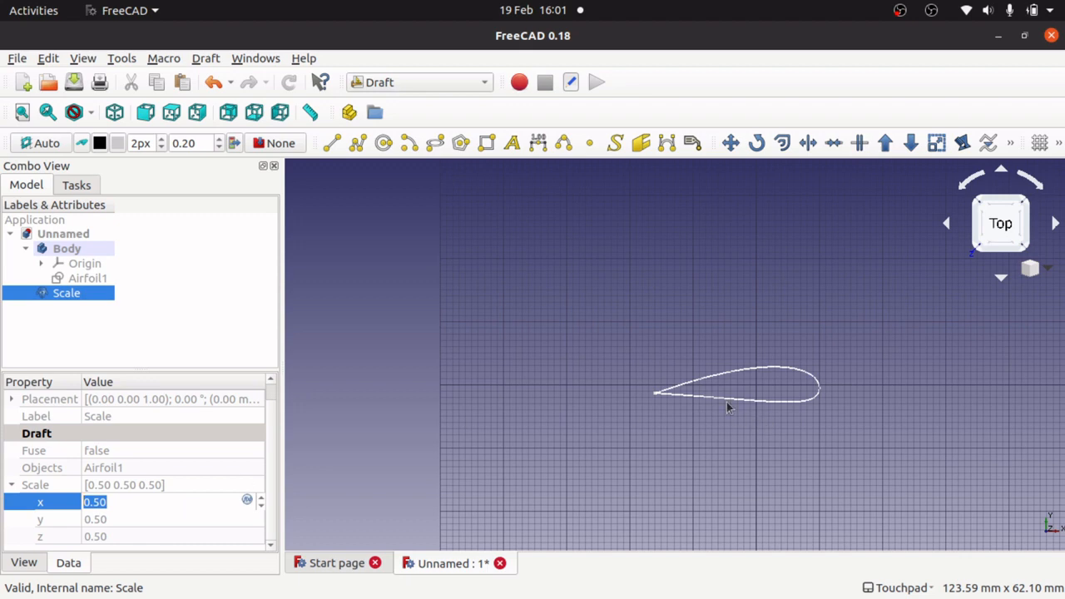
click(125, 502)
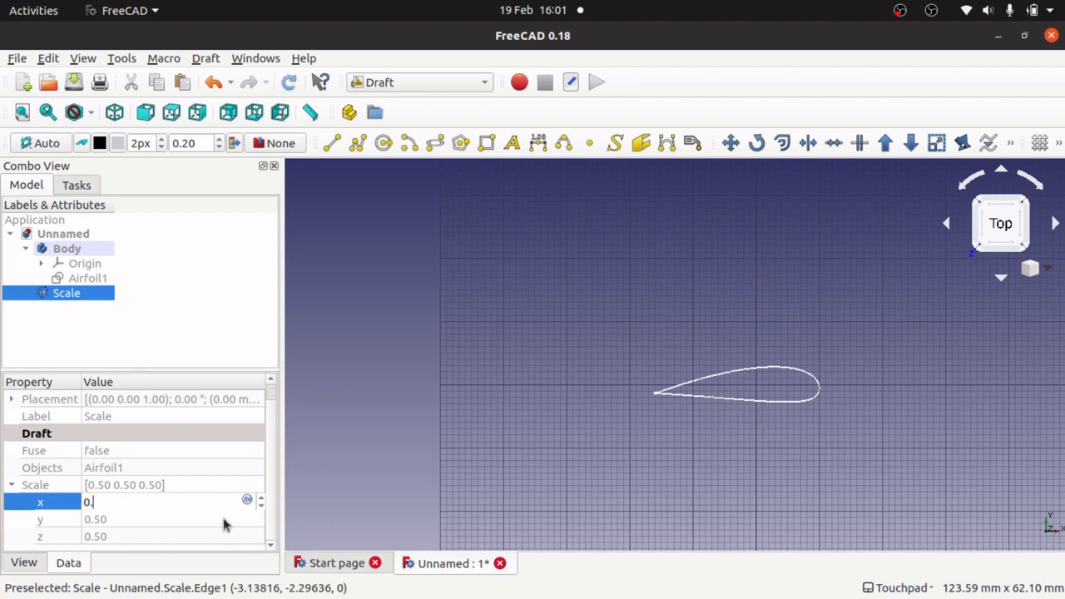
text(0.10)
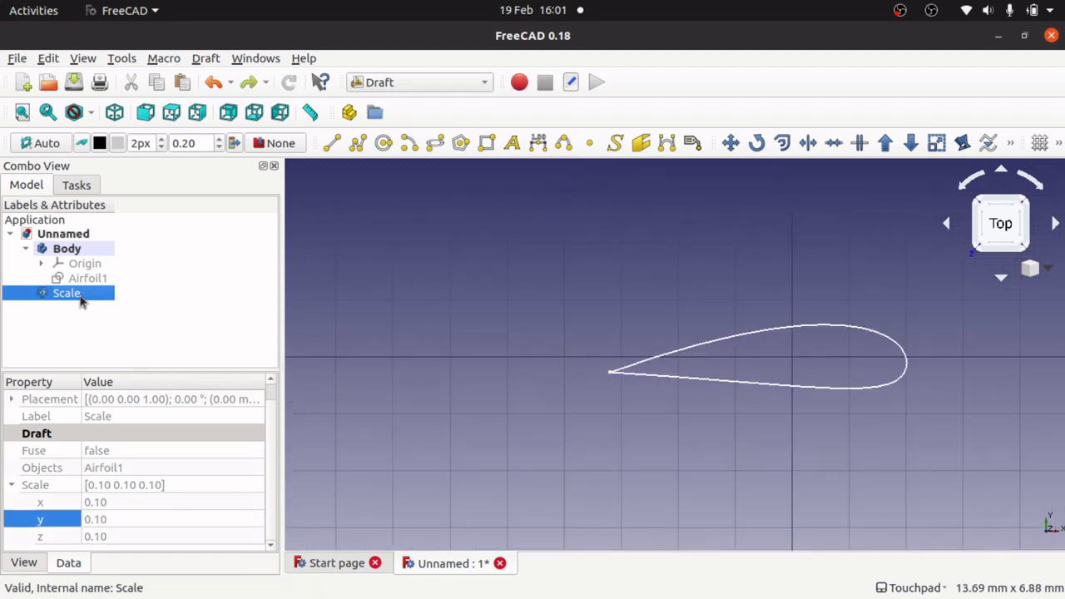
- Rename the Scale clone to Airfoil05
right_click(67, 293)
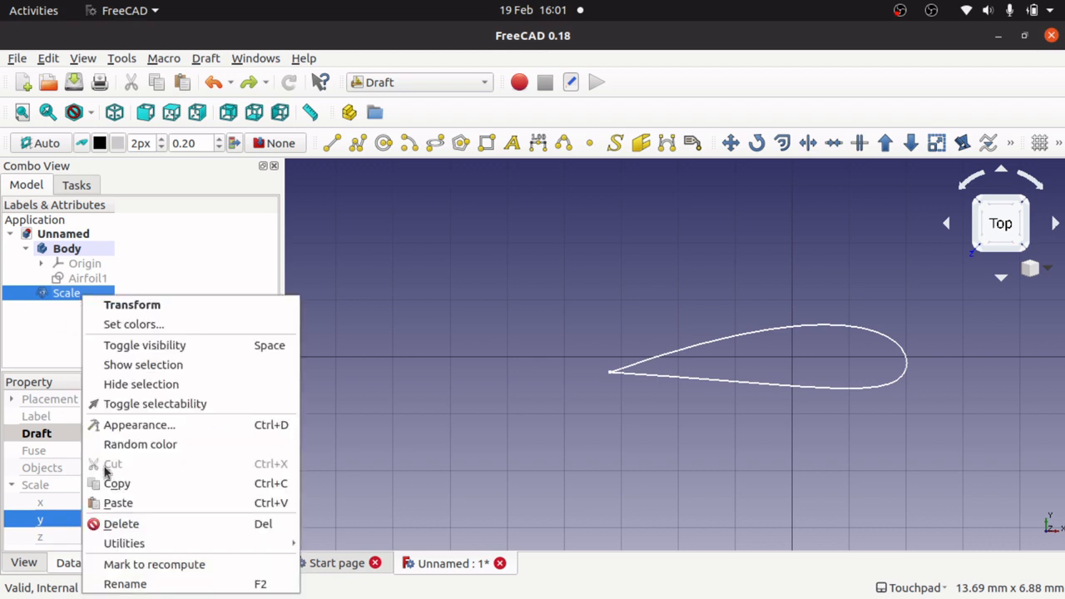
mouse_move(125, 584)
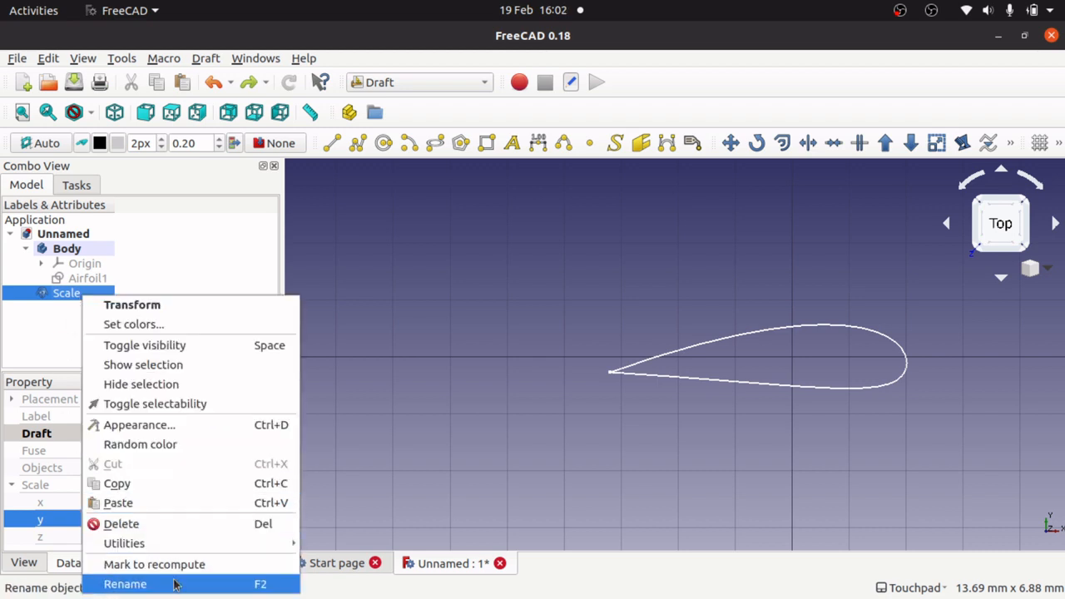
click(125, 583)
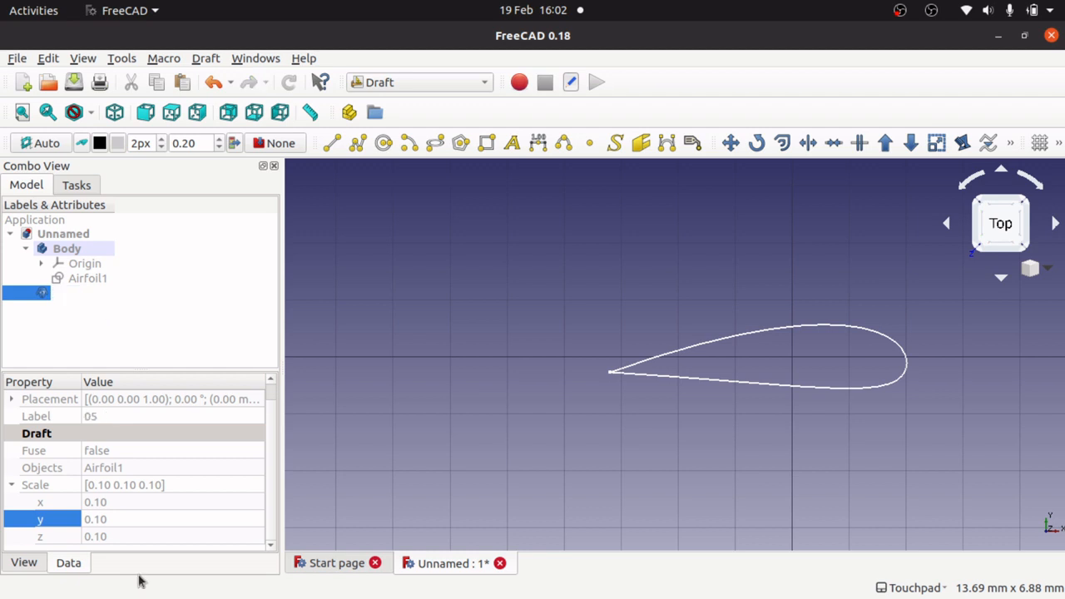
text(Airfoil)
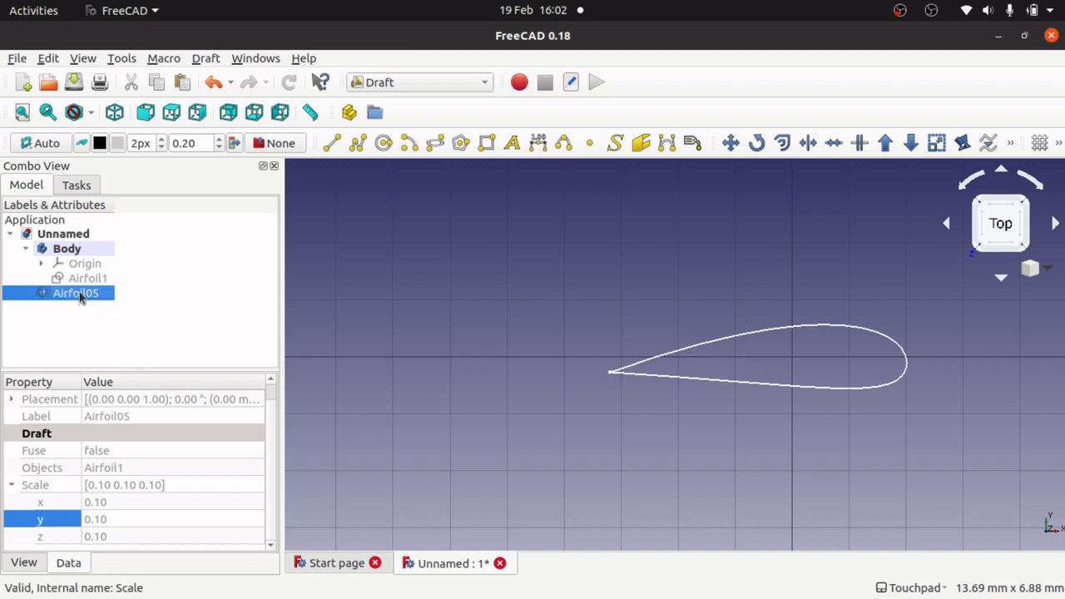
- Copy Airfoil05 without its dependent sketch and paste it as Airfoil006
right_click(75, 293)
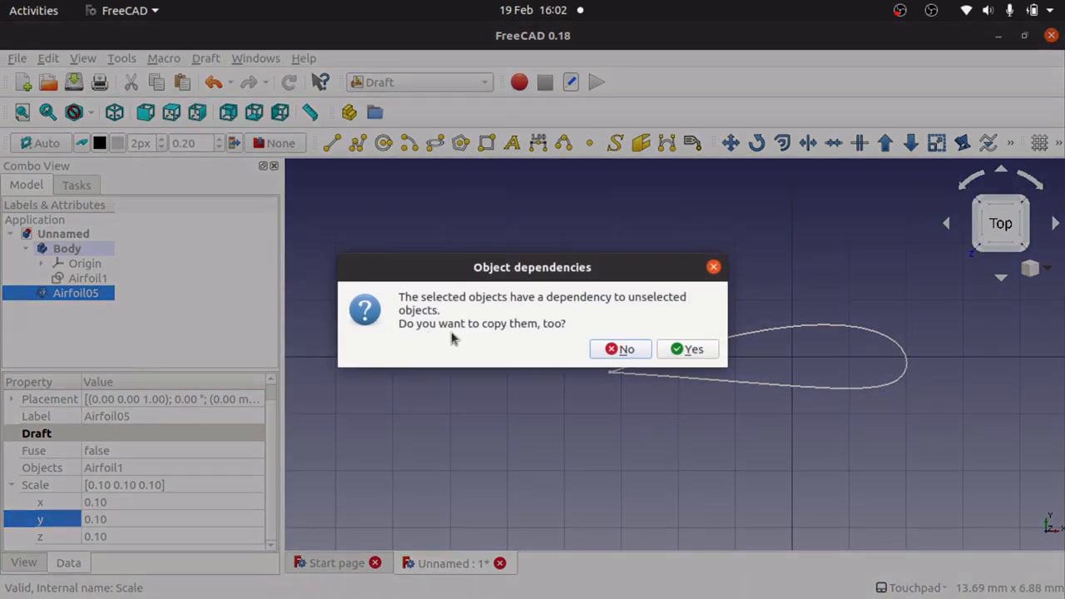
mouse_move(566, 306)
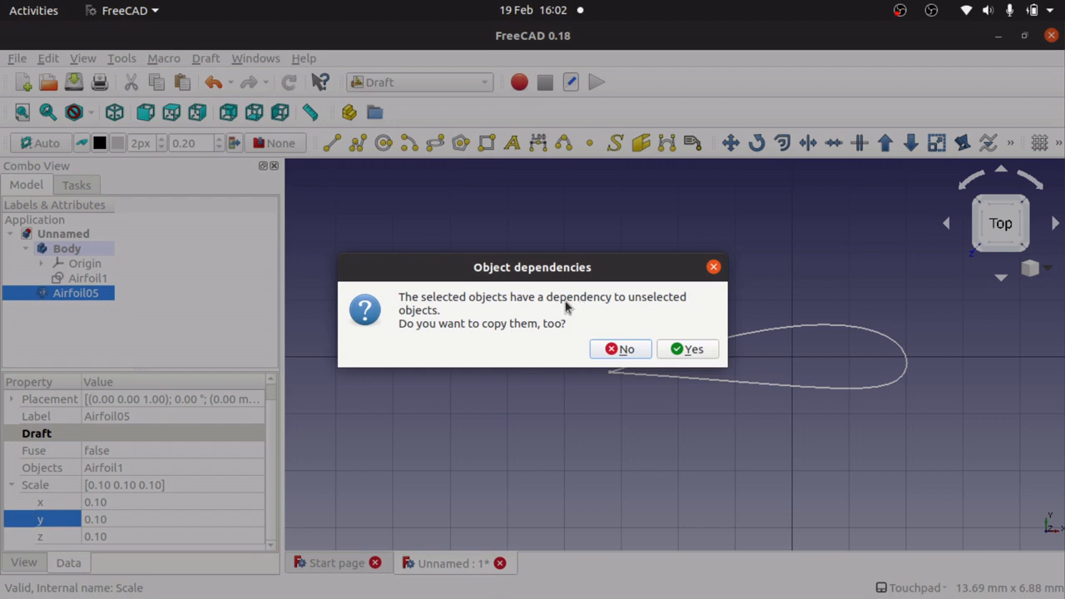
click(620, 349)
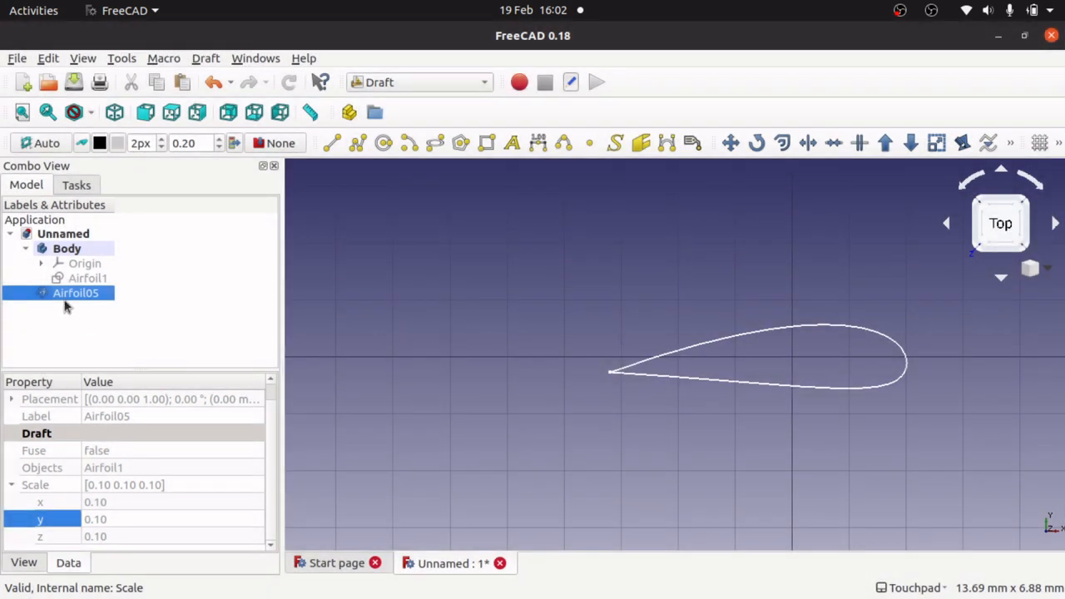
right_click(75, 293)
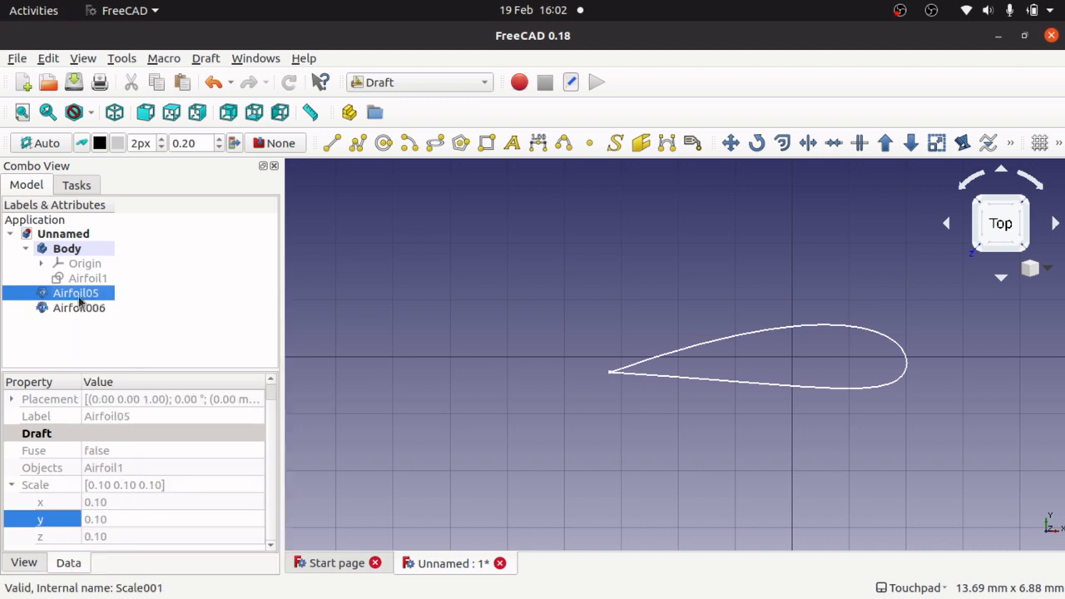
- Rename Airfoil006 to Airfoil004 and set its x and y scale to 0.20
click(79, 308)
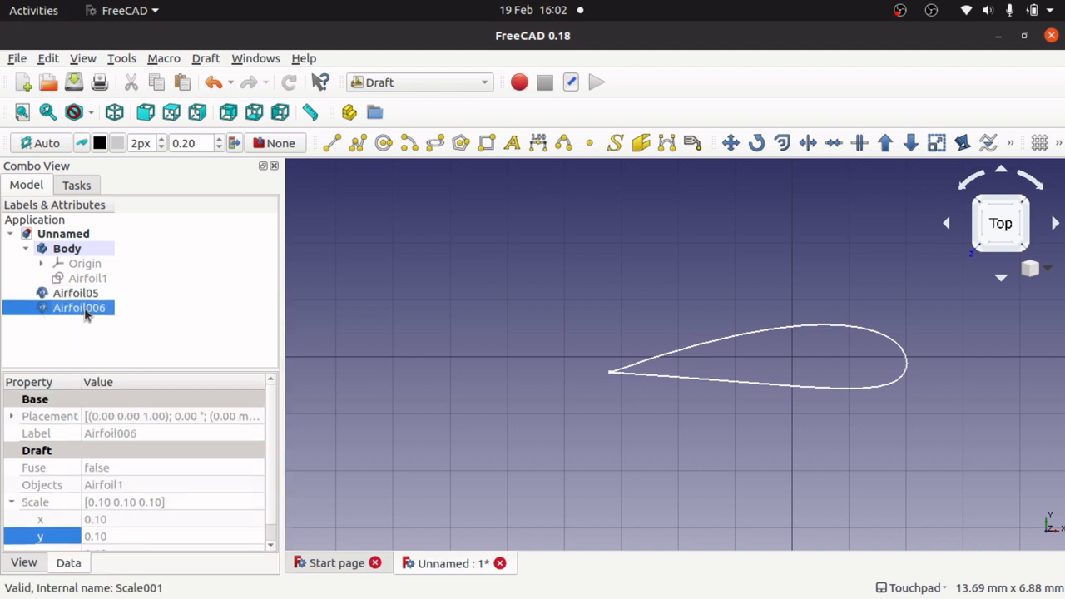
right_click(79, 308)
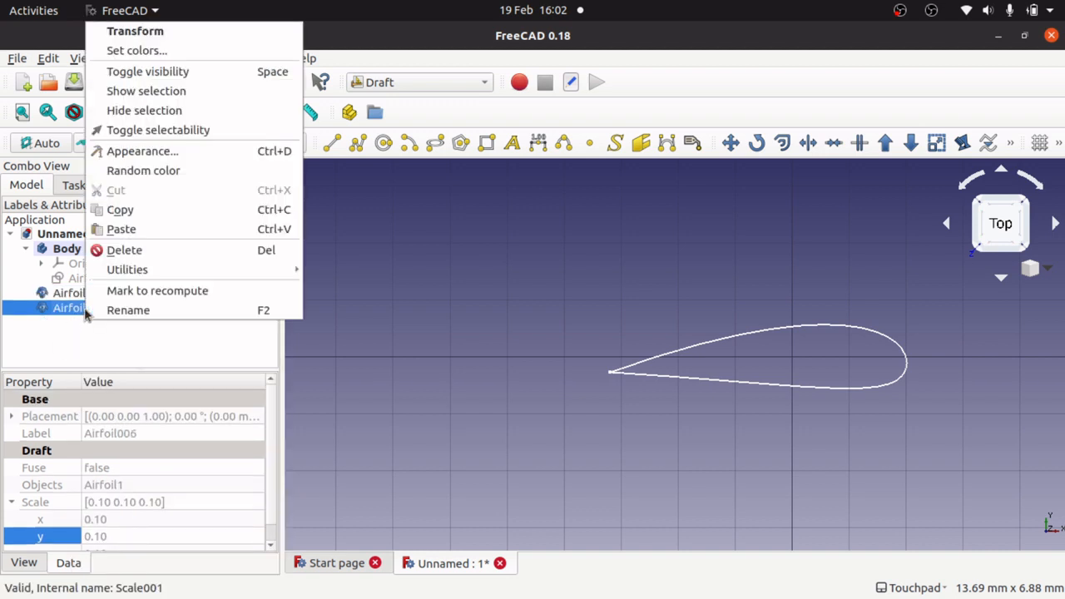
mouse_move(128, 269)
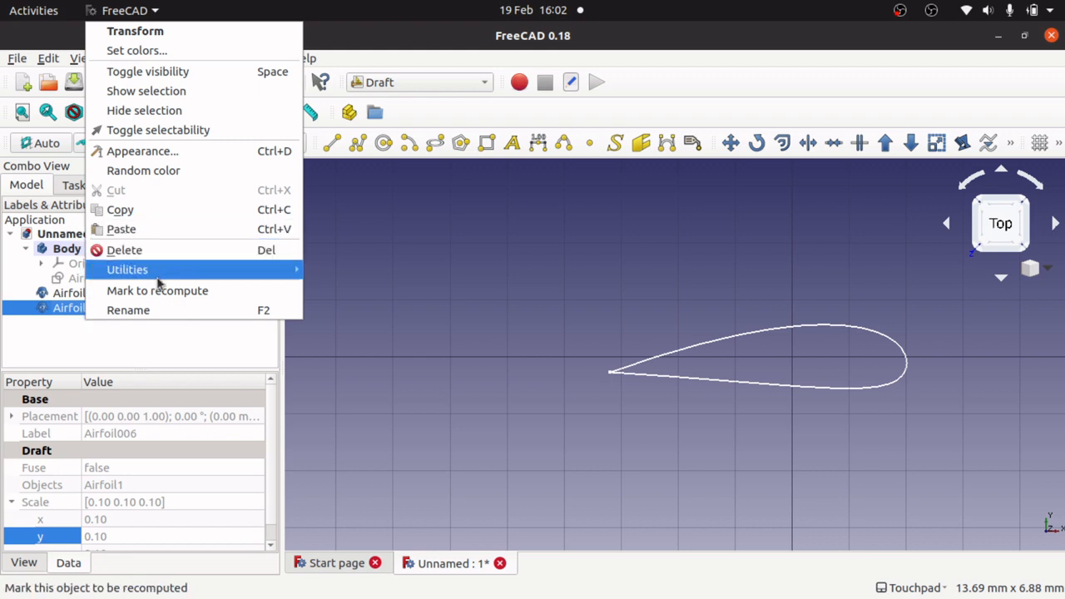
click(128, 310)
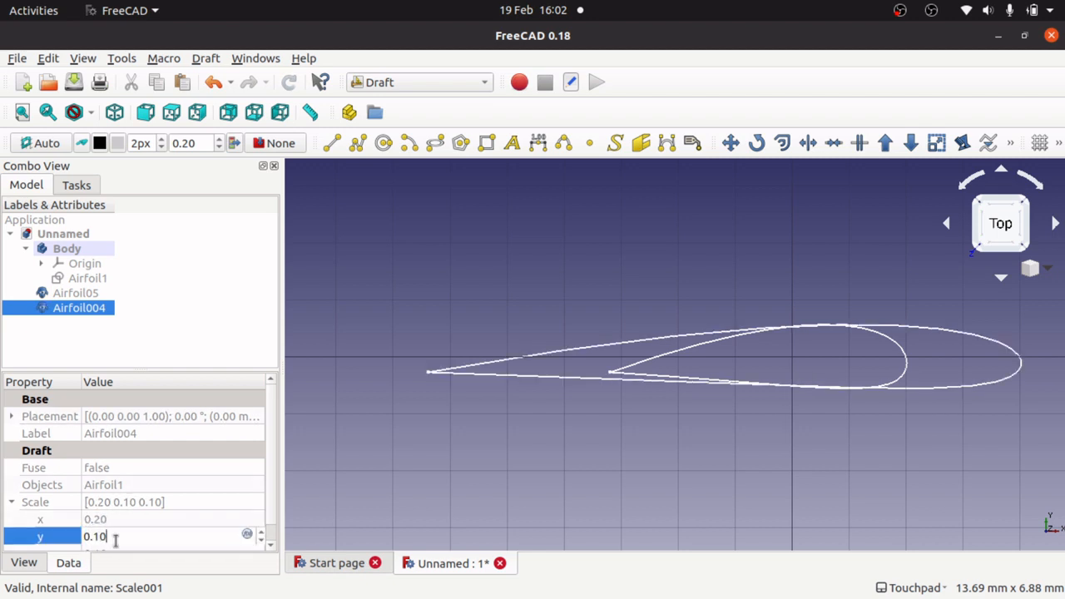
text(0.20)
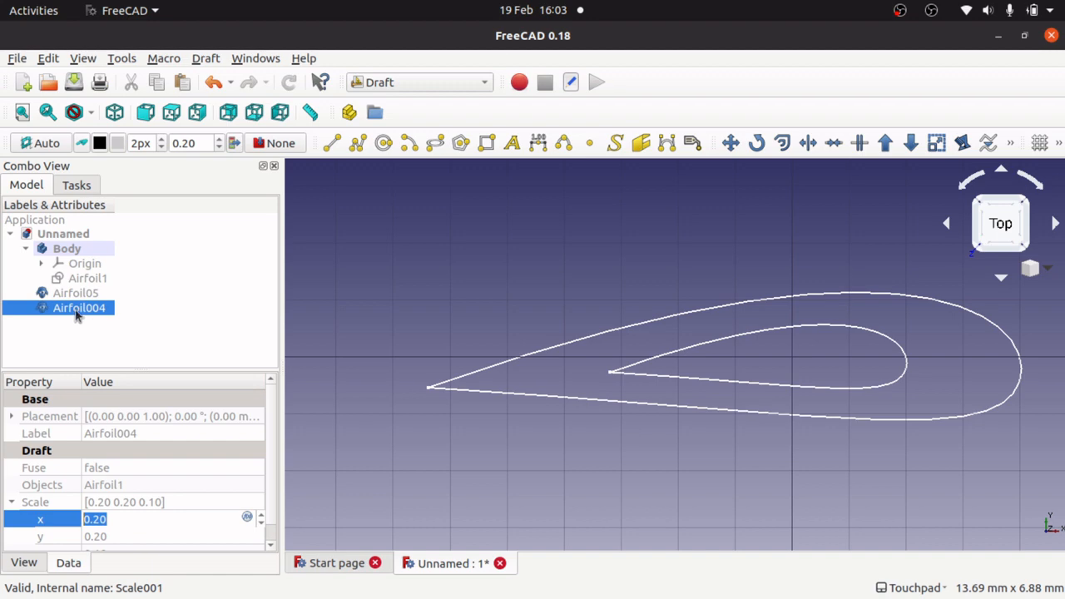
- Paste another copy of the clone, Airfoil003
right_click(79, 308)
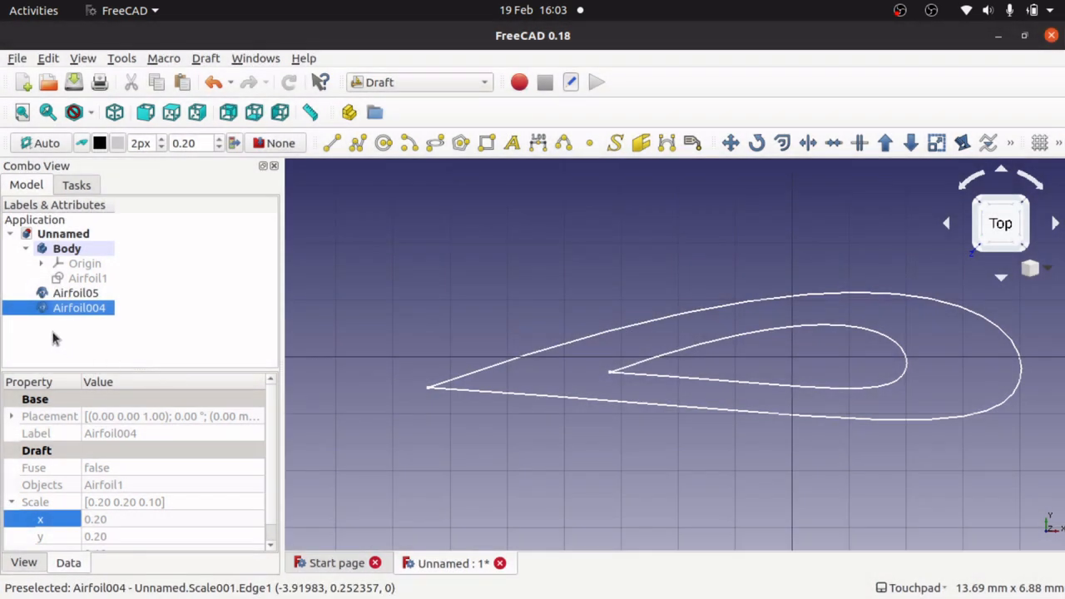
right_click(79, 308)
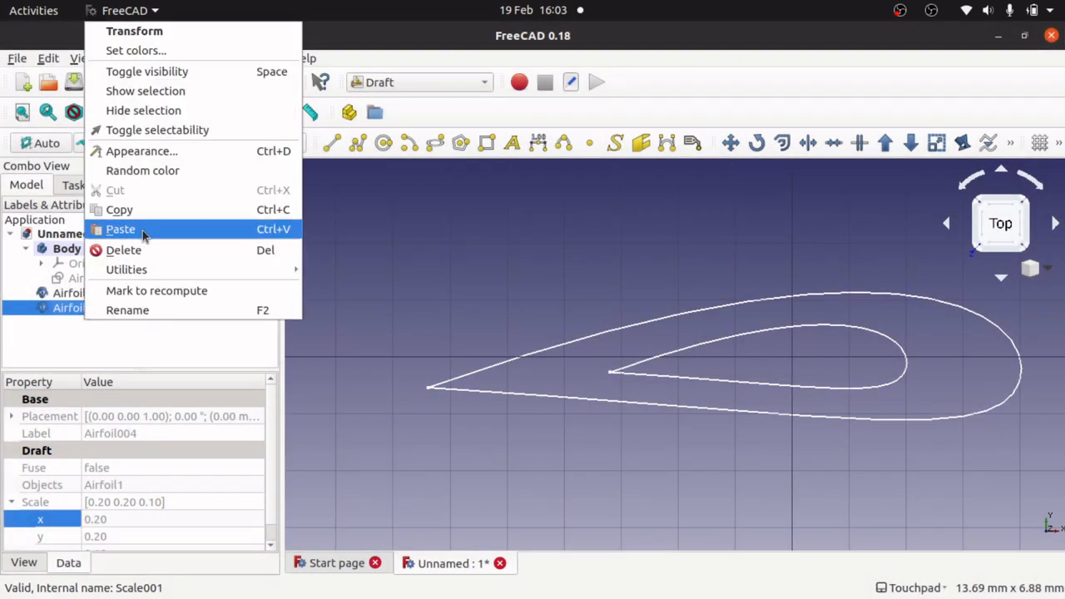
click(120, 229)
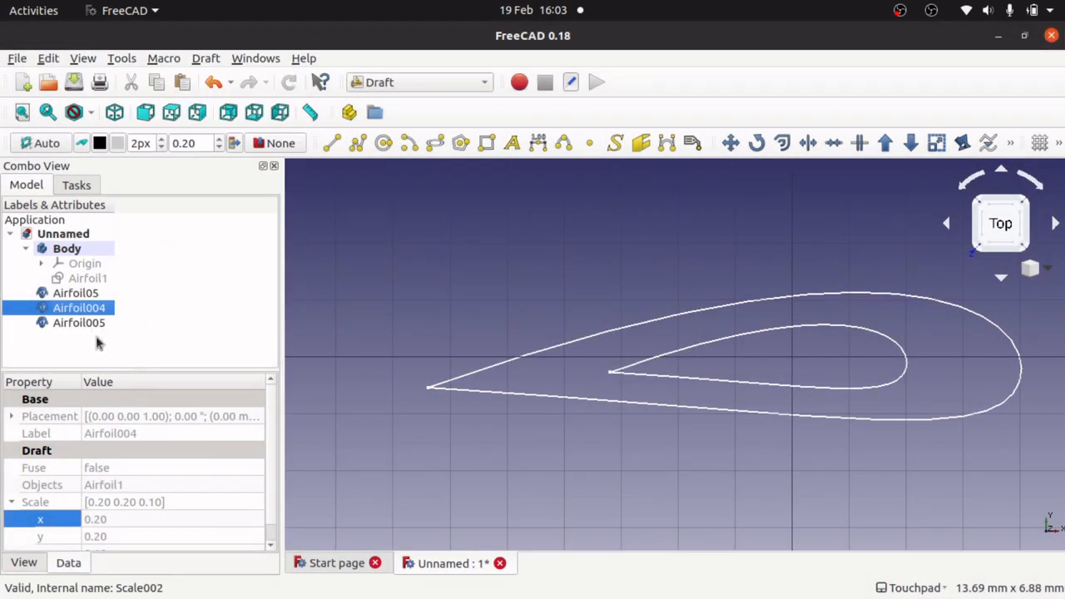
right_click(79, 322)
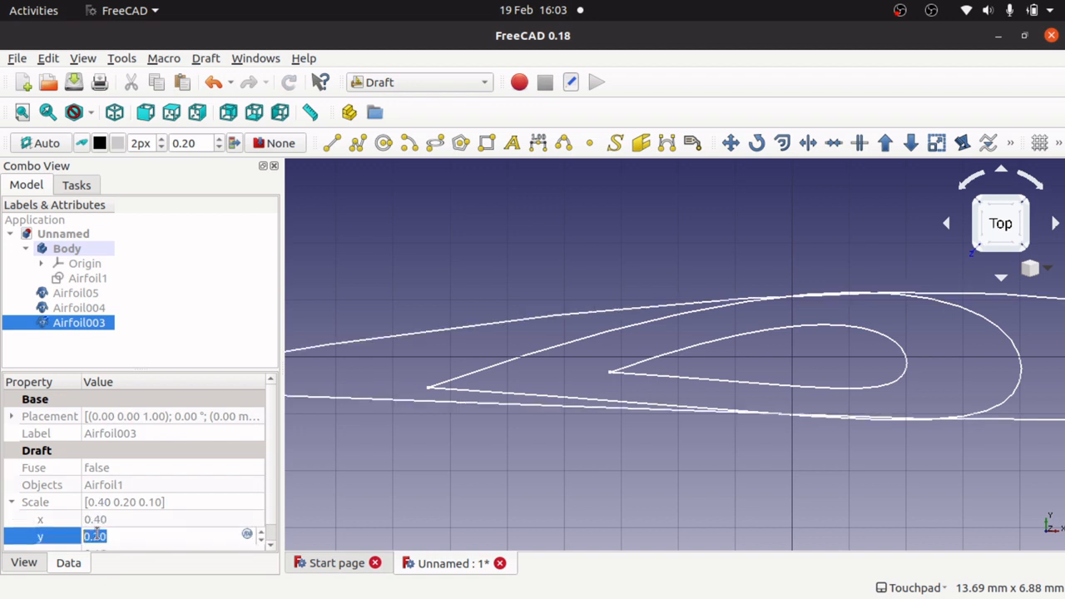
- Set Airfoil003's x scale to 0.40 and Airfoil001's x and y scale to 1.00
text(0.40)
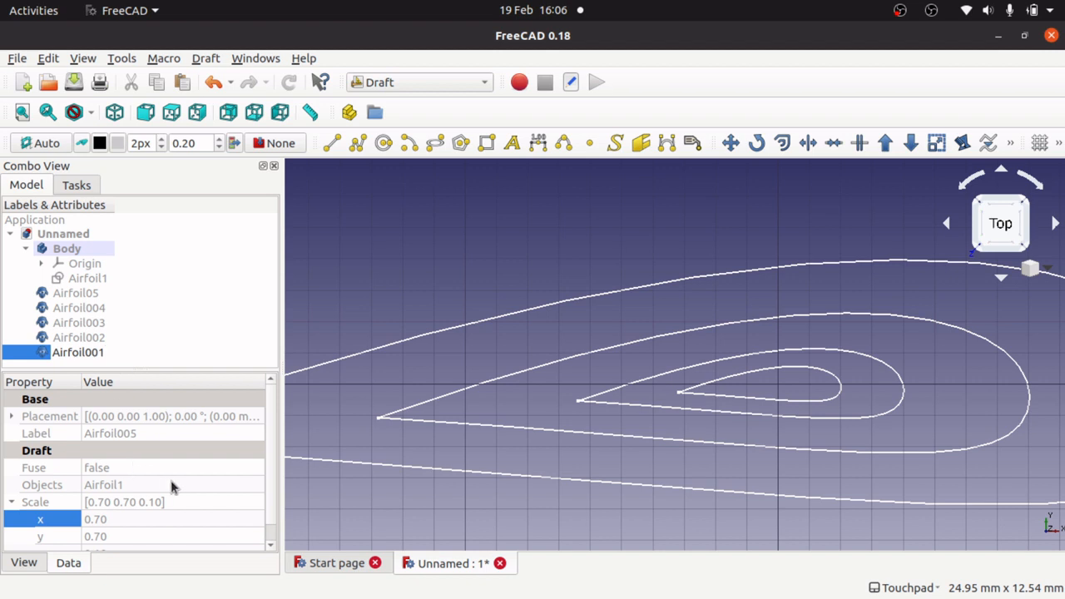
click(95, 537)
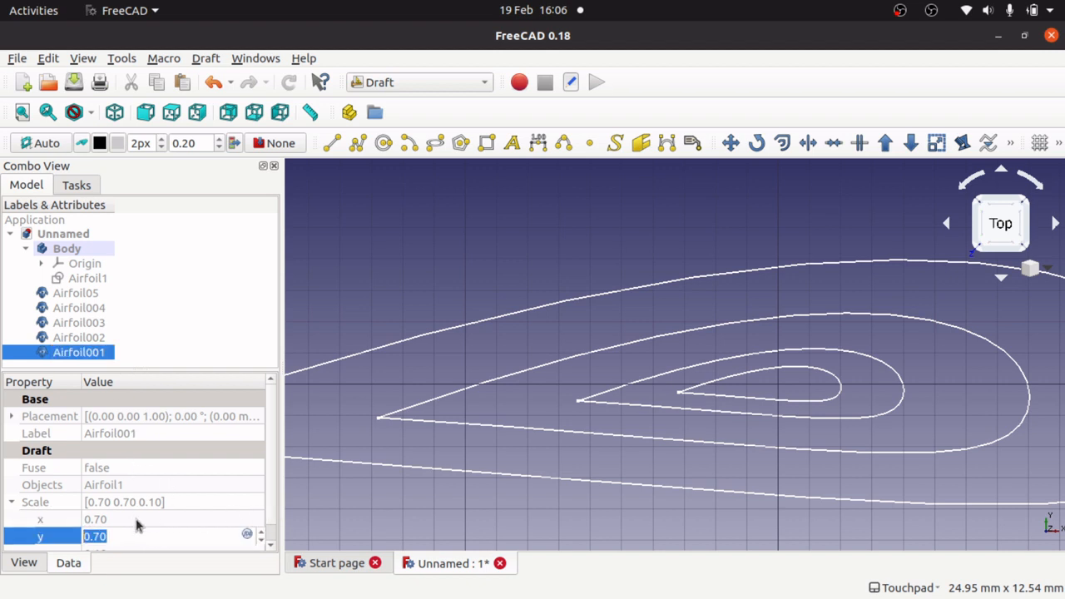
click(95, 518)
text(1)
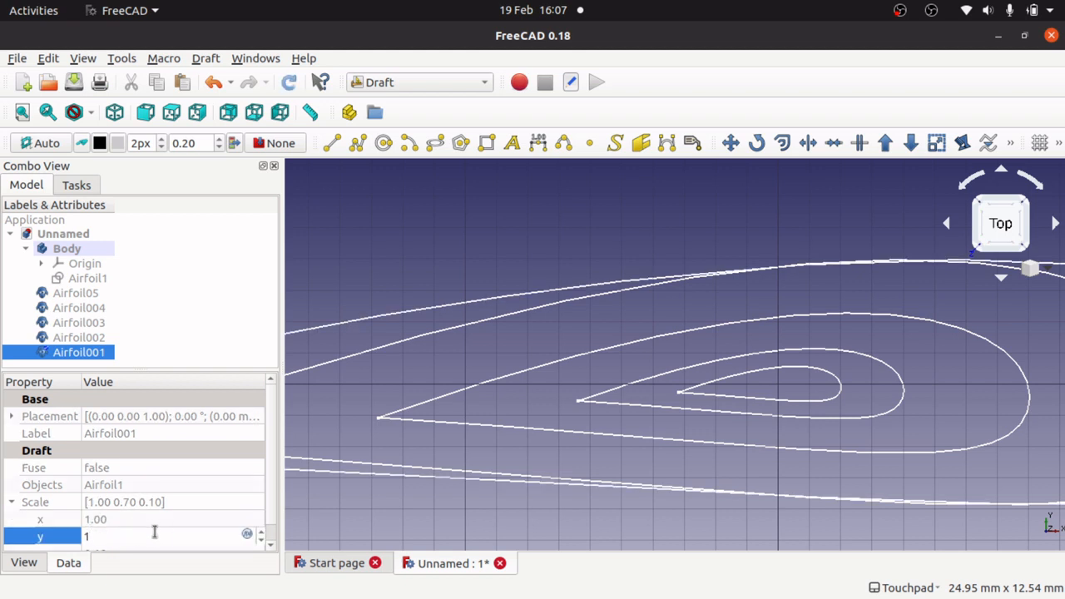
text(-1.00)
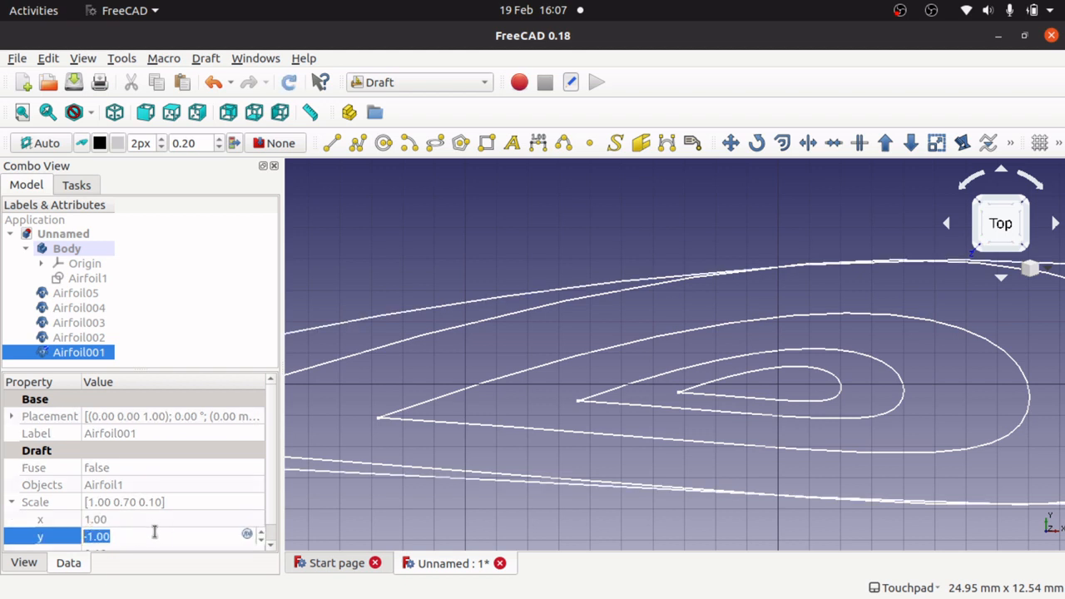
text(1.00)
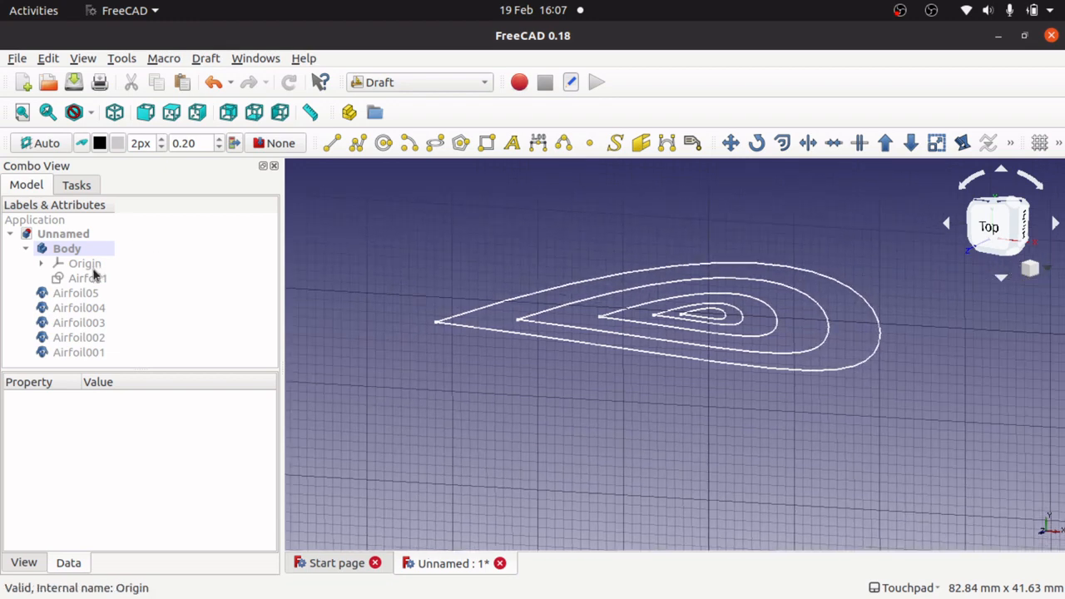
- Delete the Airfoil1 sketch despite the warning, then select the five clones
click(87, 278)
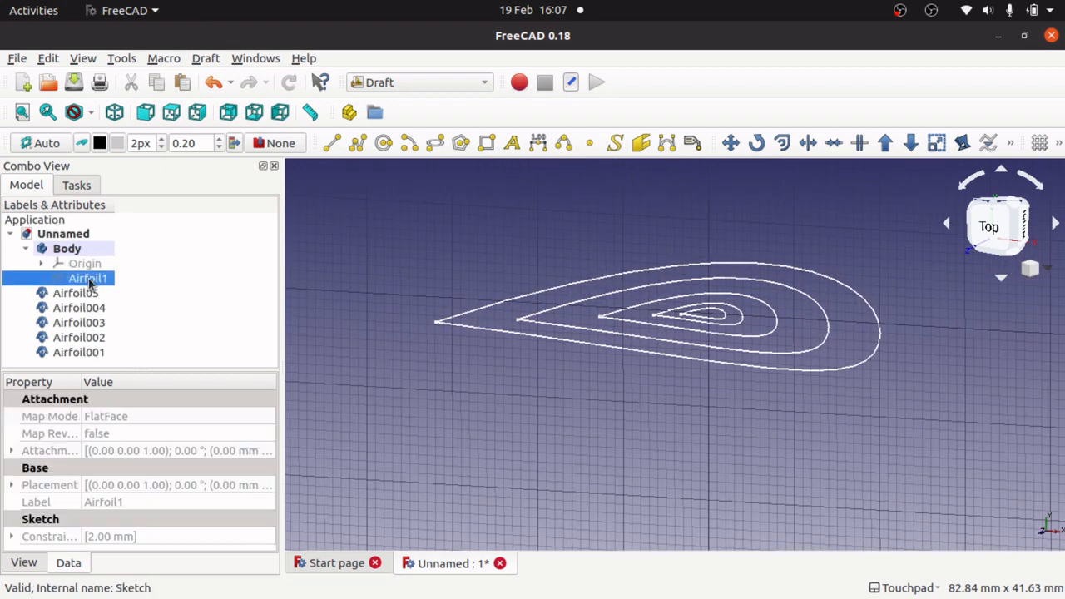
key(Delete)
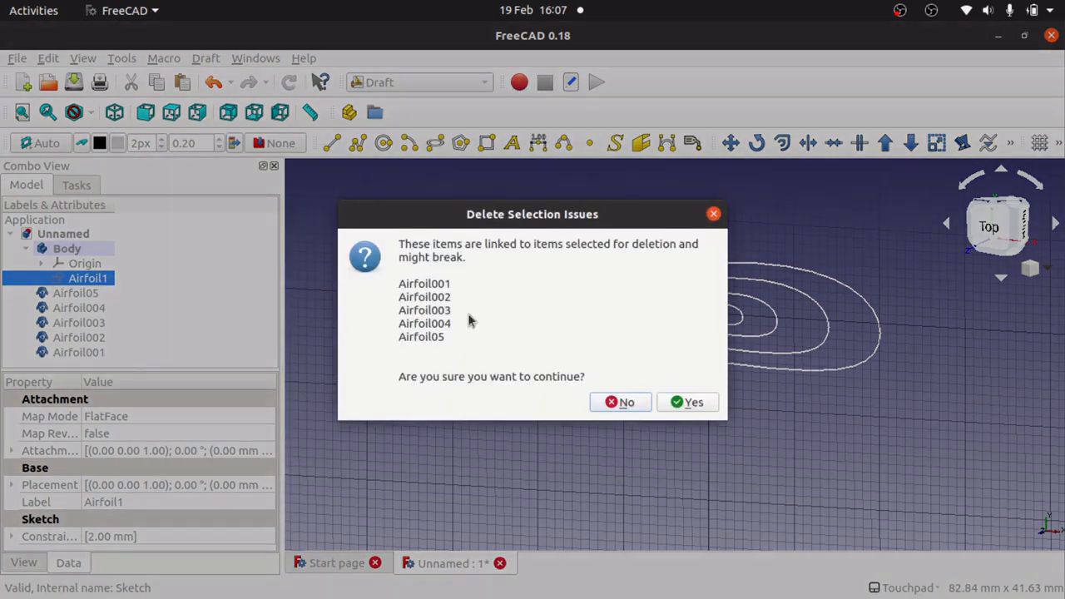
click(693, 402)
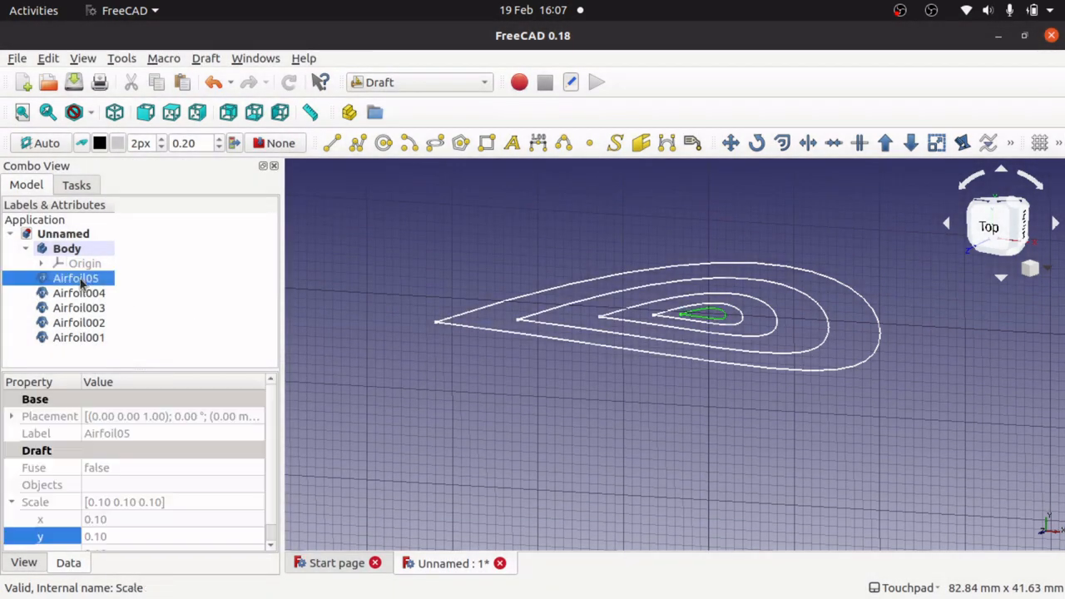
click(78, 337)
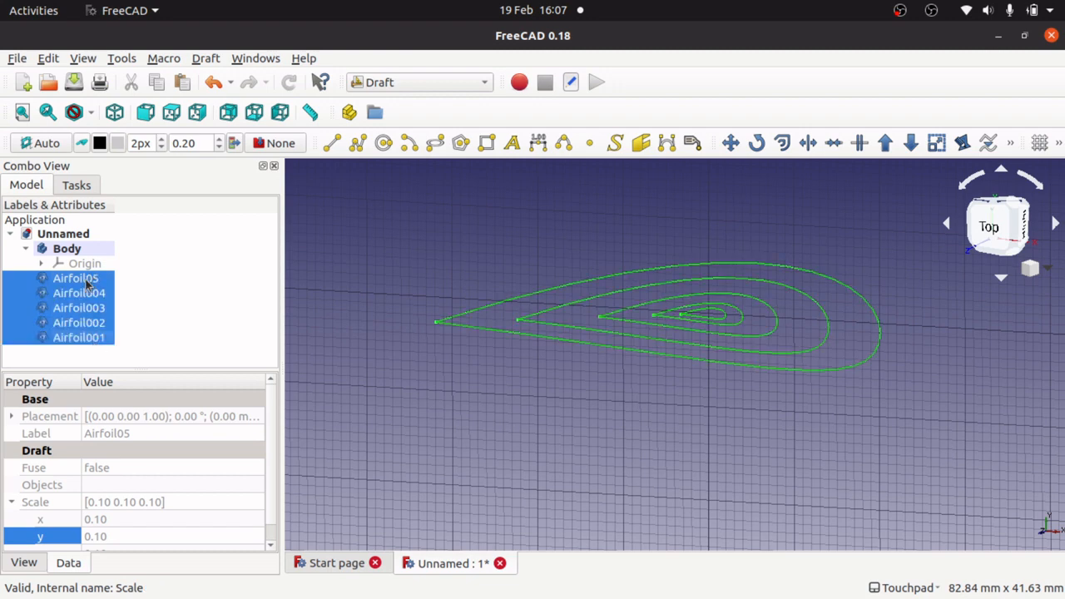
- Convert the five selected clones into sketches with Draft to Sketch, then remove the clones
click(205, 58)
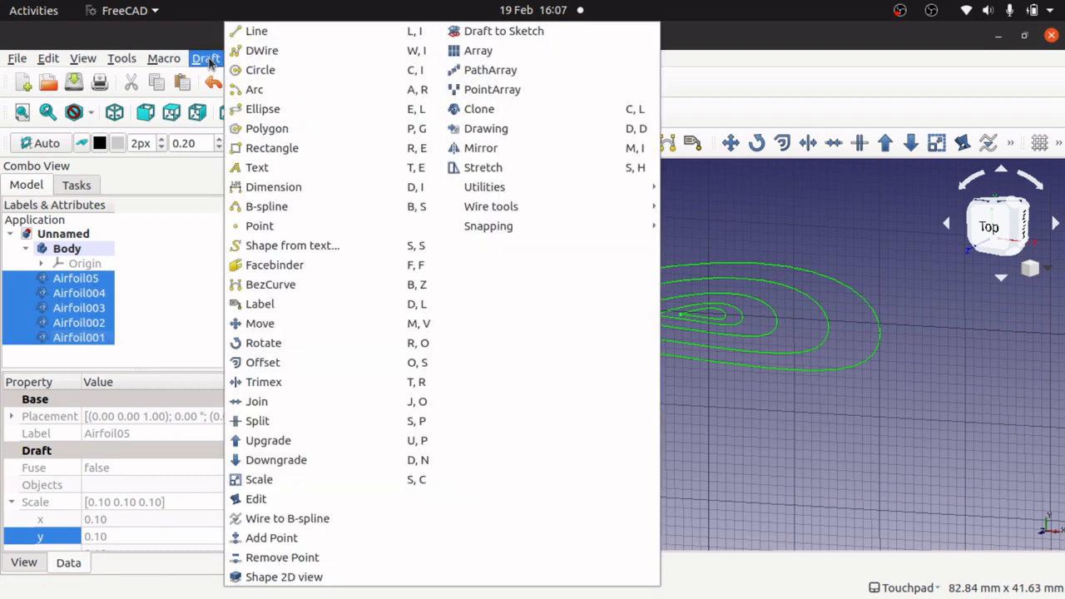
mouse_move(260, 322)
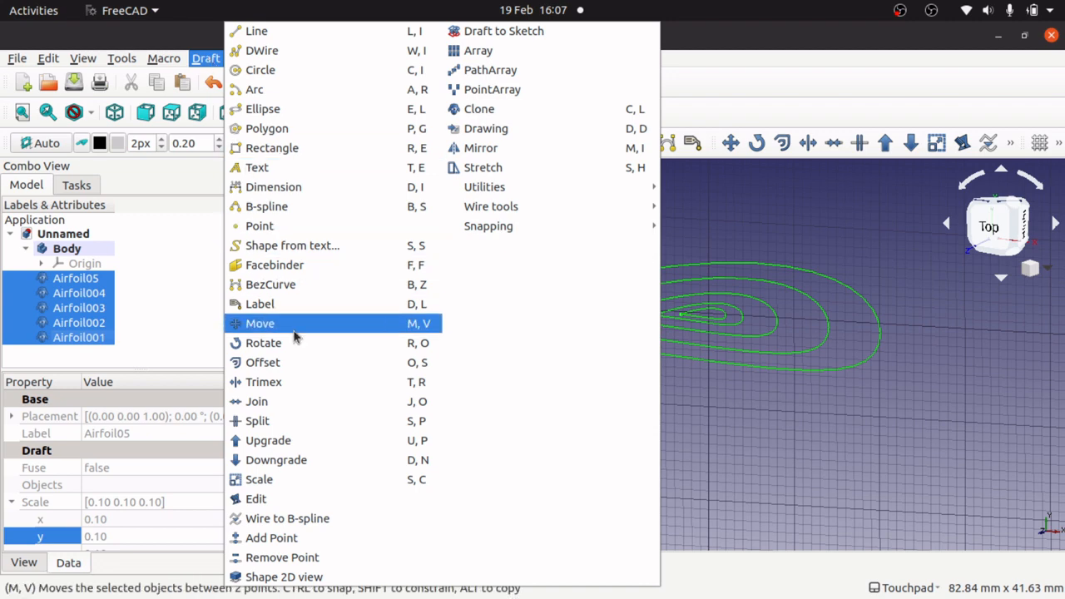
mouse_move(486, 129)
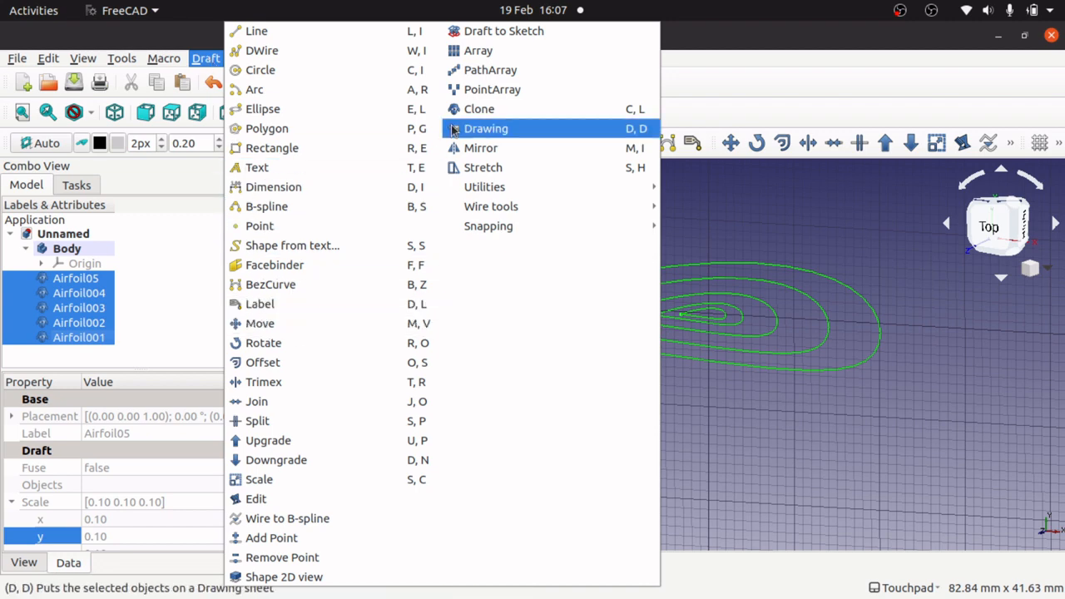
click(486, 129)
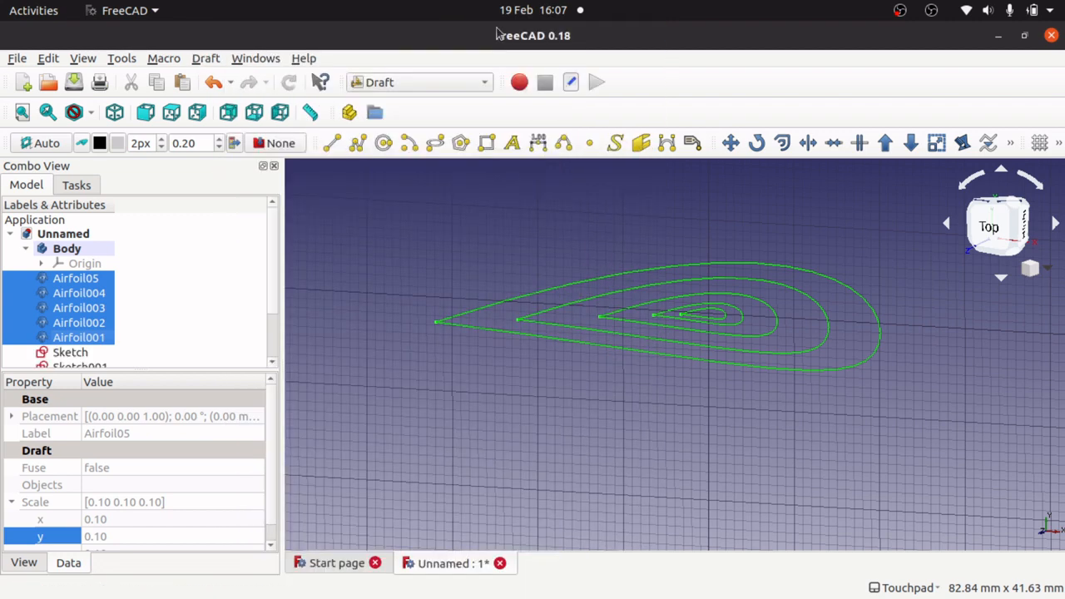
scroll(down, 3)
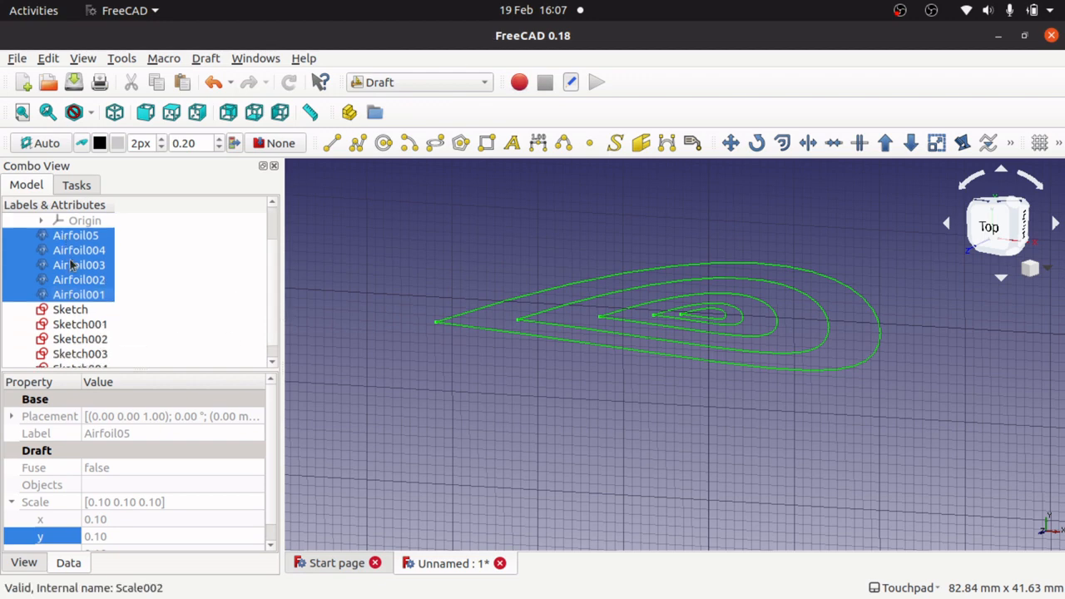
right_click(75, 265)
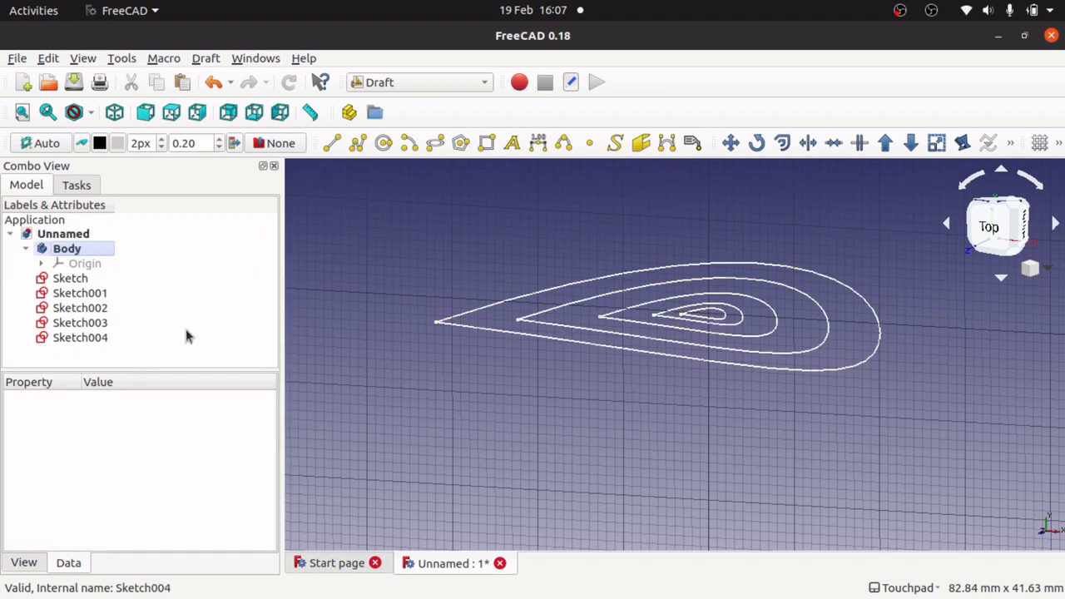
click(70, 278)
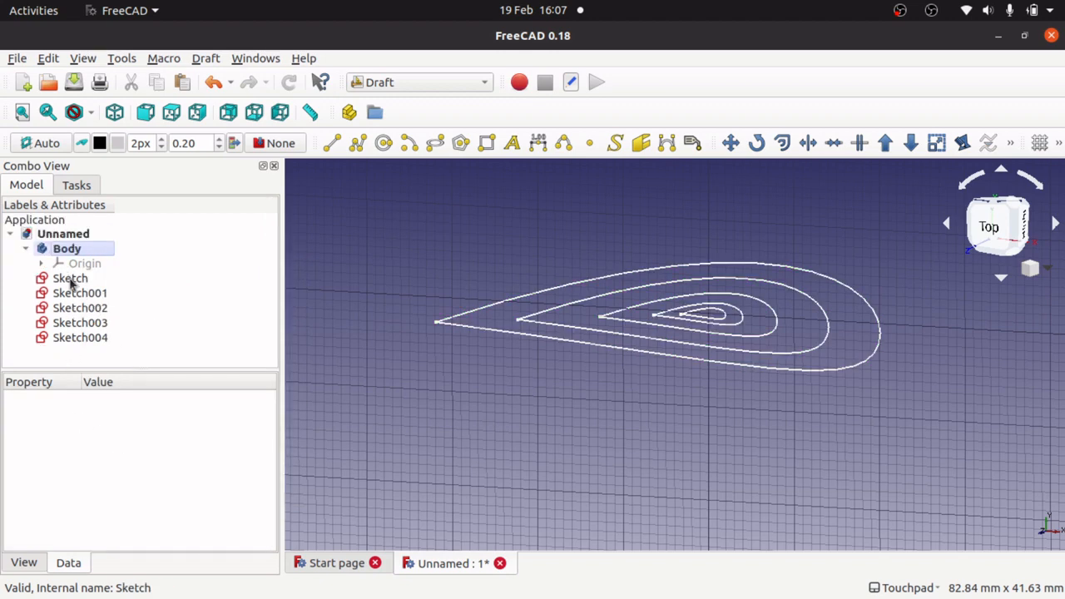
click(70, 278)
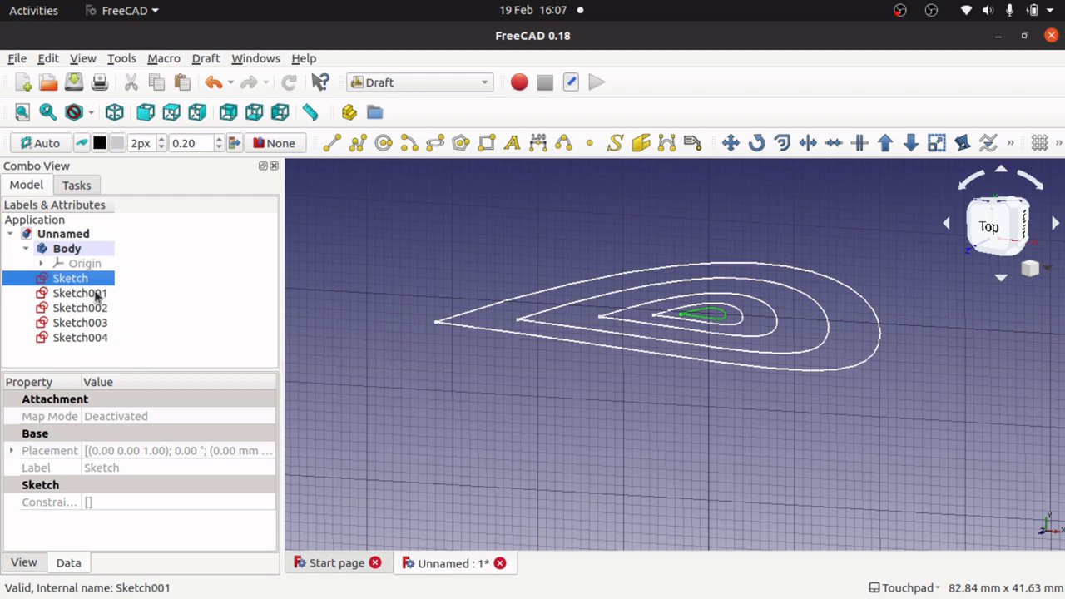
click(80, 308)
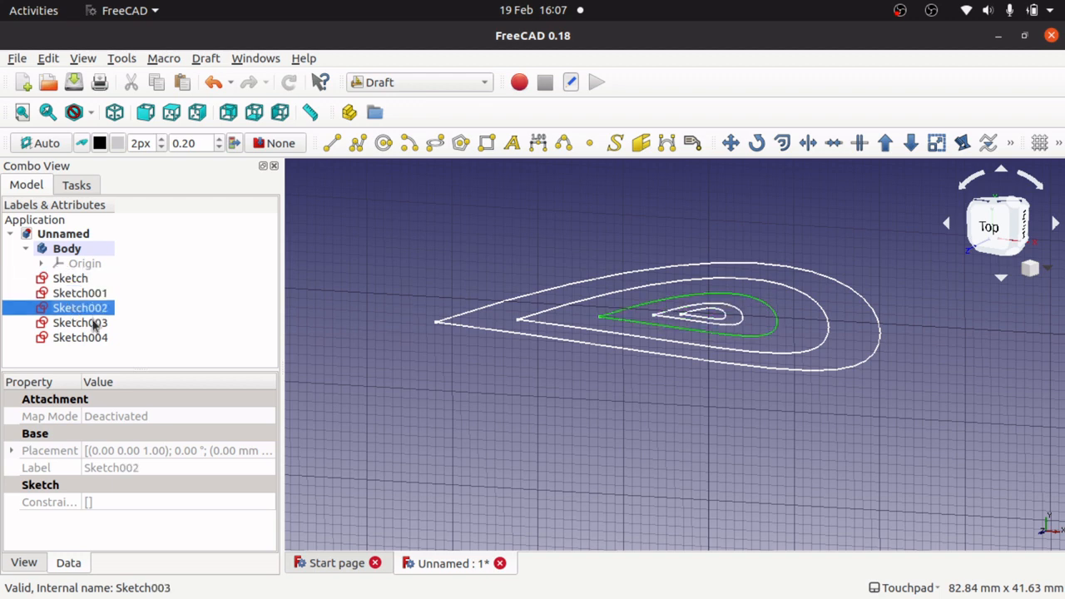
click(80, 337)
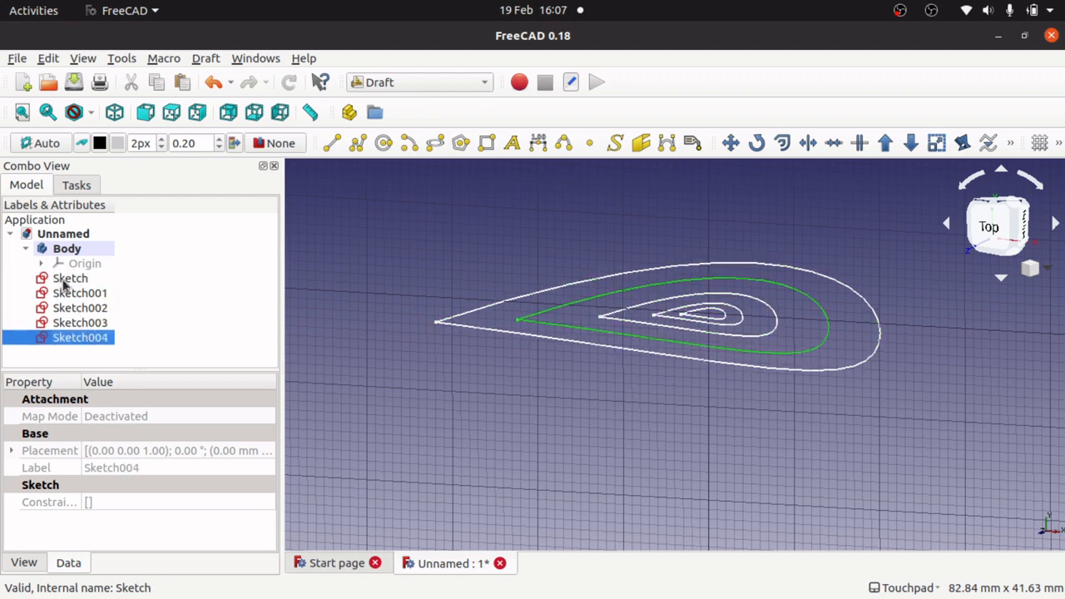
click(79, 292)
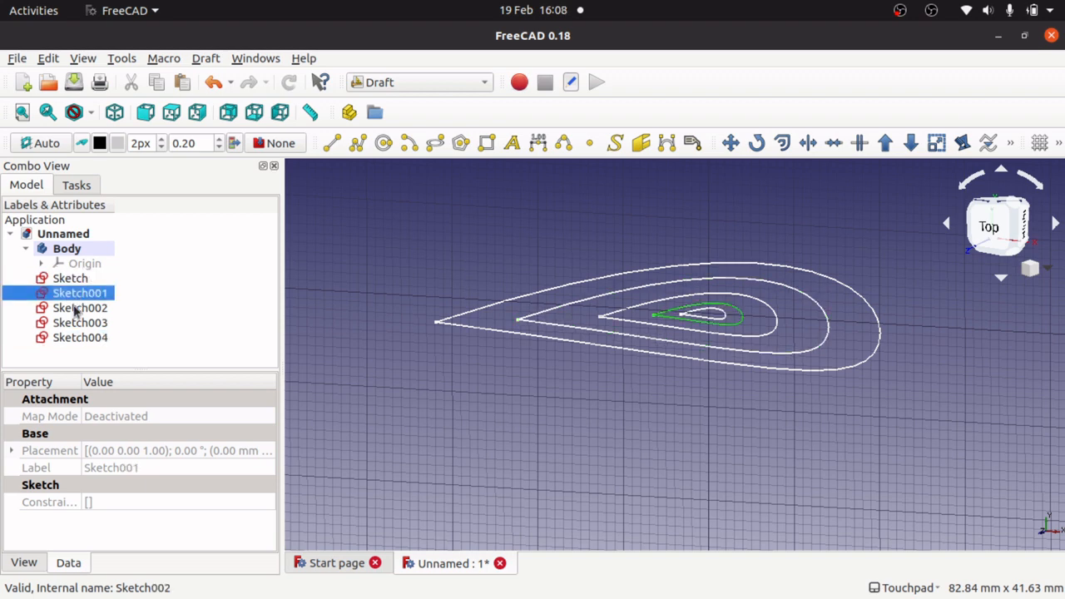
click(79, 323)
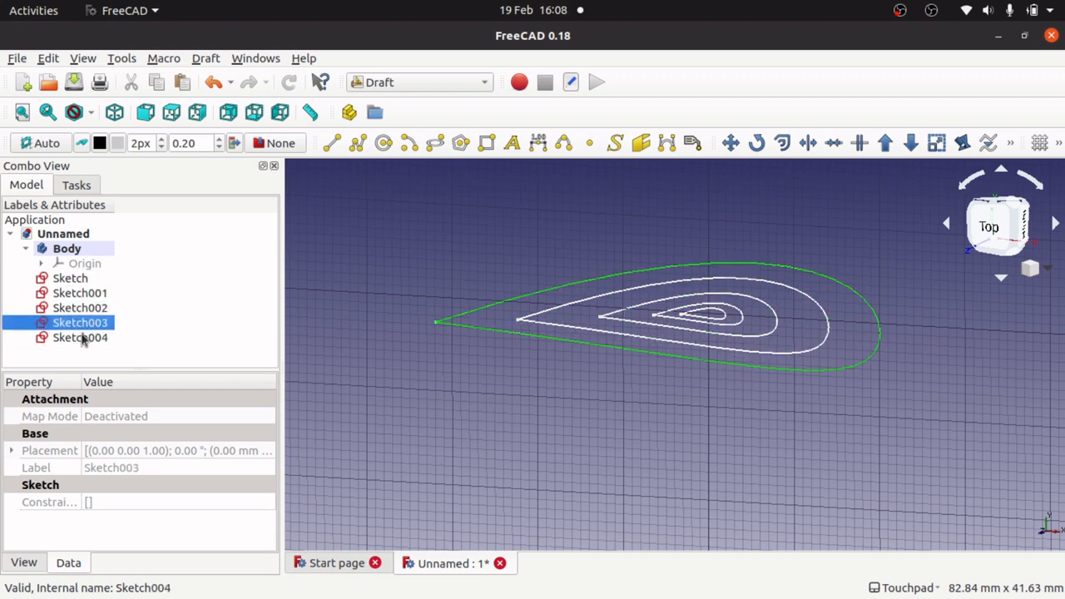
click(80, 337)
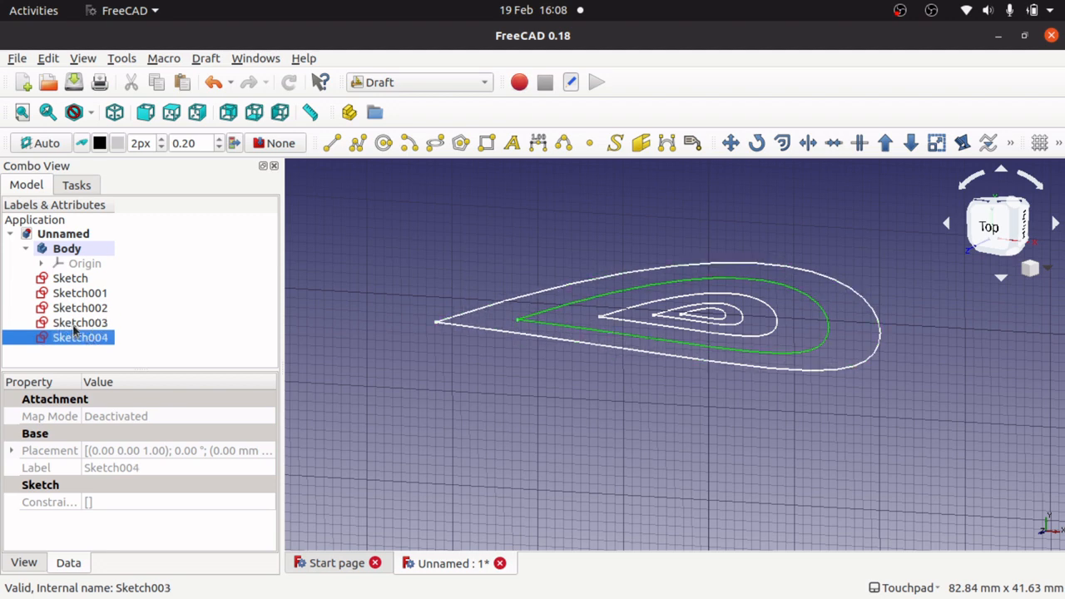
click(80, 322)
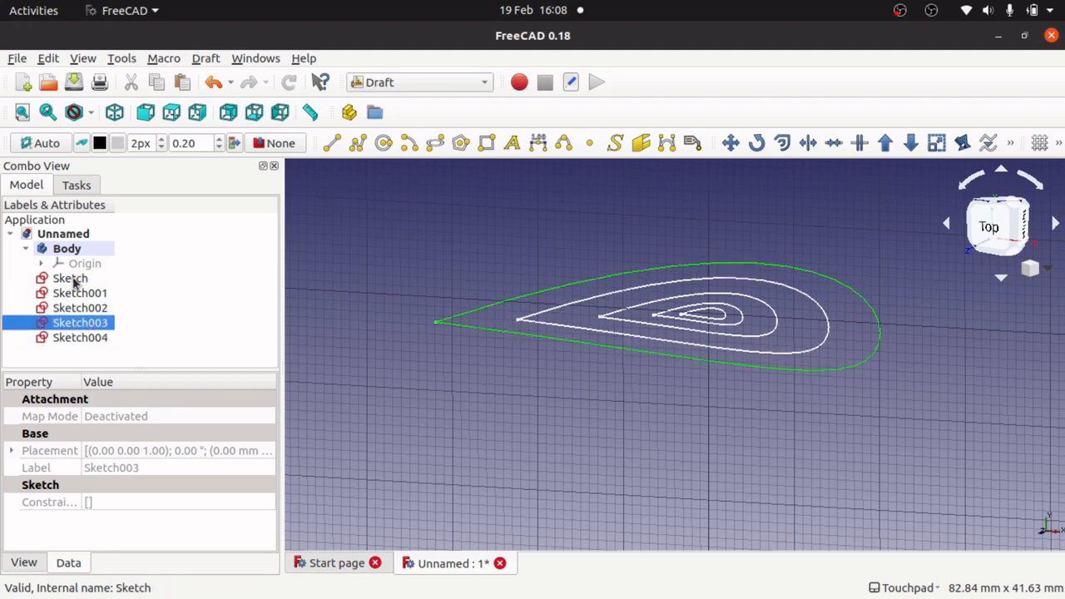
click(70, 278)
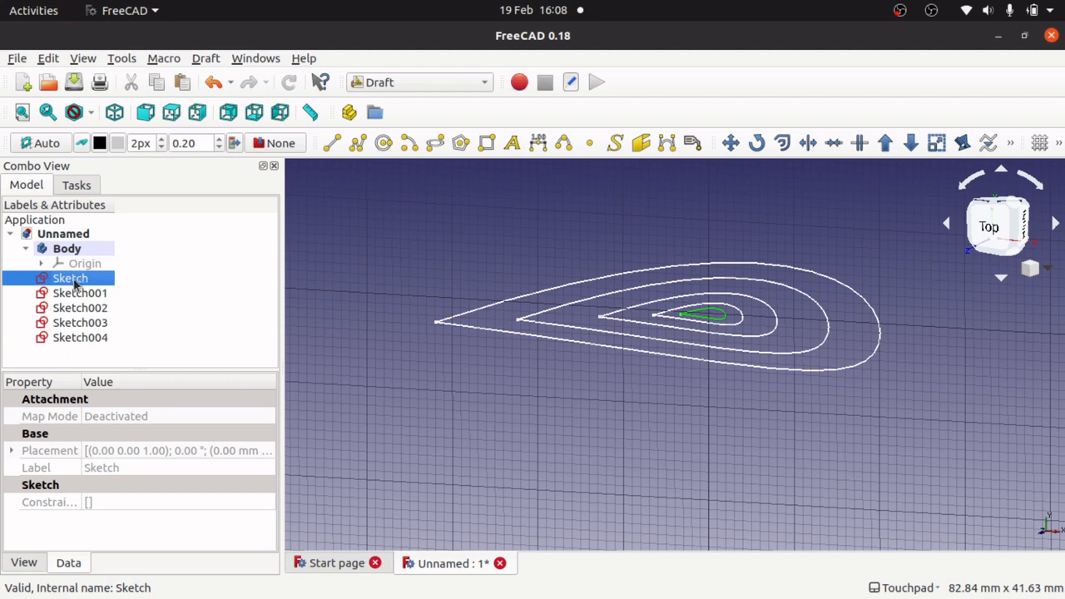
click(80, 292)
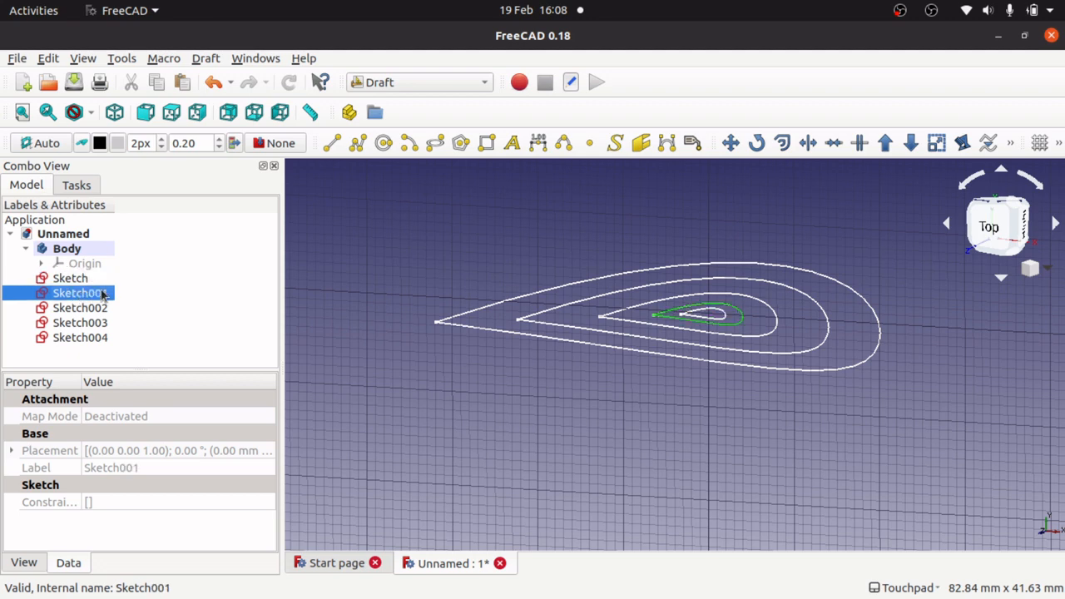
click(80, 307)
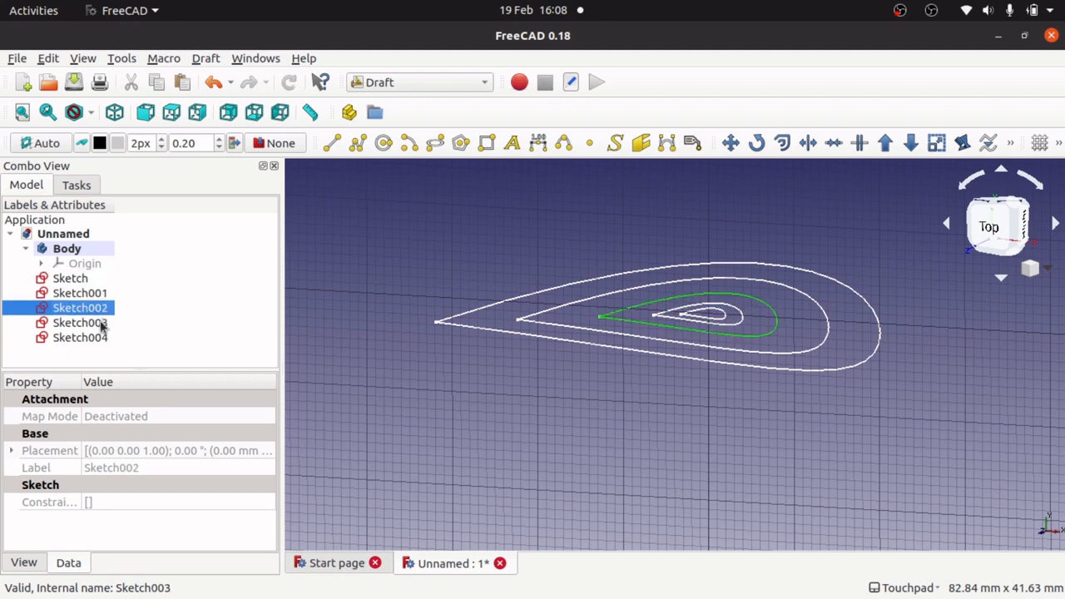
click(80, 323)
text(s1)
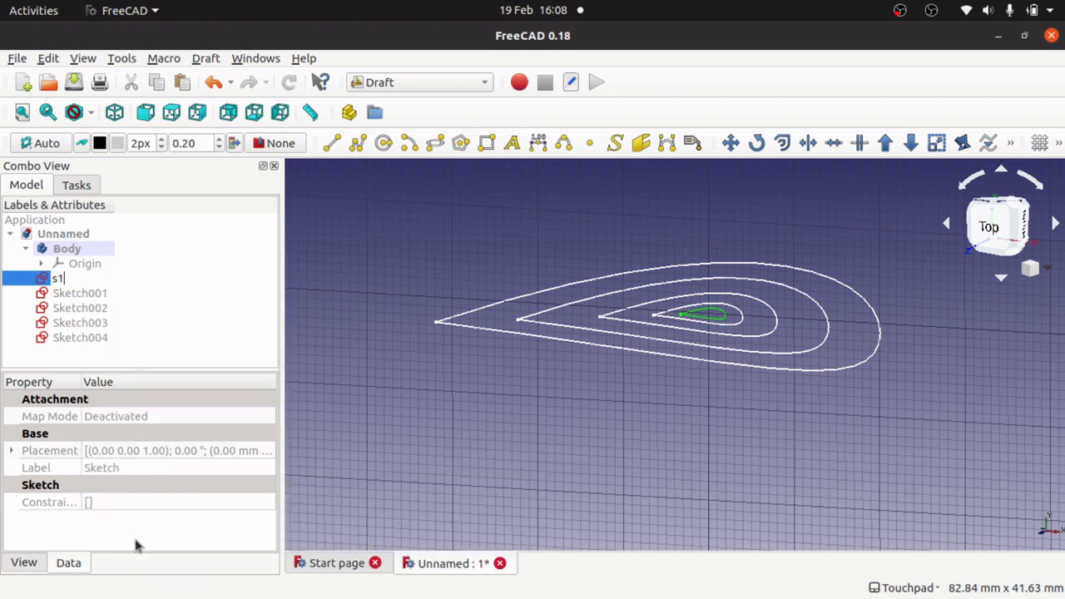
click(80, 293)
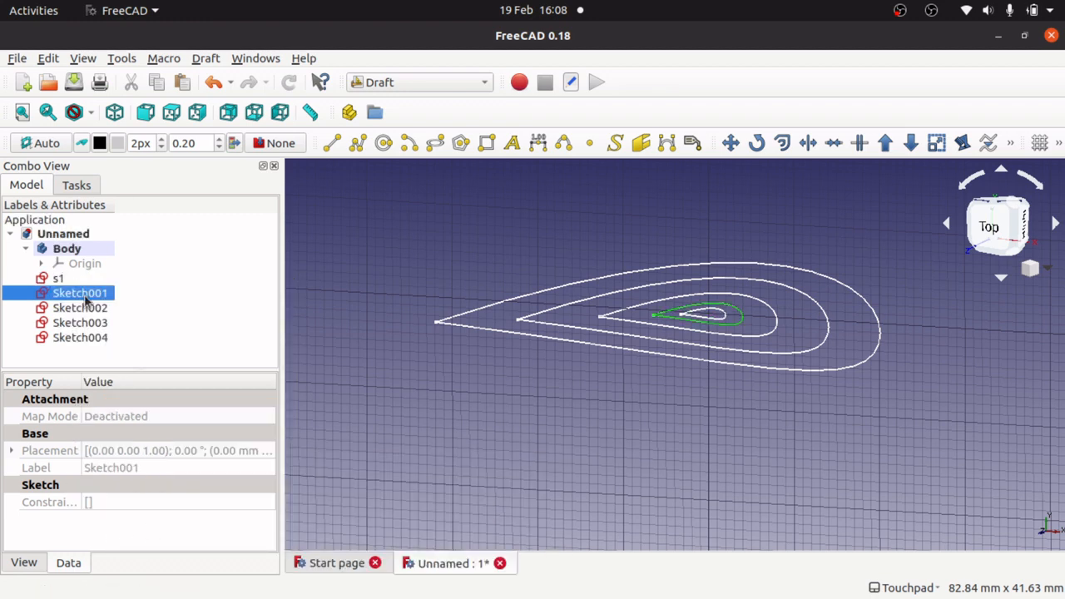
double_click(79, 293)
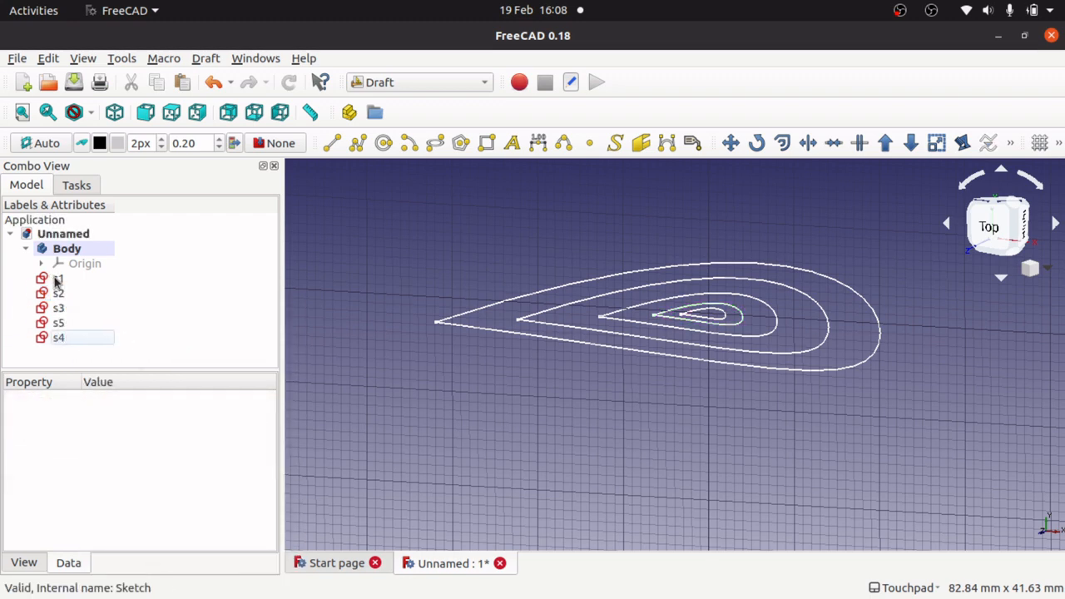
click(58, 278)
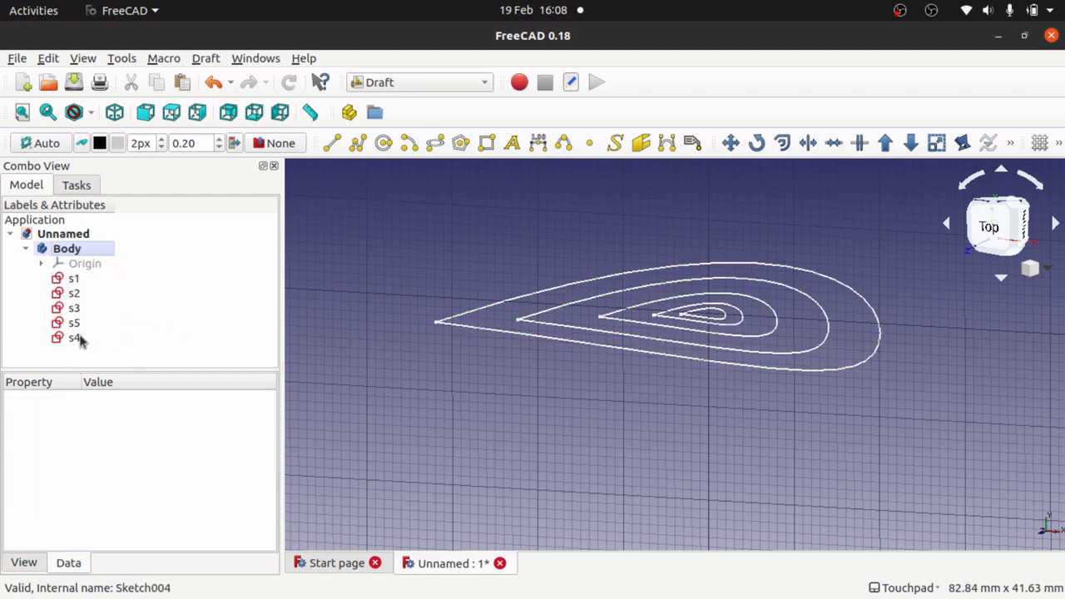
click(74, 337)
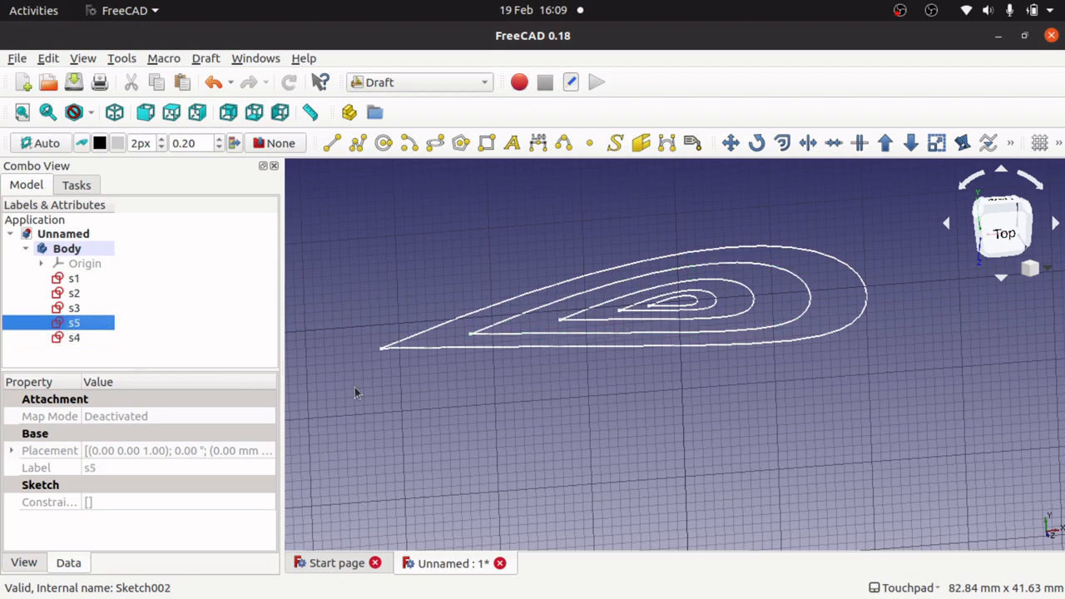
click(74, 337)
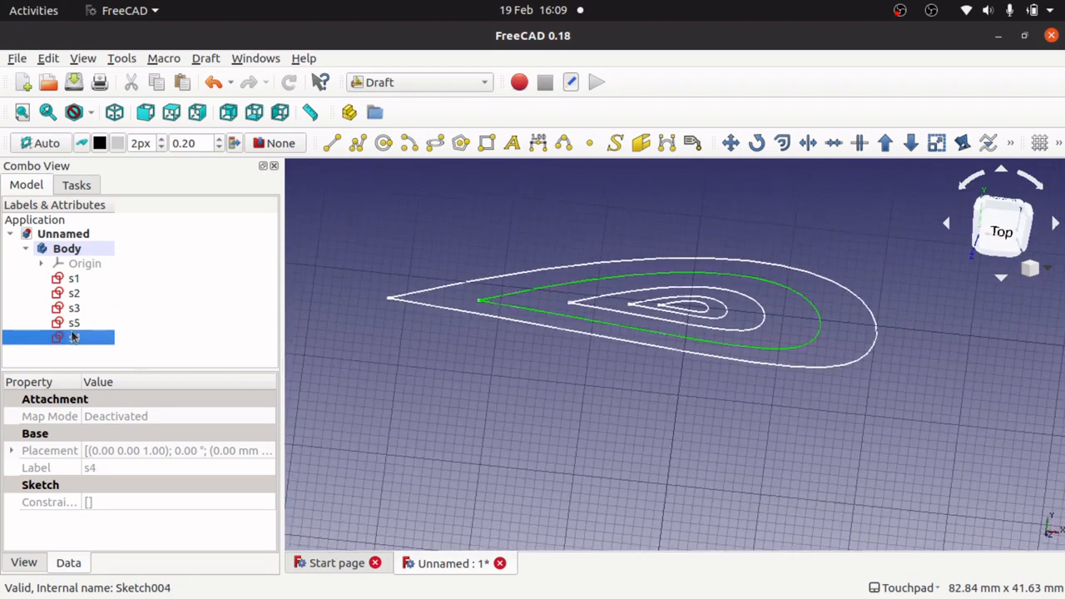
click(74, 323)
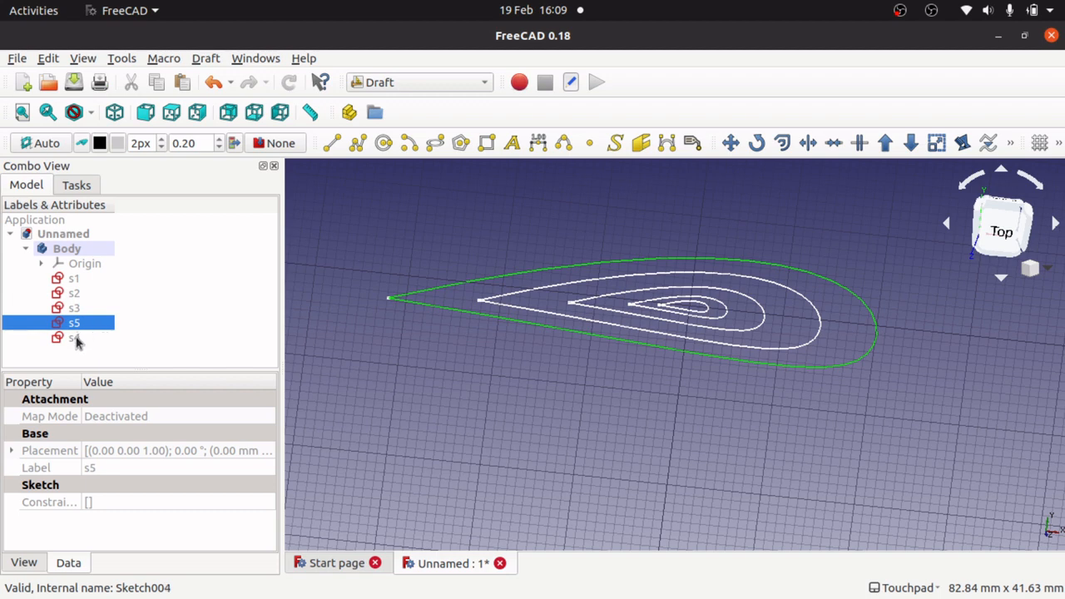
- Lift sketch s4 to a Placement Position z of 20 mm
click(74, 337)
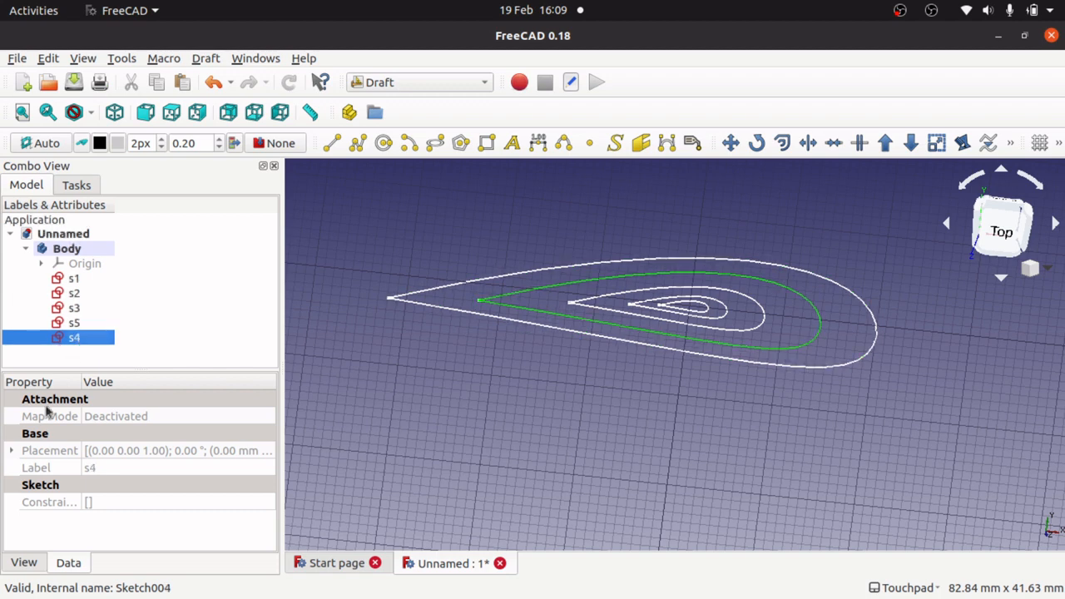
click(12, 450)
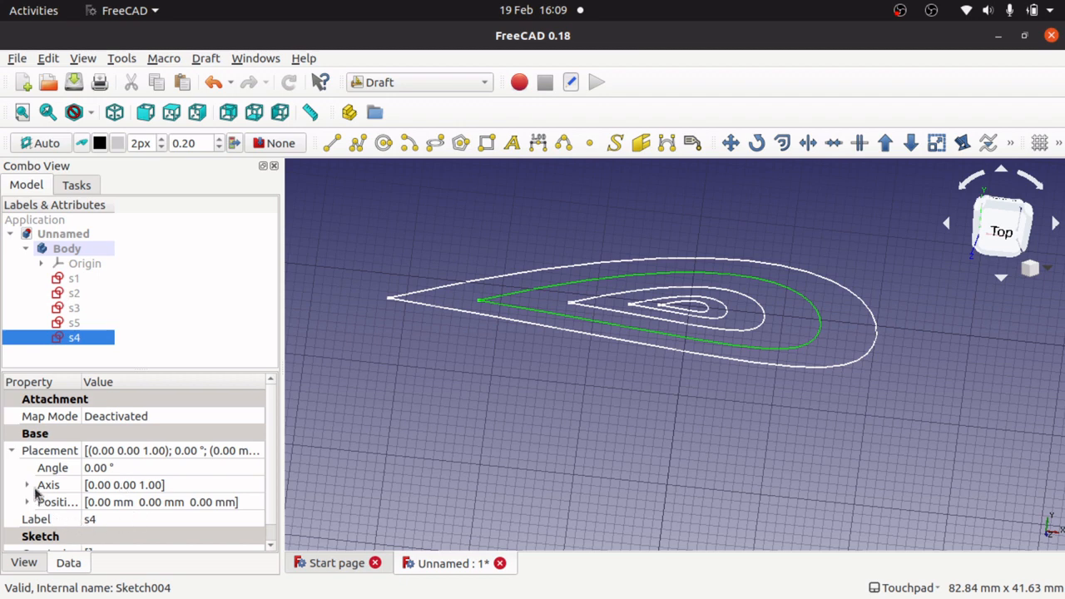
click(27, 502)
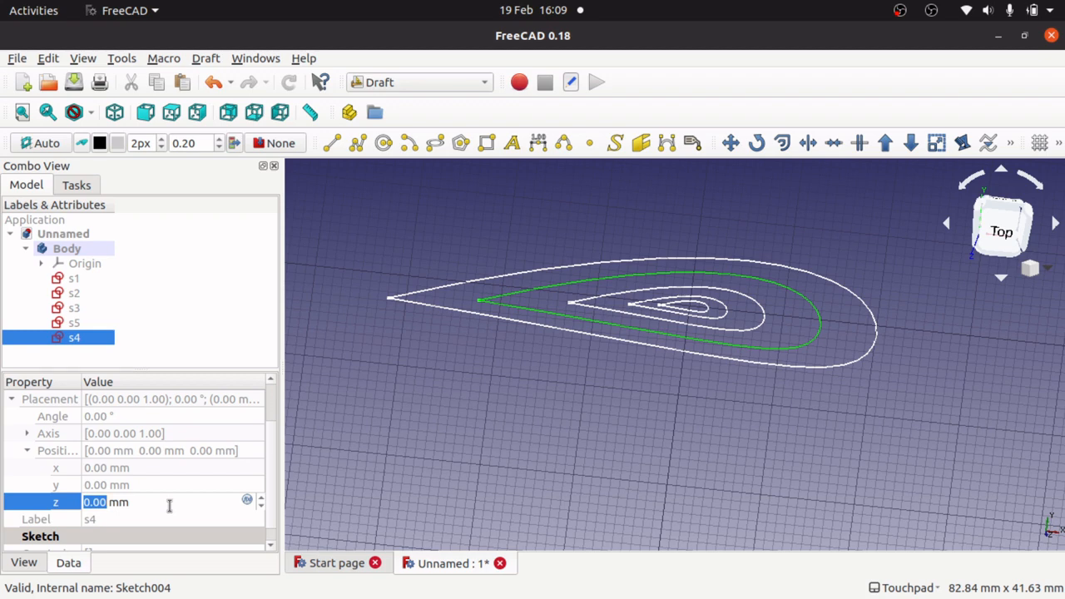
text(20)
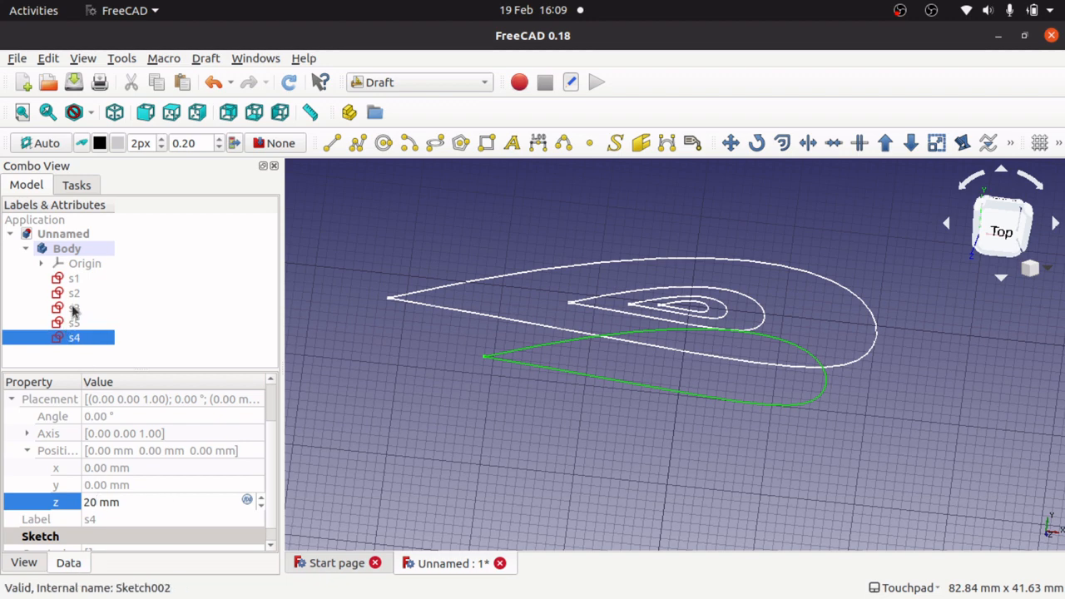
- Lift sketch s3 to a Placement Position z of 40 mm
click(74, 308)
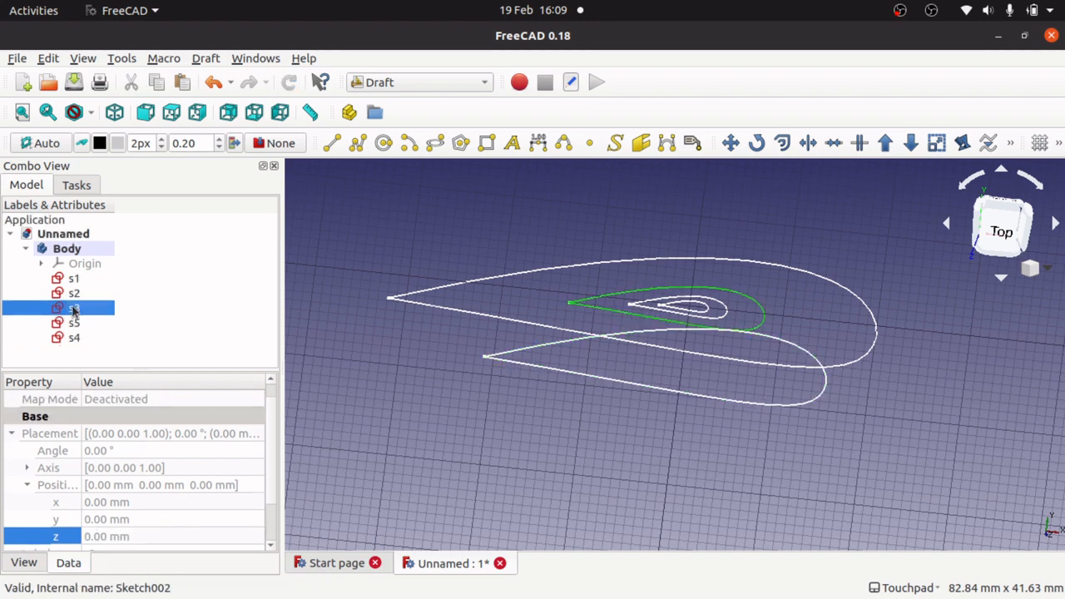
click(74, 307)
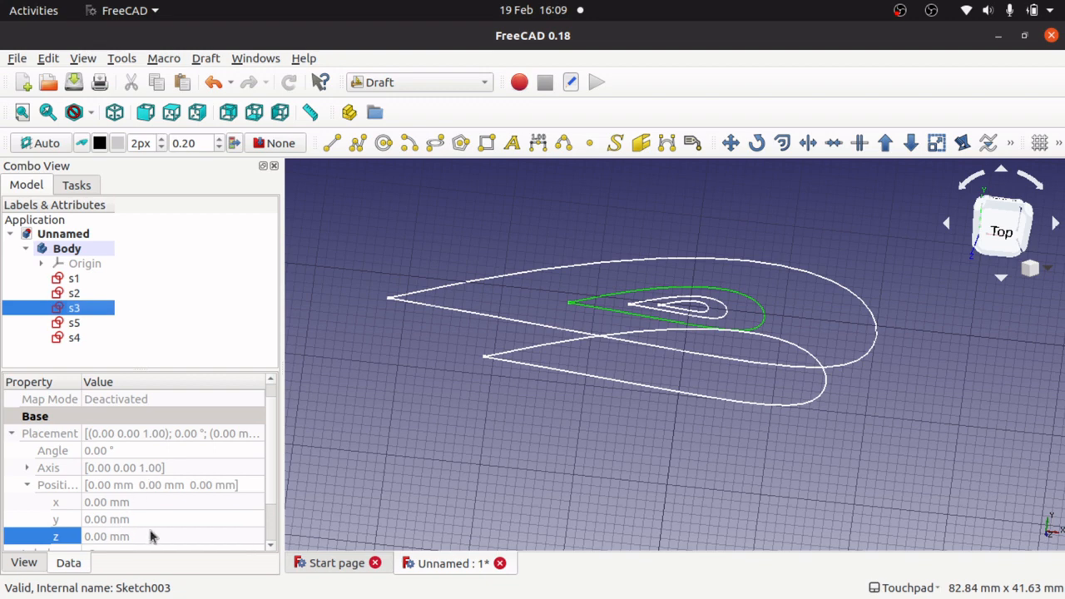
text(40)
text(60)
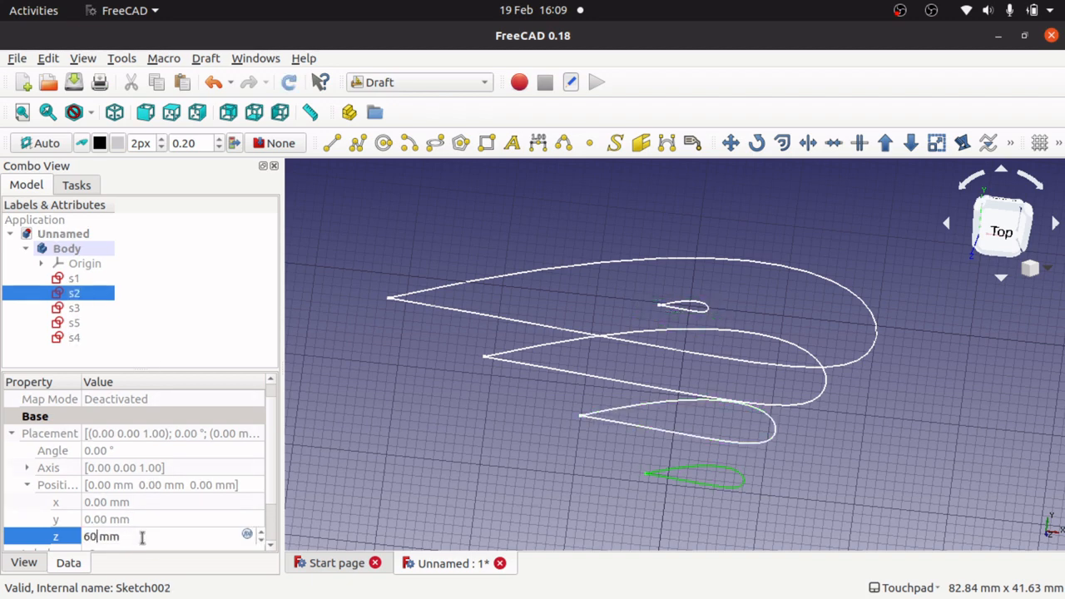
click(74, 278)
text(80)
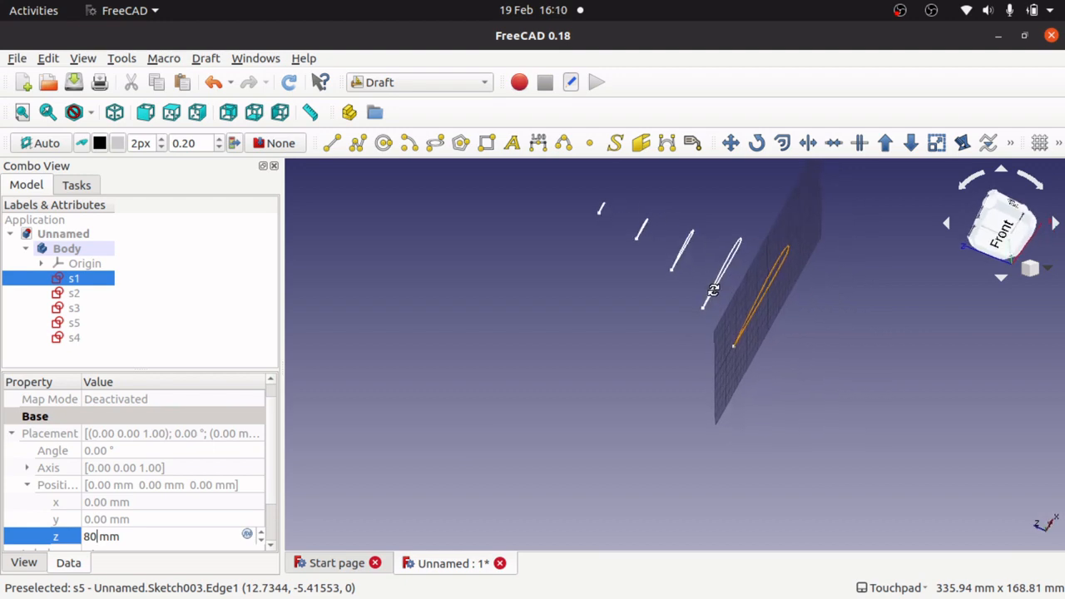
- Orbit the view to check the five stacked airfoil profiles
drag(713, 289, 745, 423)
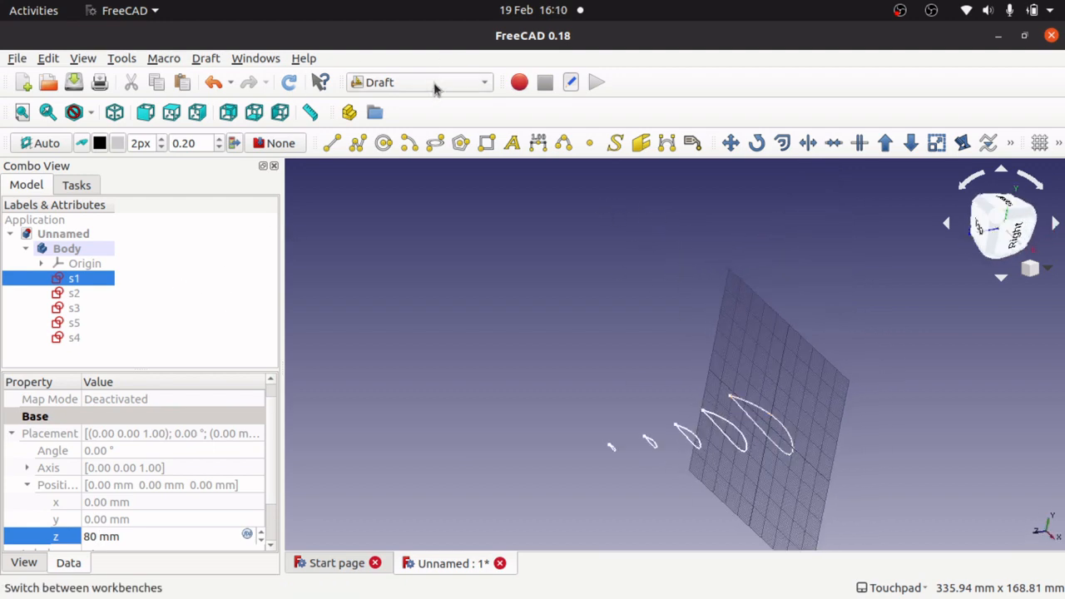
- Switch to the Part Design workbench and select sketch s5 in the model tree
click(420, 81)
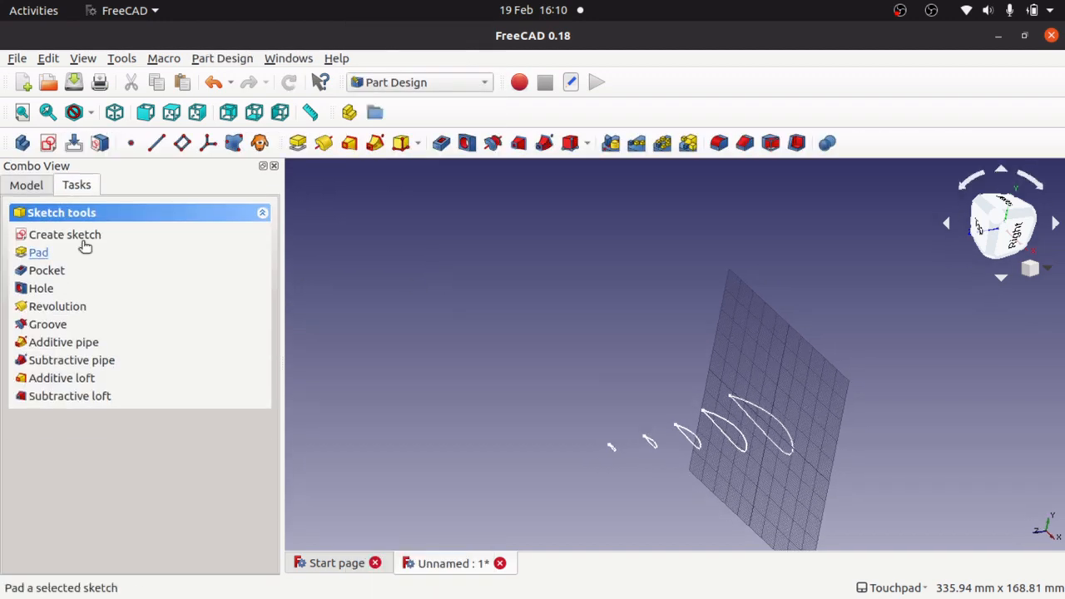
click(26, 185)
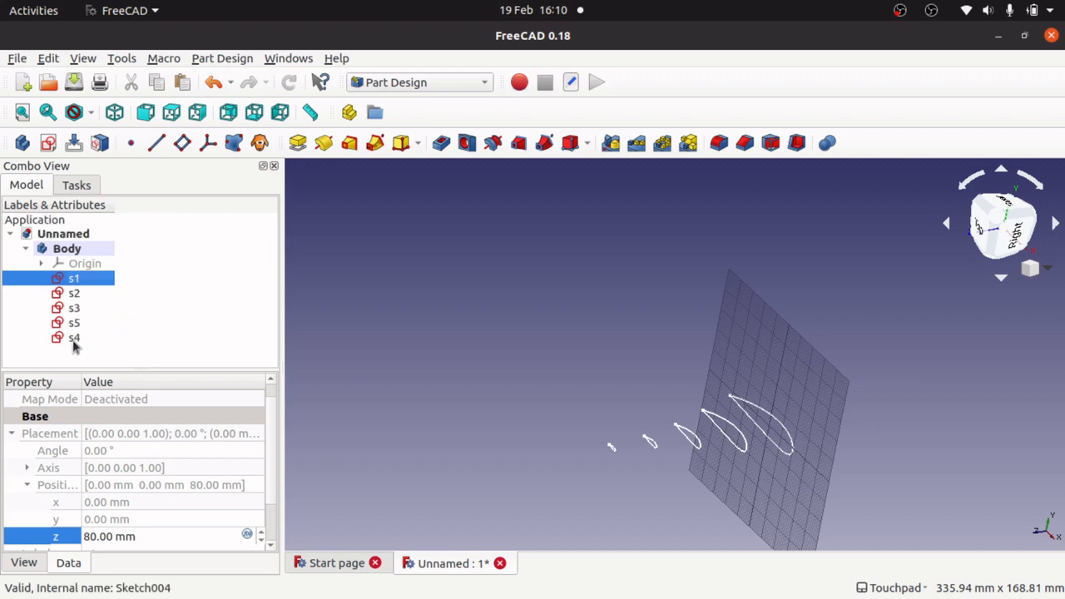
click(74, 323)
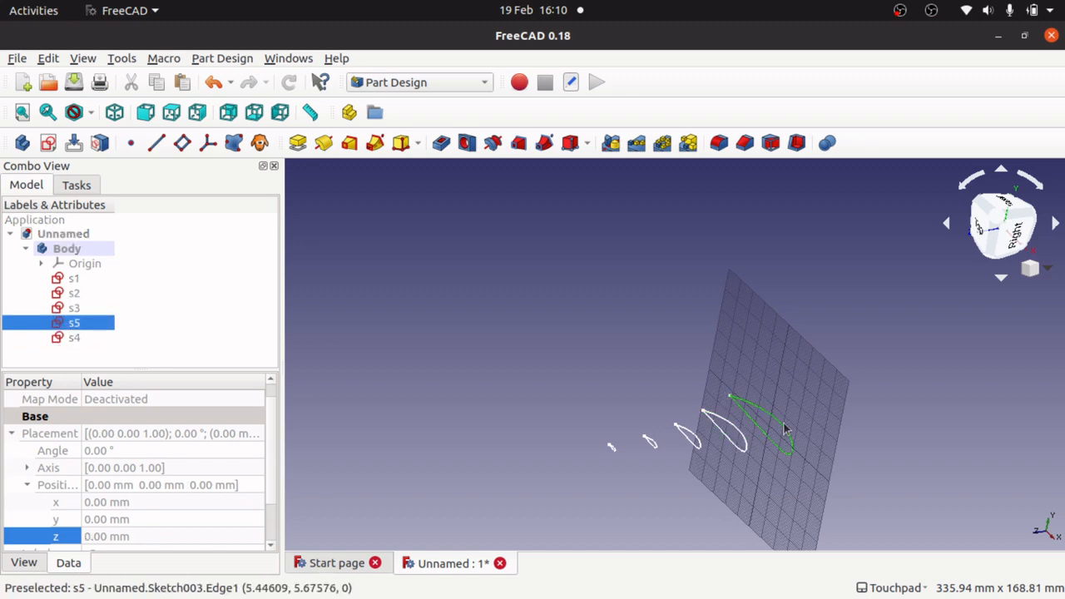
mouse_move(349, 143)
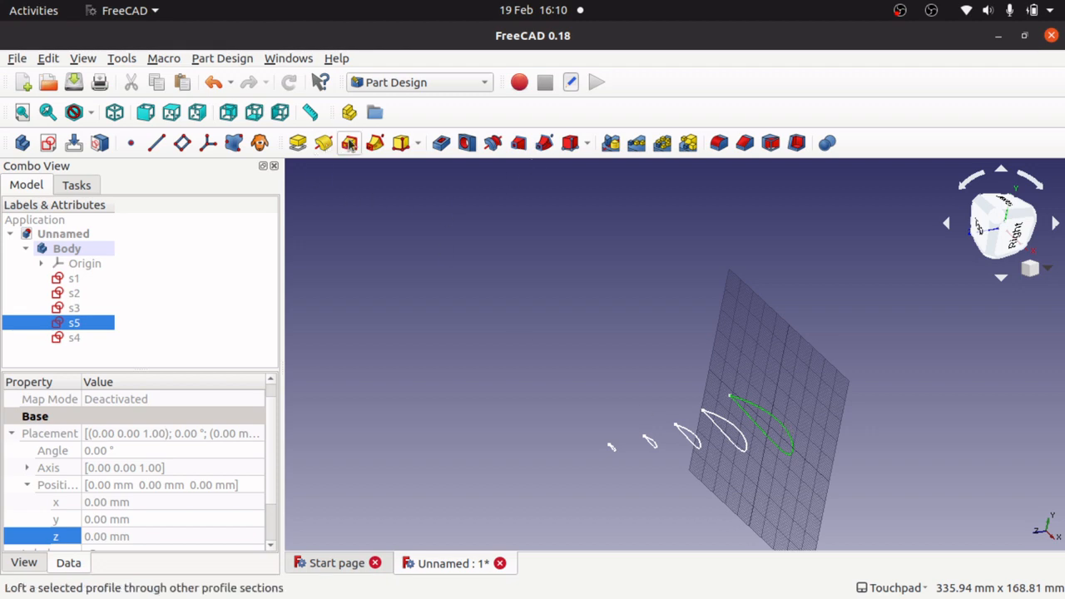
mouse_move(349, 143)
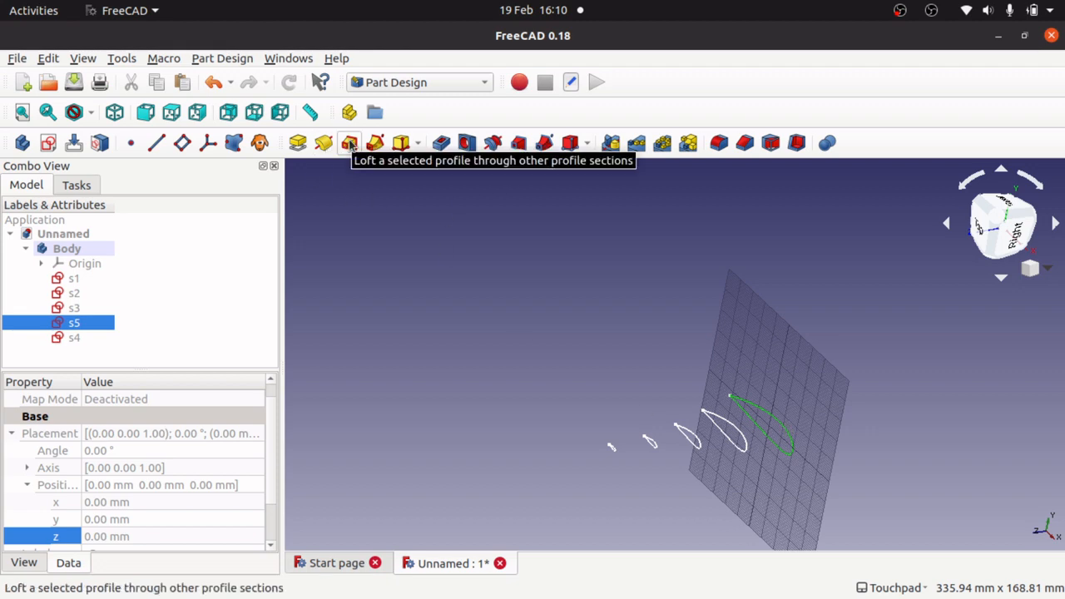
- Build an additive loft from profile s5 through sections s4, s3, s2 and s1
click(349, 143)
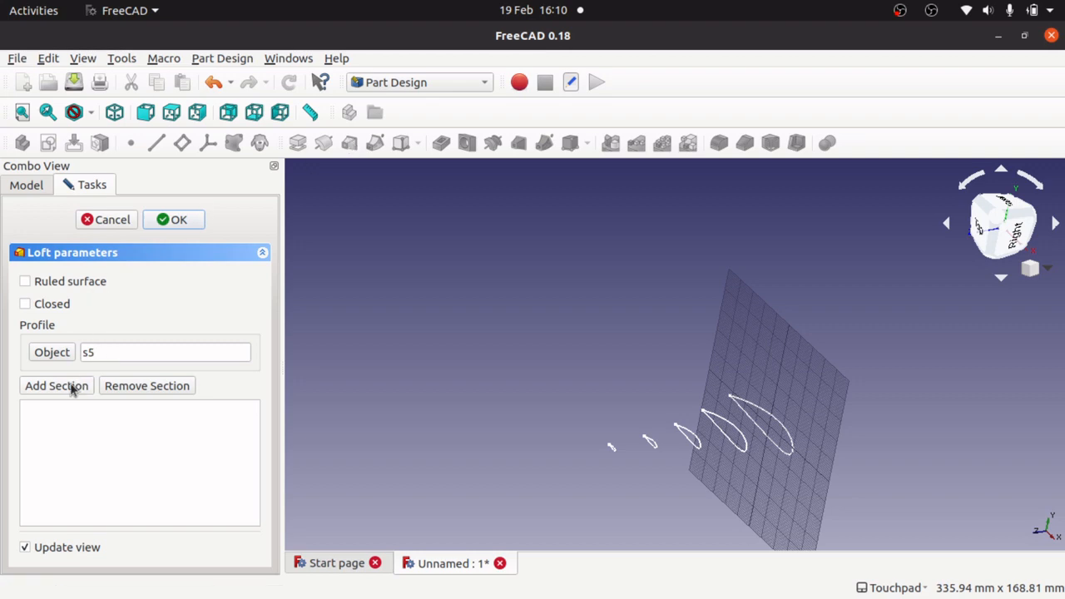
mouse_move(745, 454)
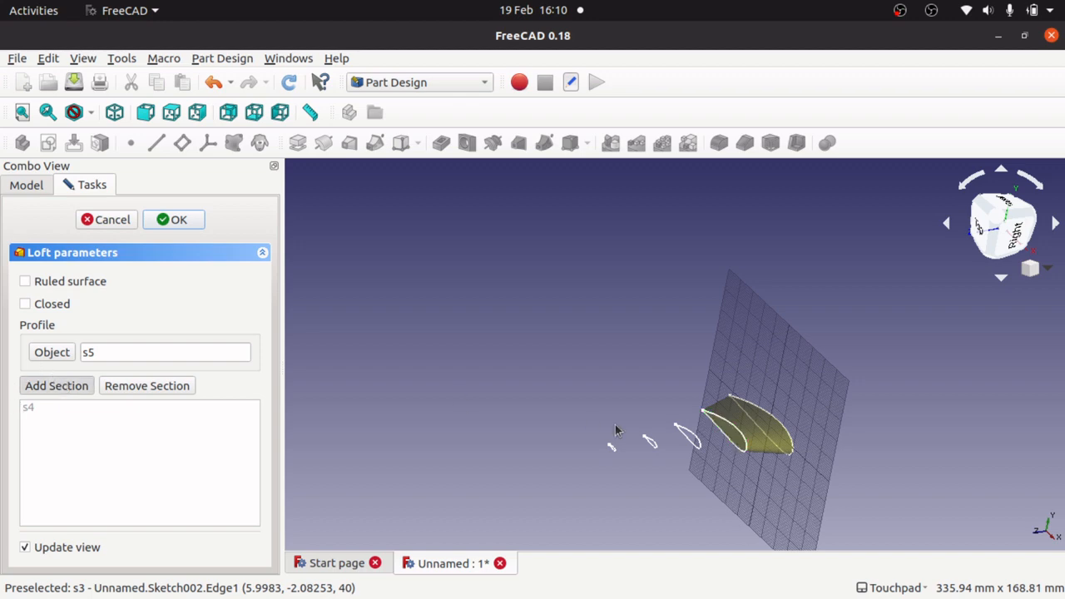
click(56, 385)
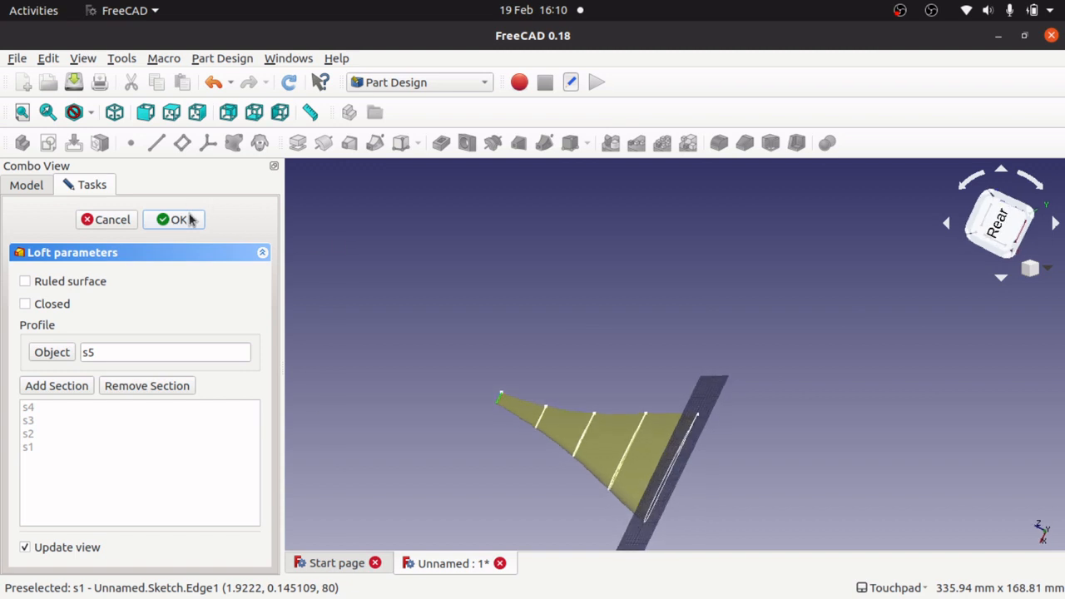
click(178, 218)
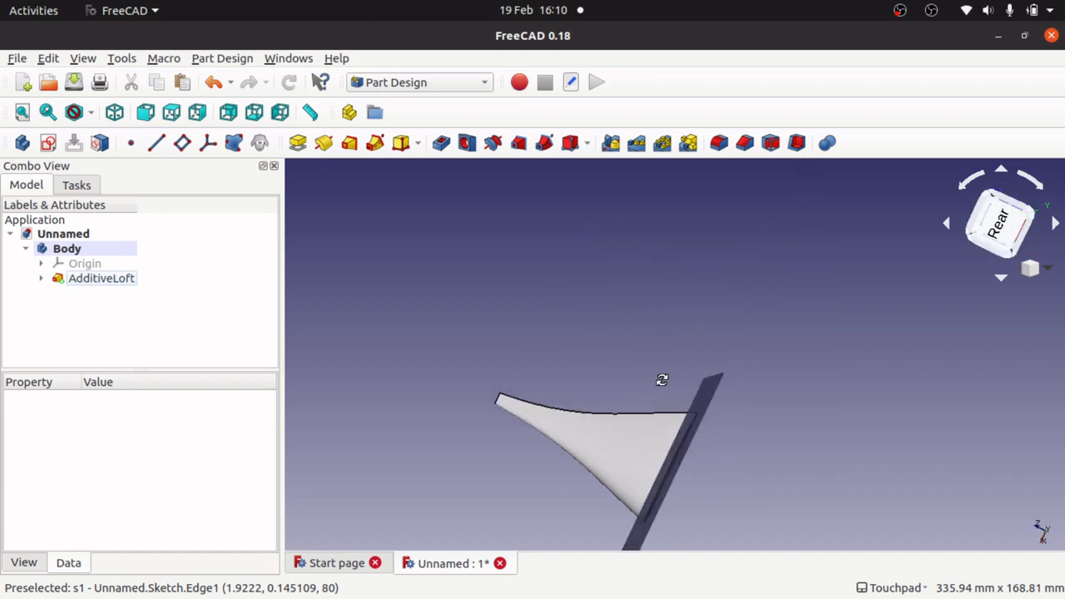
- Expand the loft and check the heights of sketches s4, s3 and s1
click(41, 278)
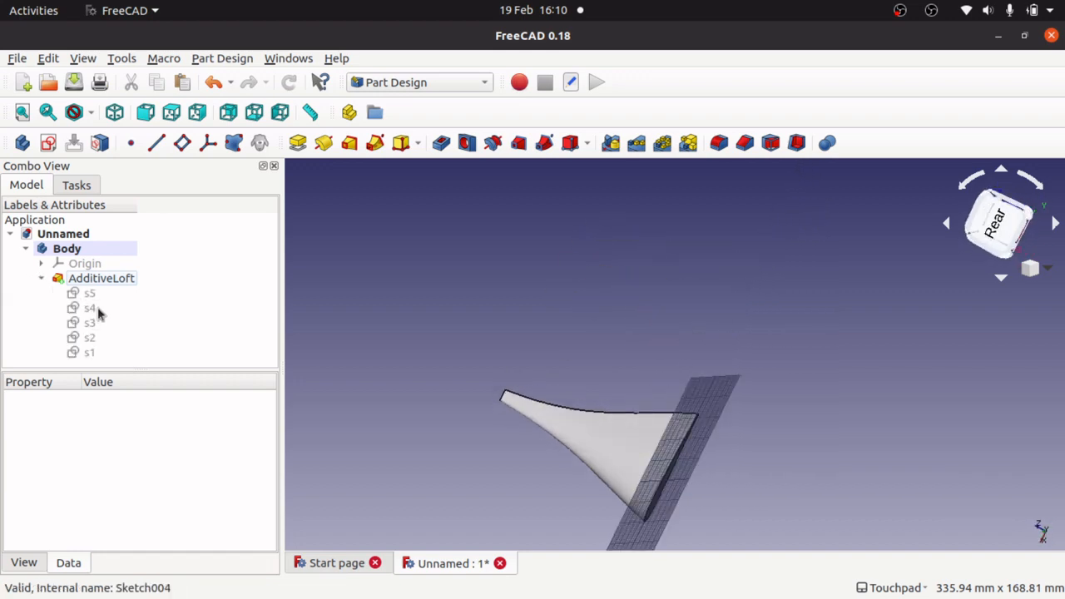
click(90, 308)
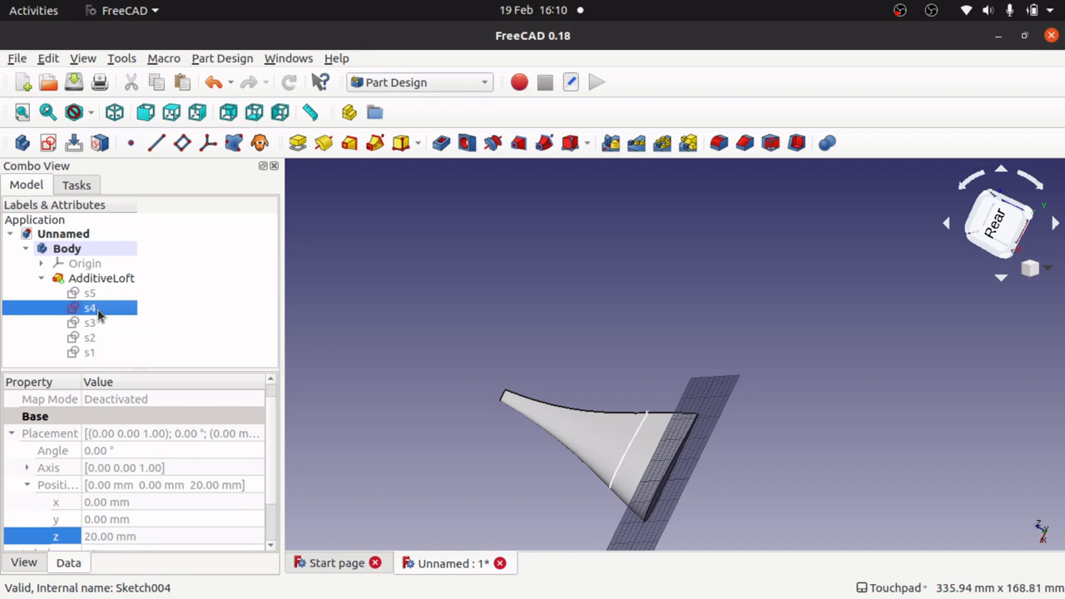
click(89, 323)
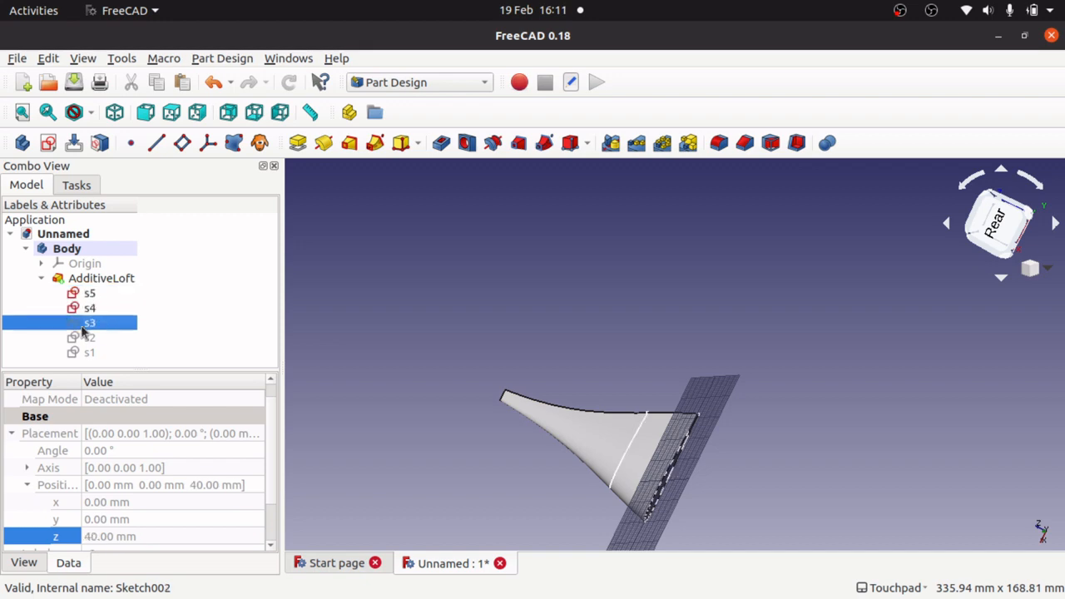
click(89, 352)
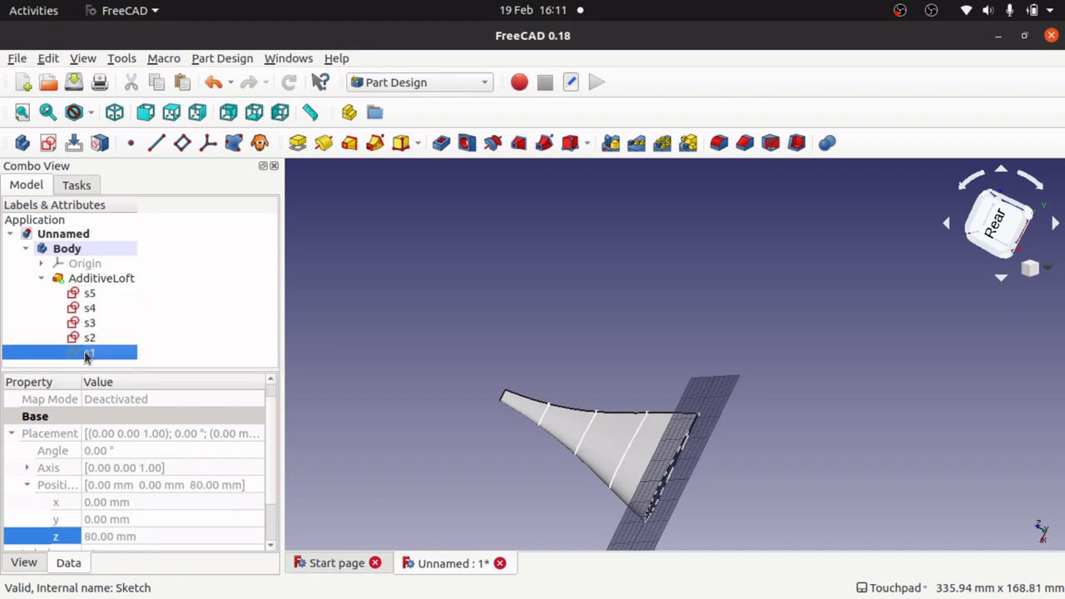
- Select sketch s2 and enter a new Y position offset (3, 5)
click(89, 352)
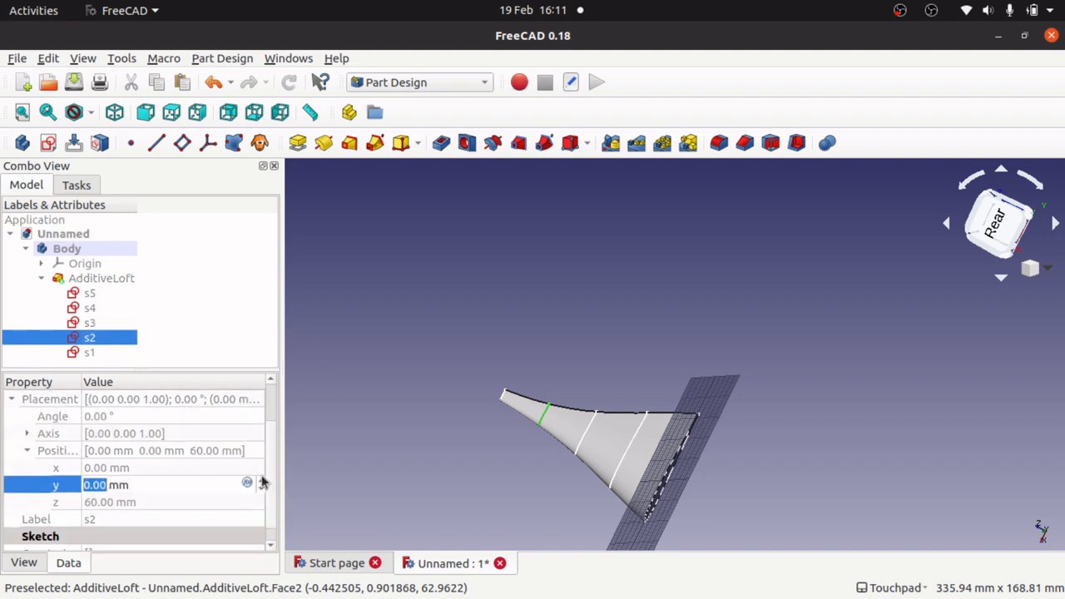
text(3 mm)
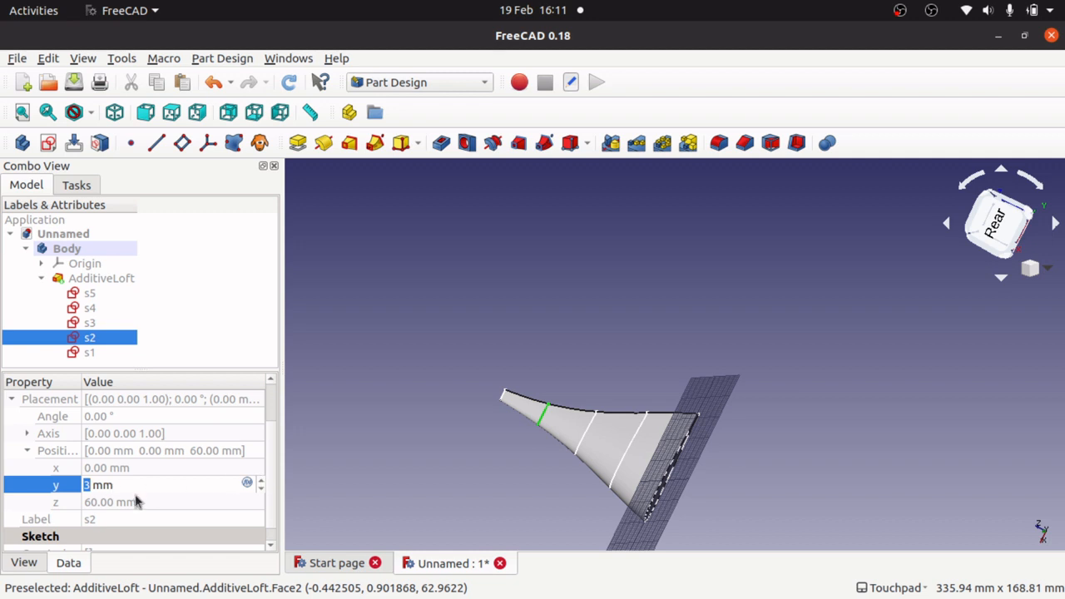
text(5)
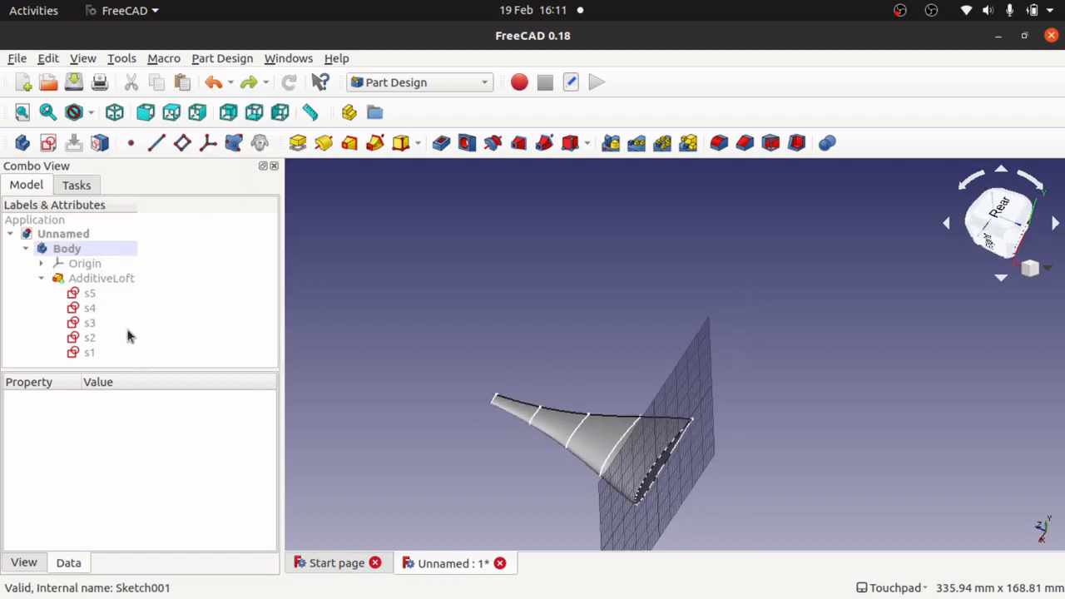
- Offset sketch s2 sideways in x to -2 mm
click(89, 308)
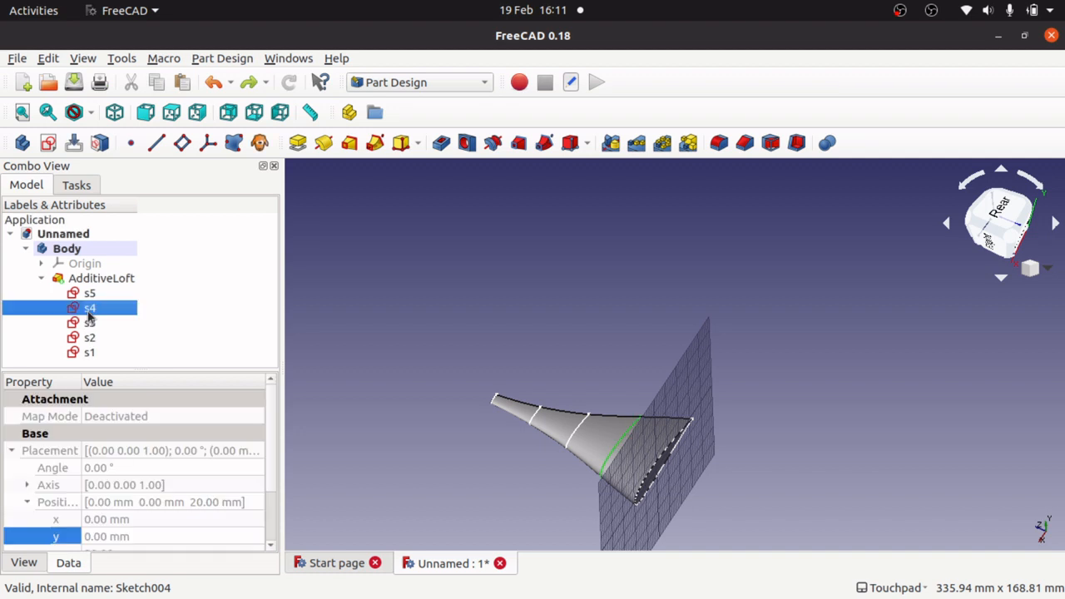
click(89, 337)
text(3)
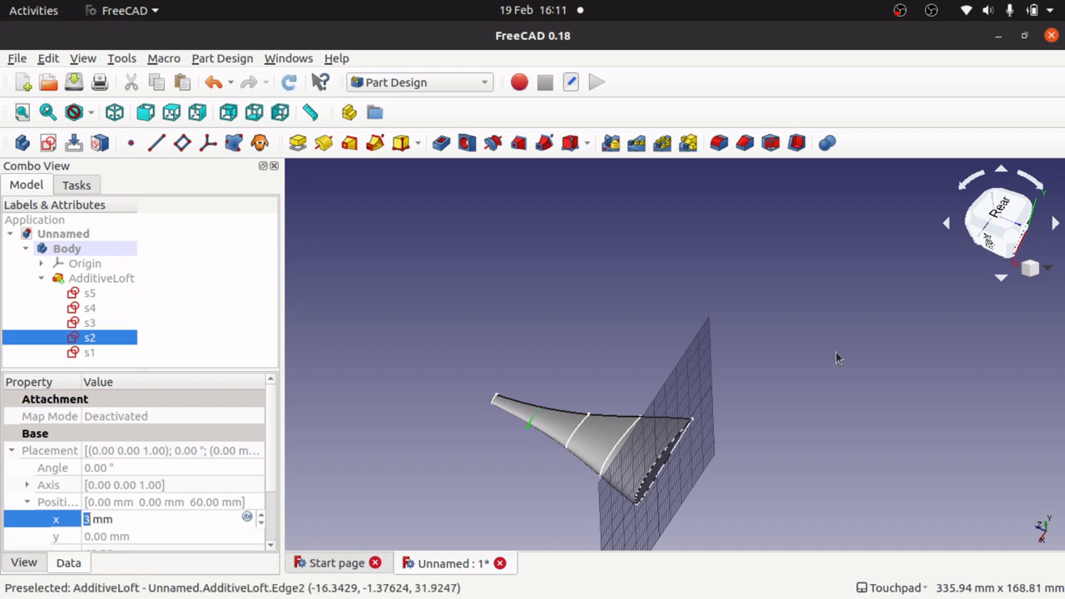
text(-10)
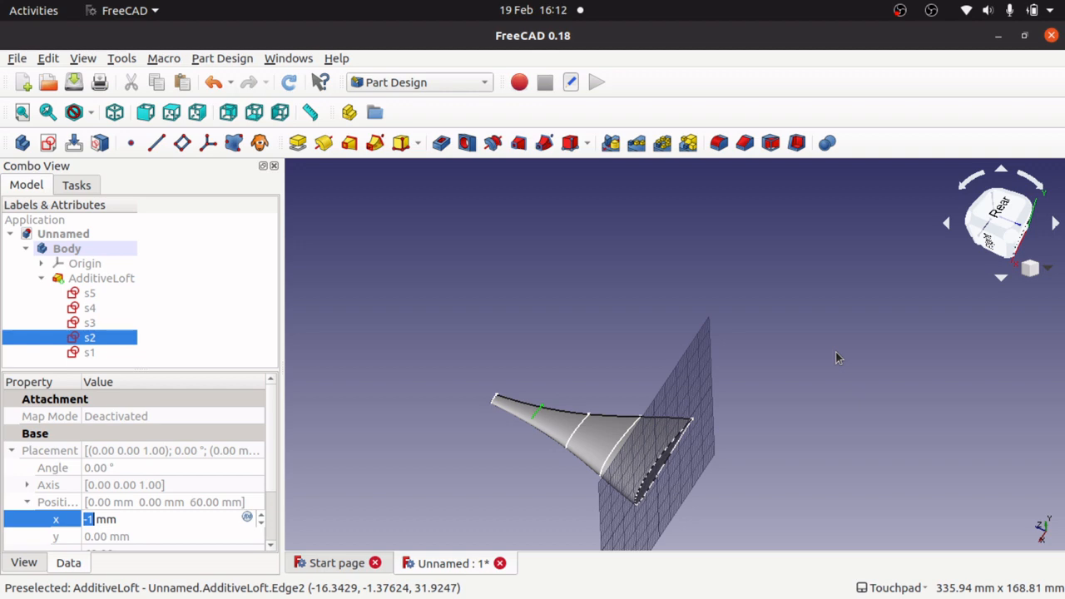
text(-2)
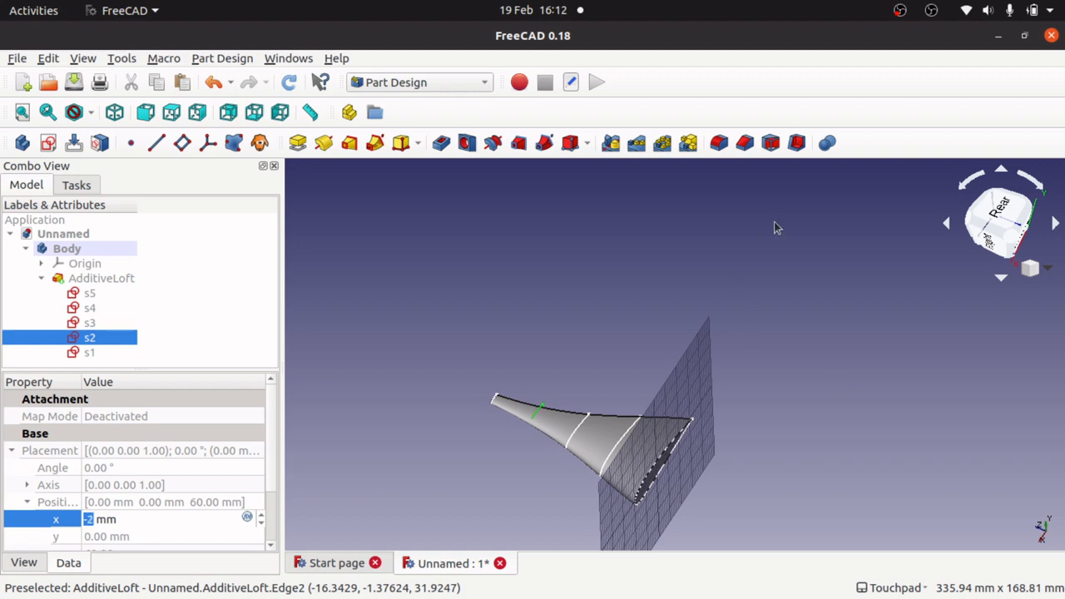
click(89, 323)
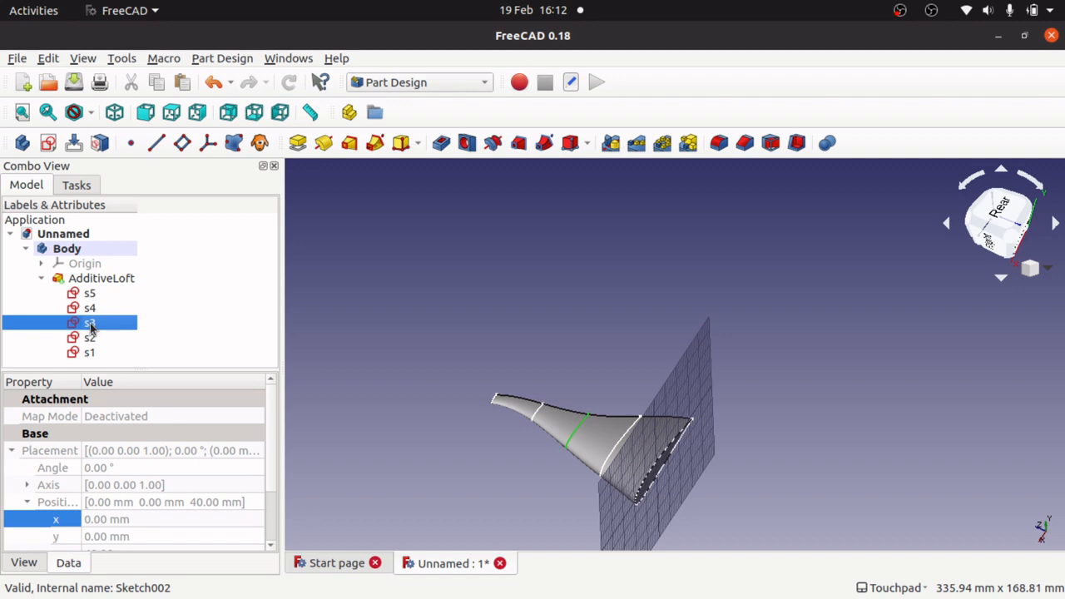
- Offset sketch s1 to -5 mm in x and sketch s4 to 5 mm
click(89, 352)
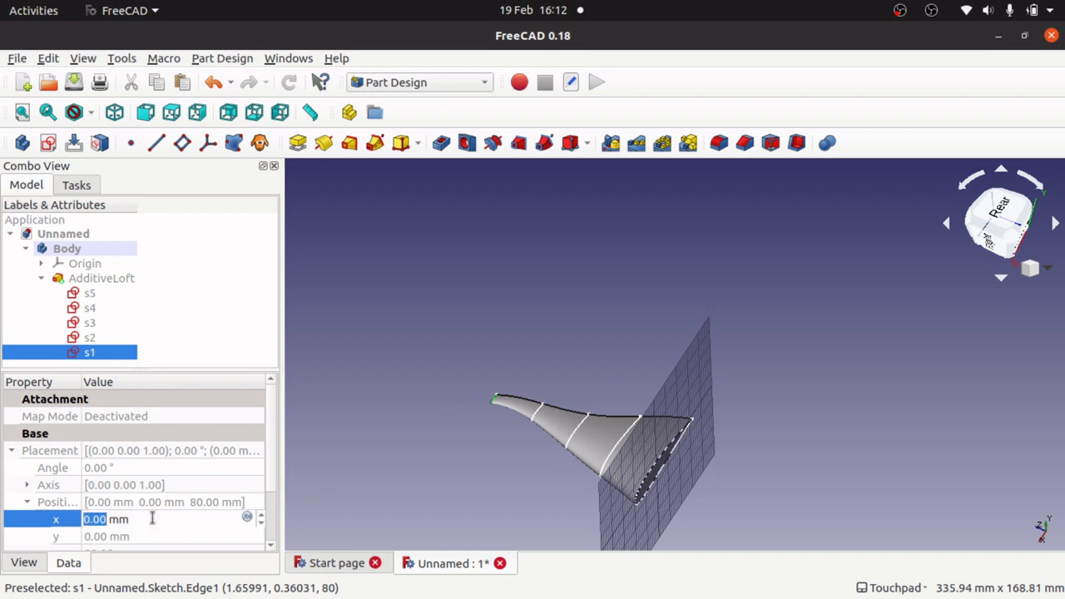
text(-5)
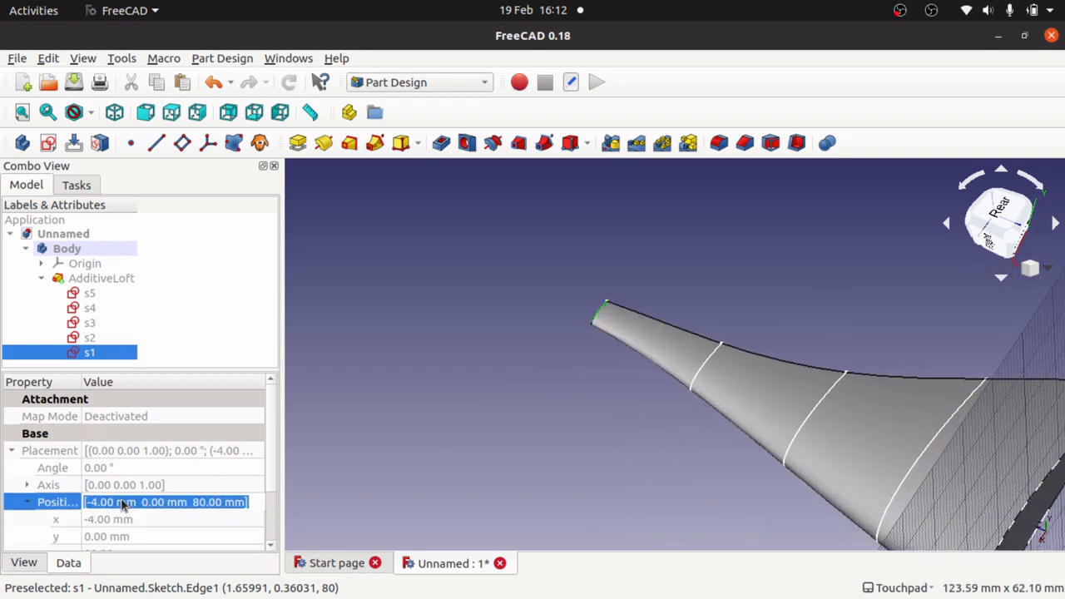
mouse_move(743, 364)
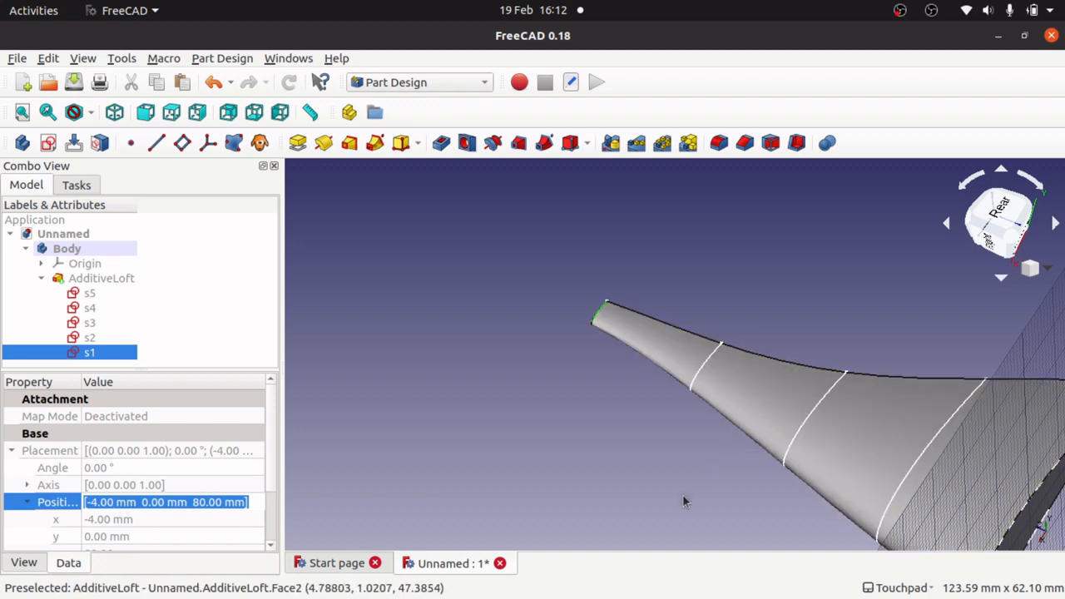
mouse_move(733, 397)
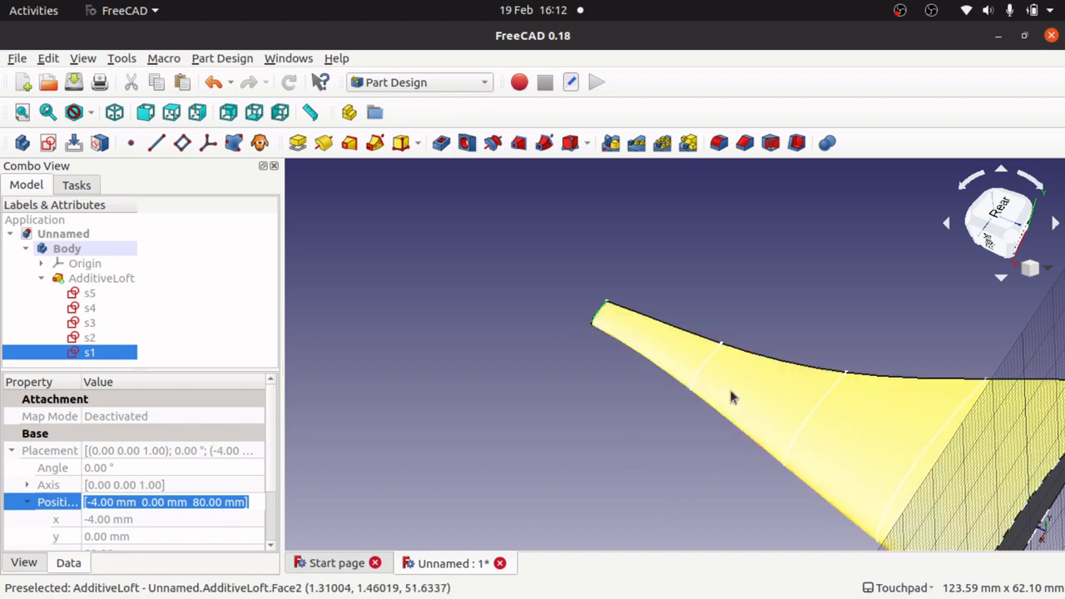
mouse_move(818, 402)
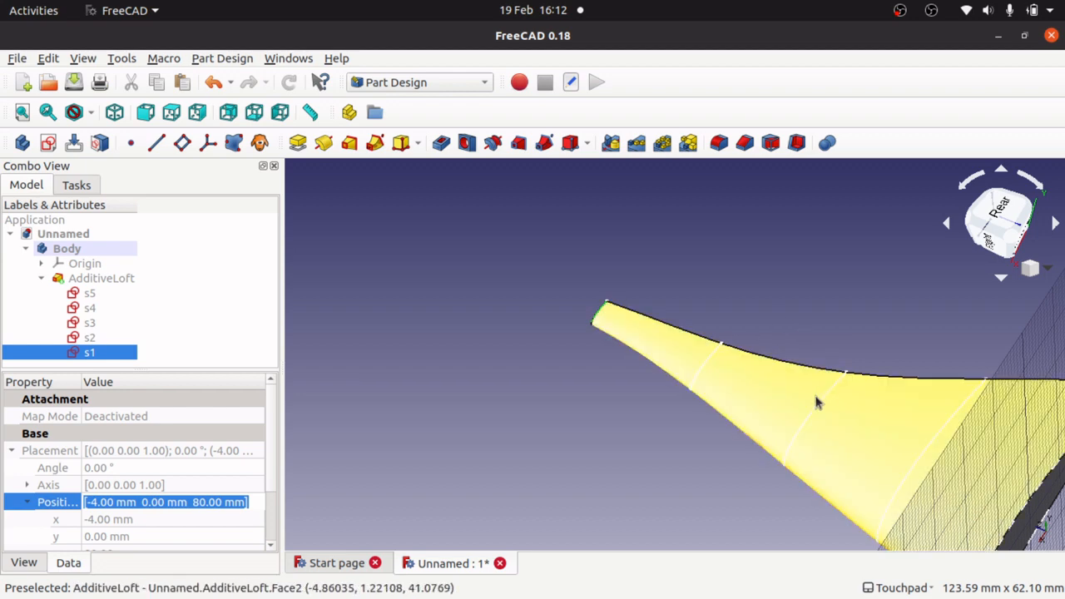
click(90, 323)
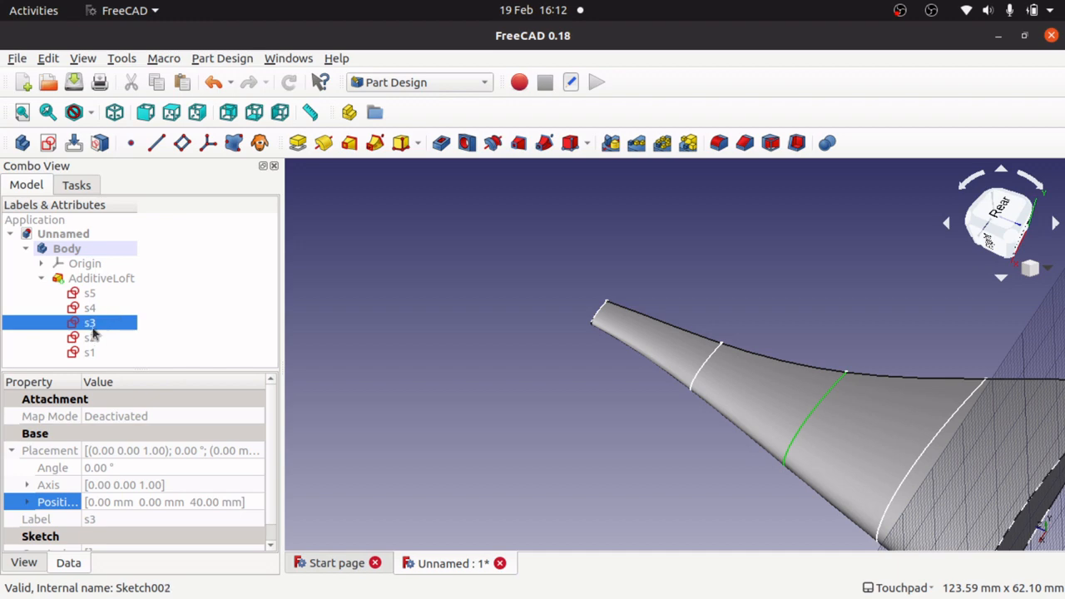
click(27, 502)
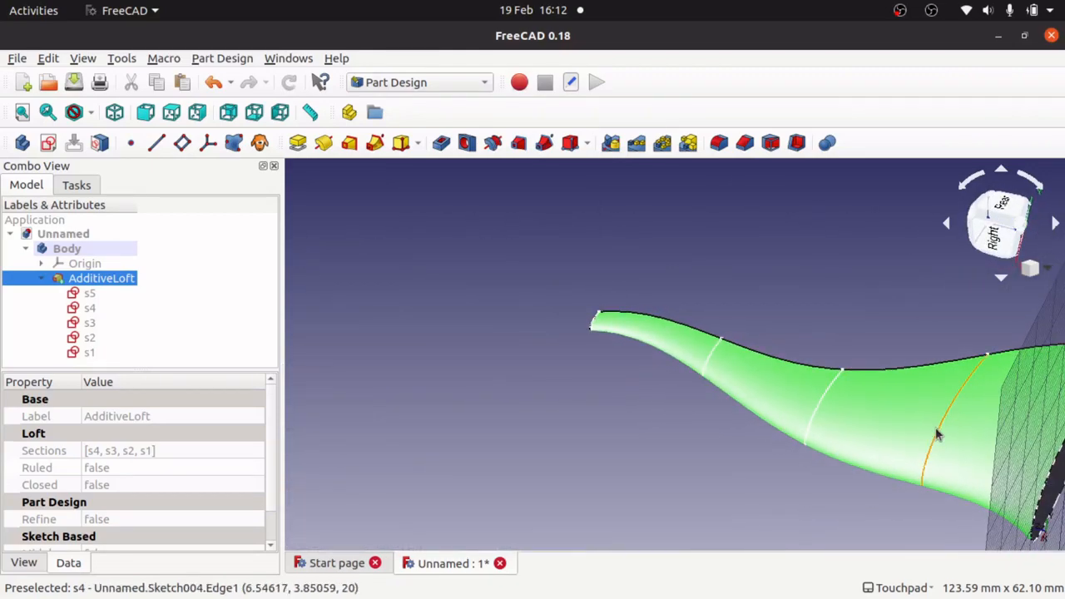
click(90, 308)
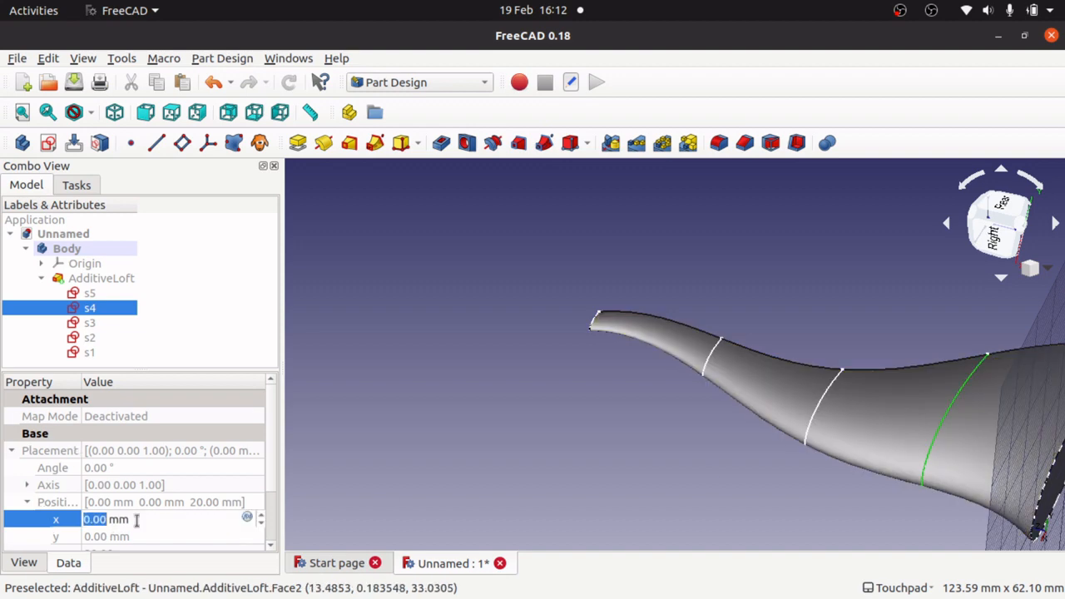
text(5)
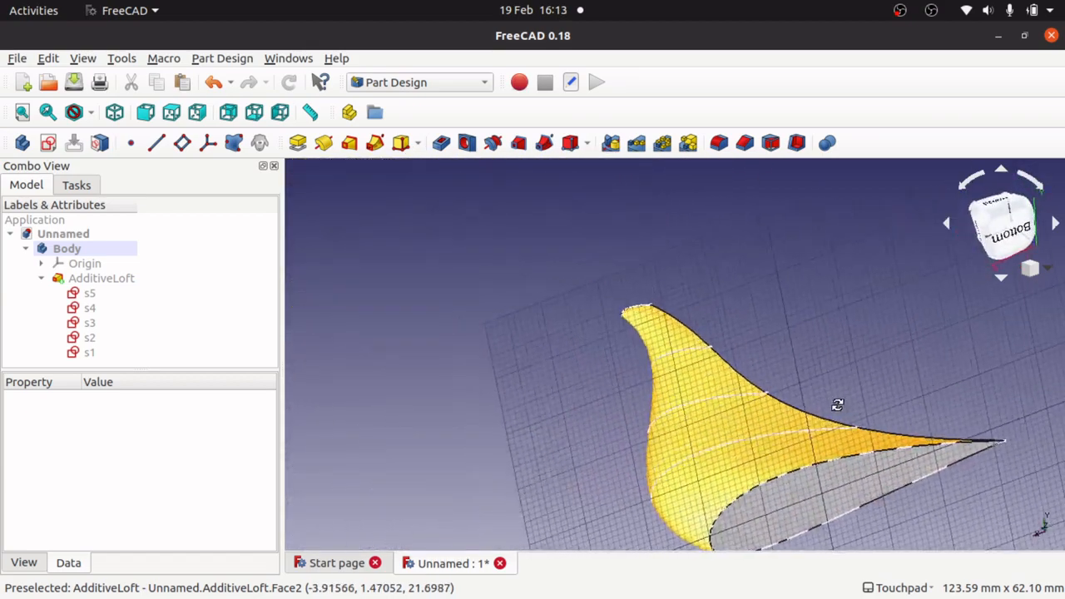
- Apply s4's offset and rotate sketch s4 to a 10° angle
click(100, 278)
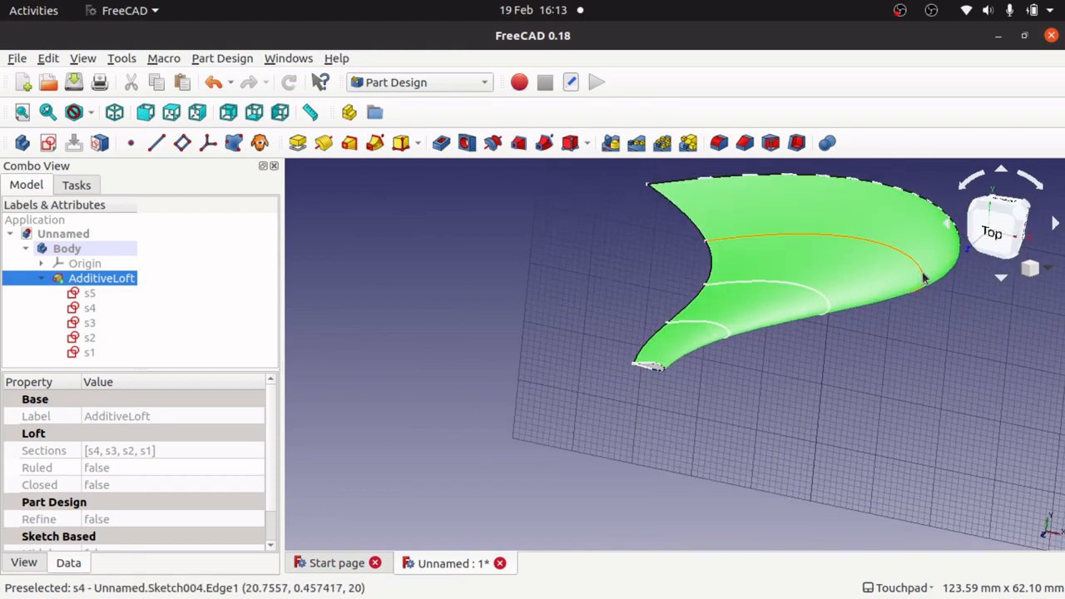
click(89, 308)
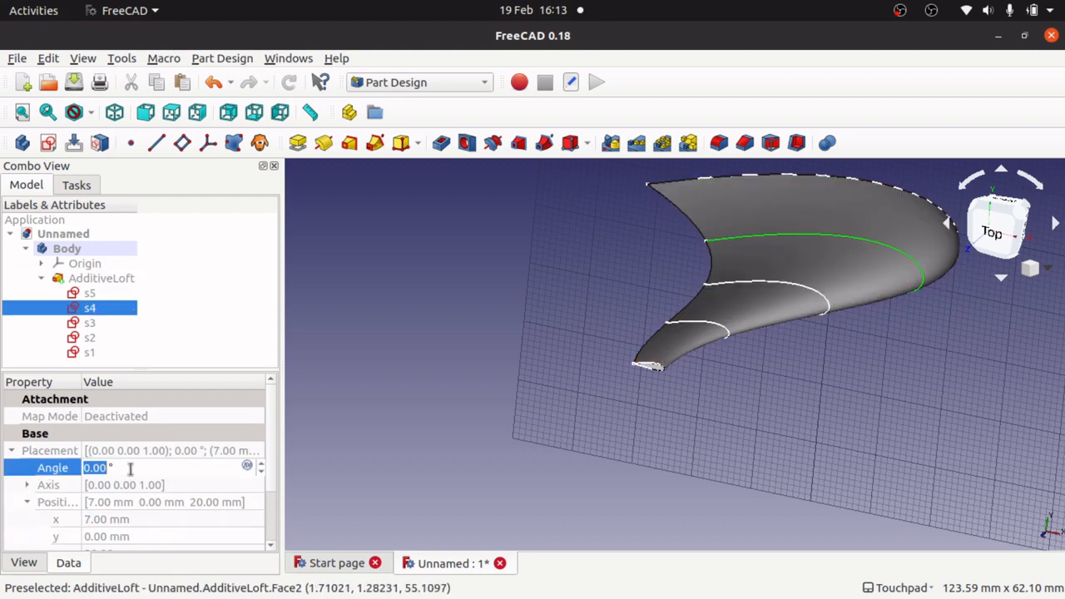
text(1°)
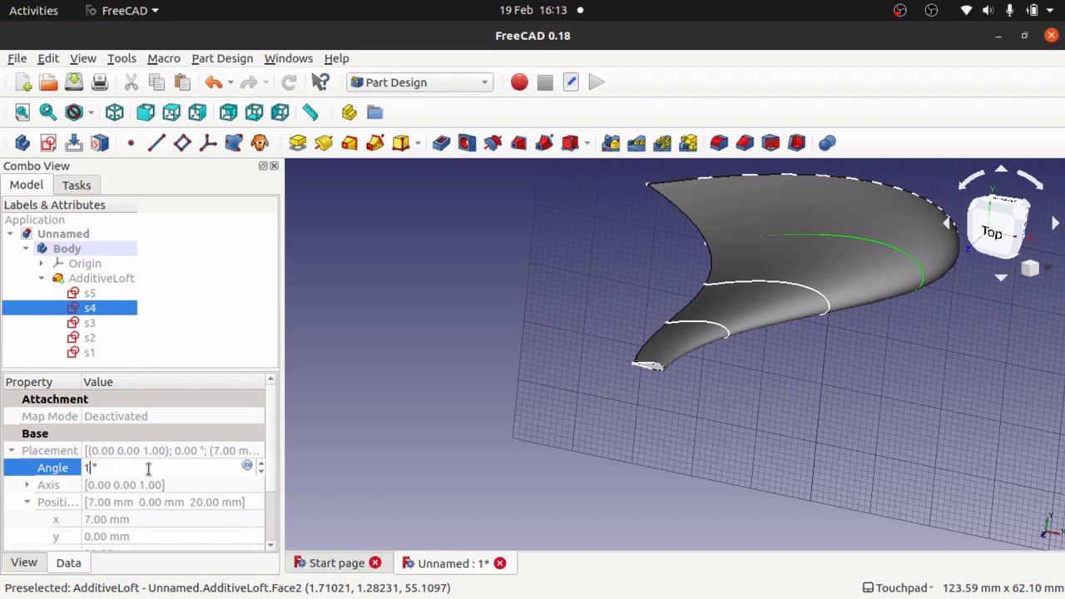
text(0)
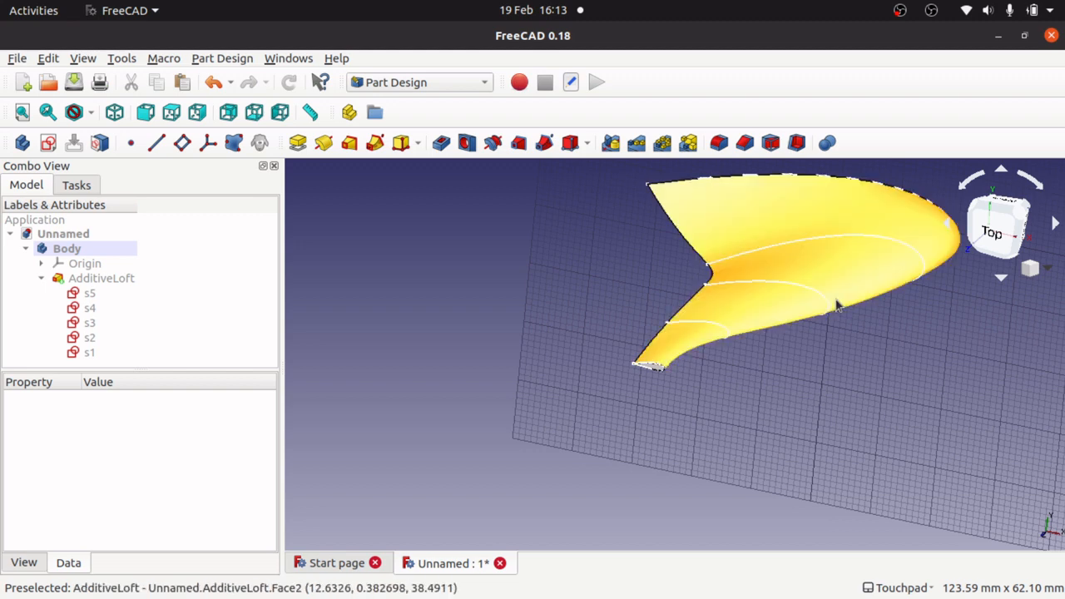
click(89, 323)
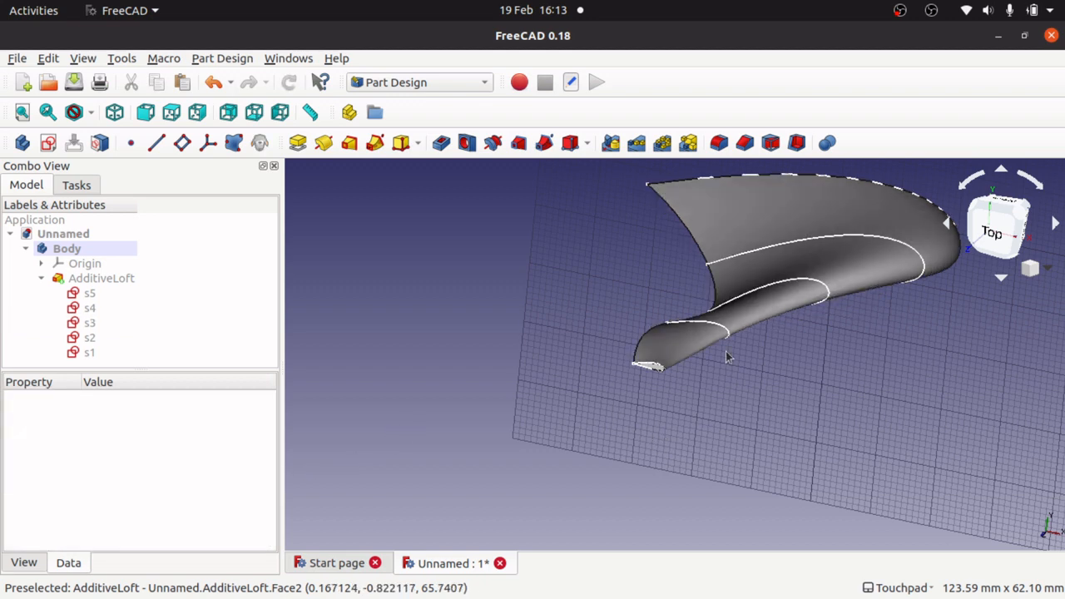
- Give tip sketch s1 a 60° rotation angle
click(89, 337)
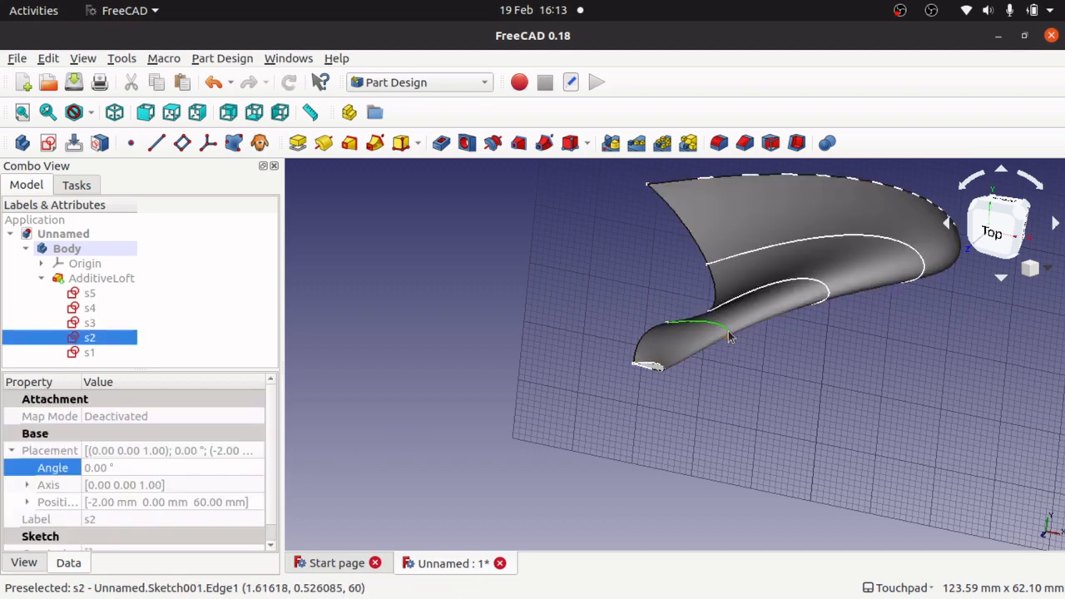
click(125, 467)
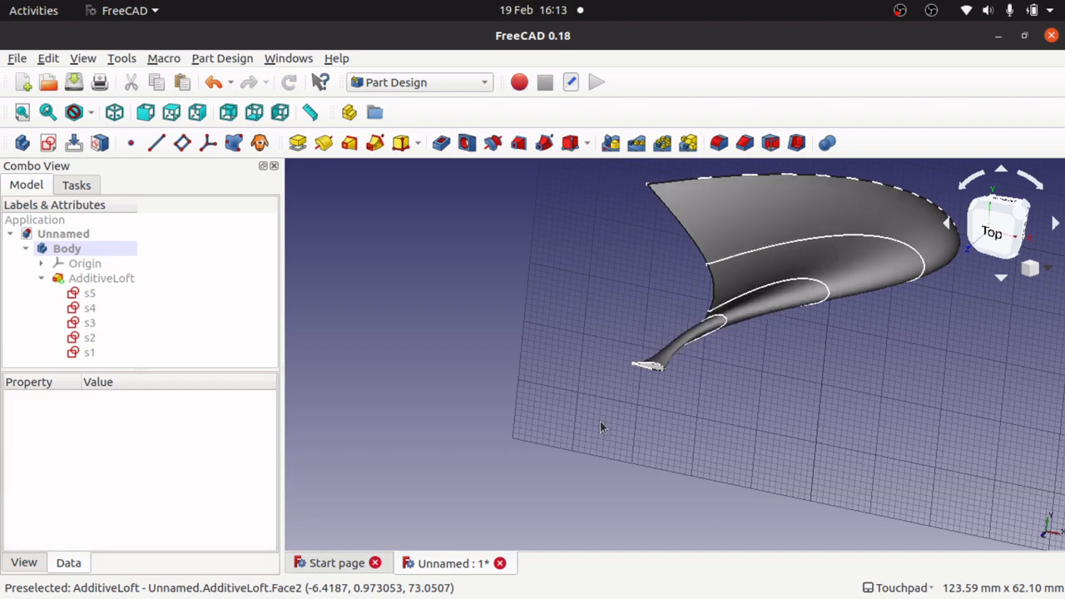
mouse_move(660, 371)
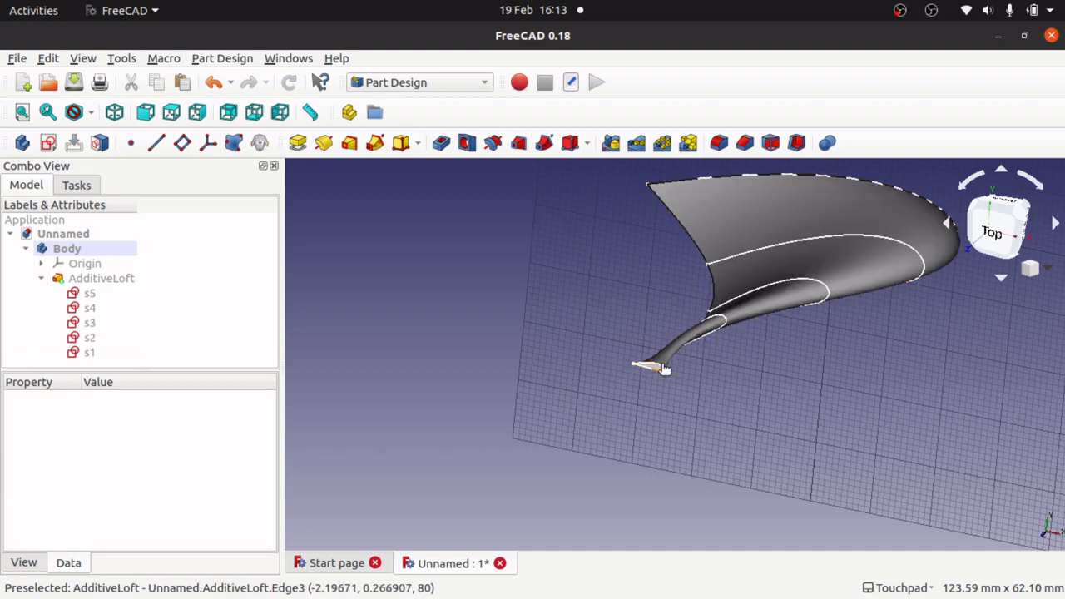
click(101, 278)
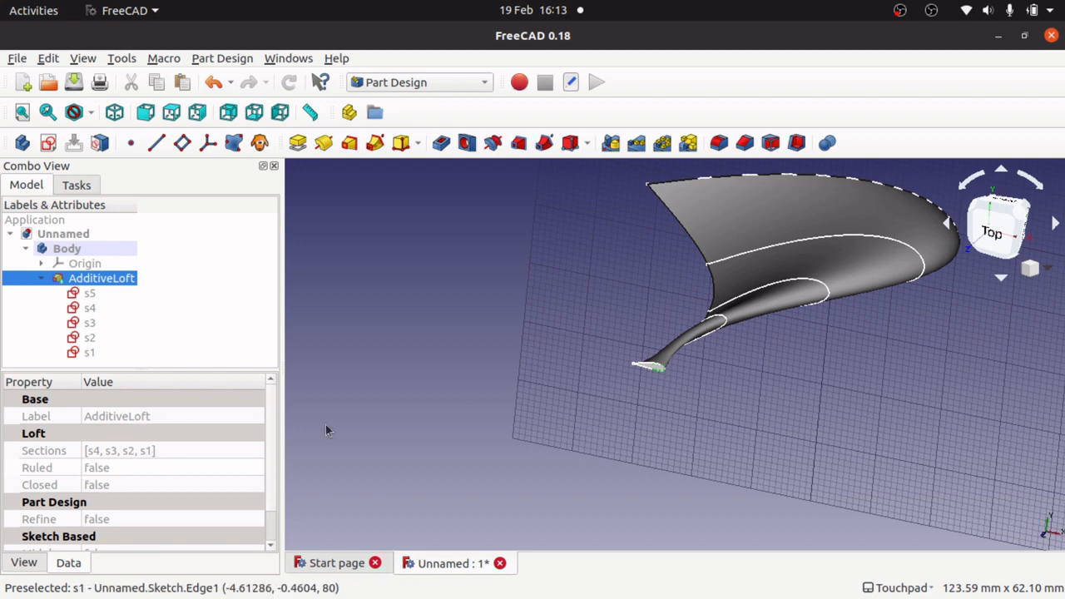
click(89, 352)
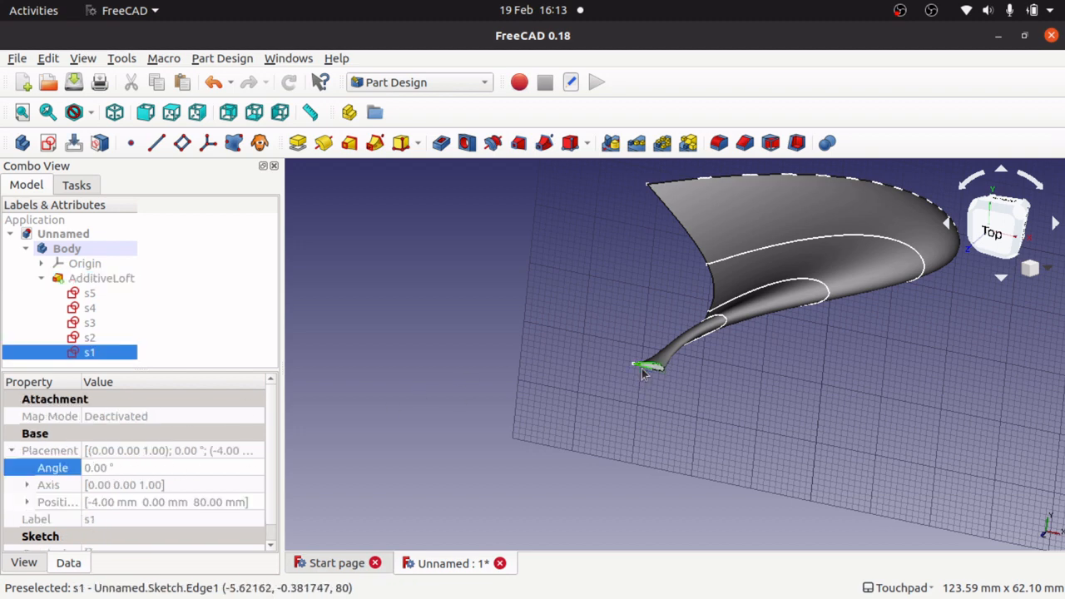
click(125, 466)
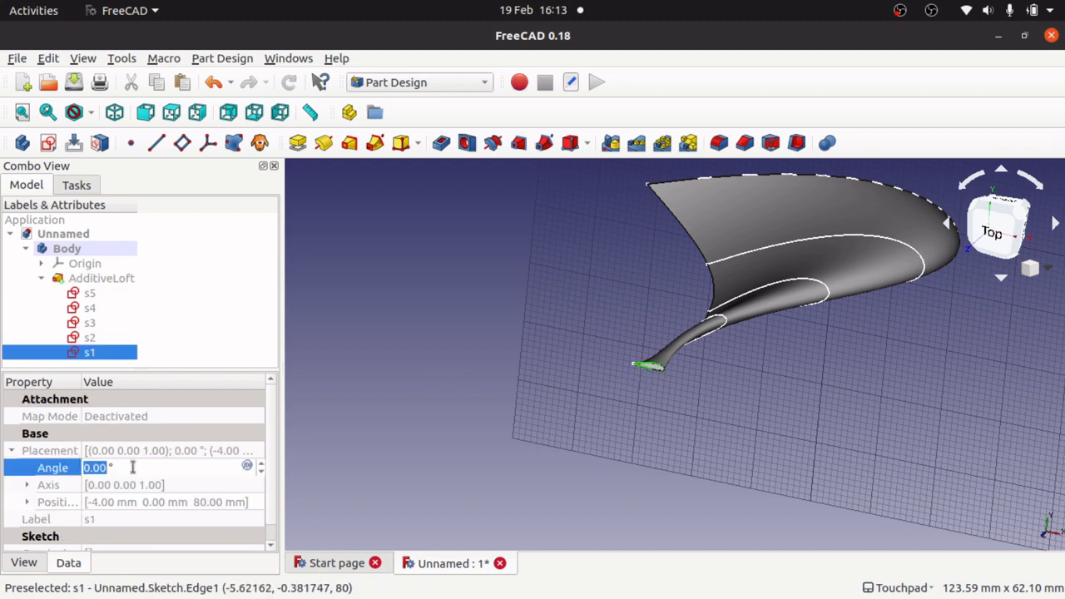
text(60)
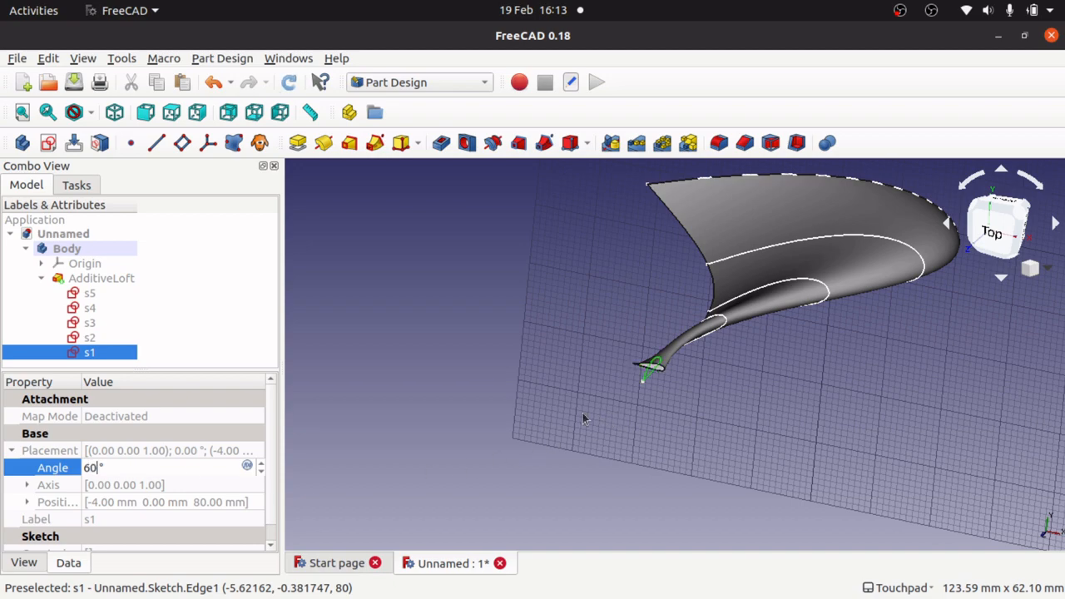